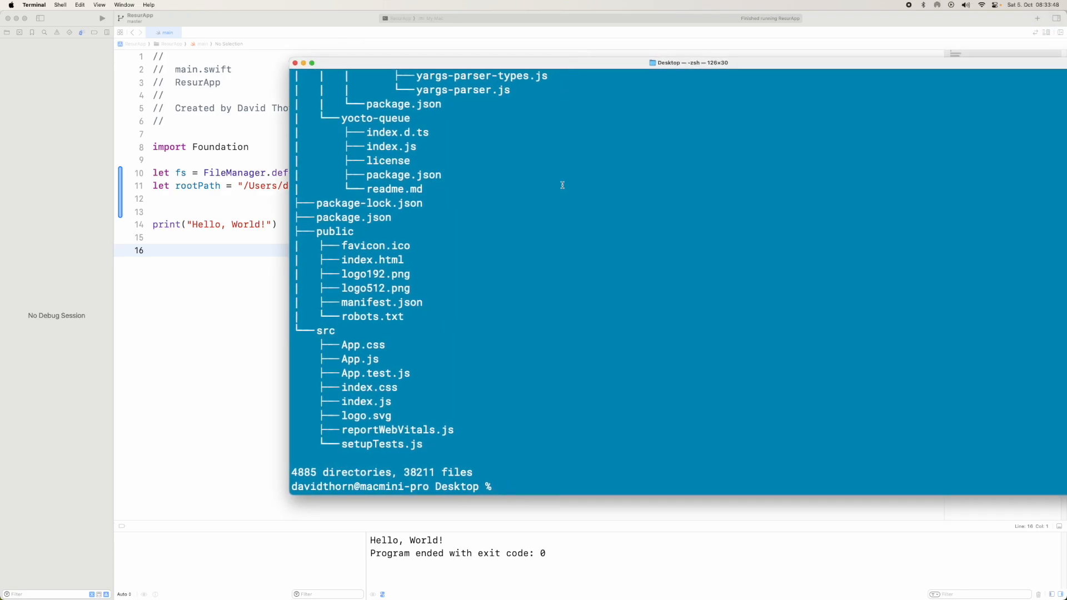
- Enter tree -a recursive-app at the prompt and select the recursive-app folder name
text(tree -a recursive-app)
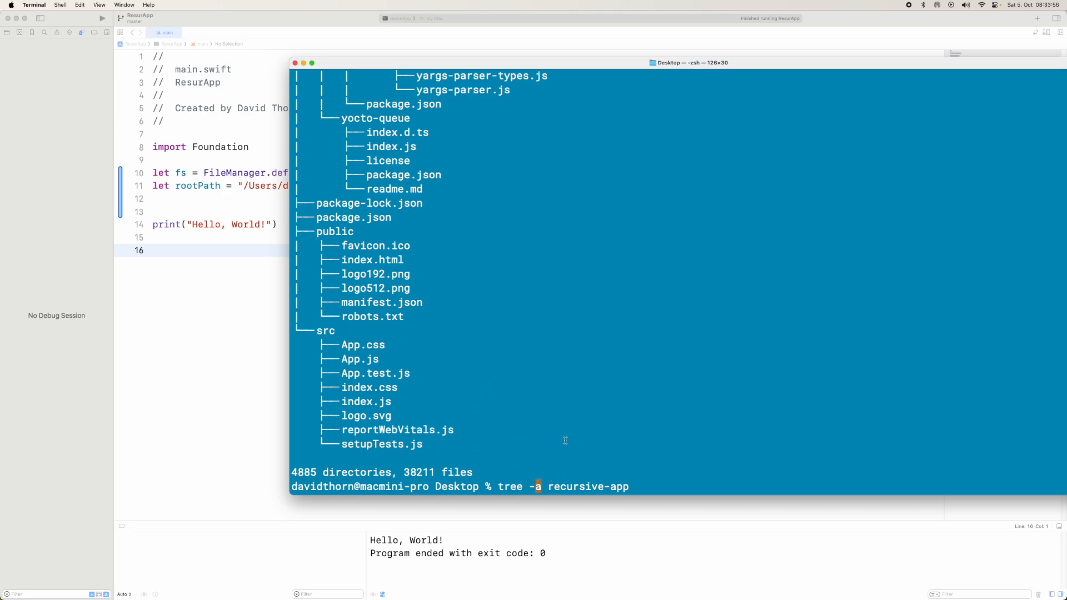
double_click(574, 486)
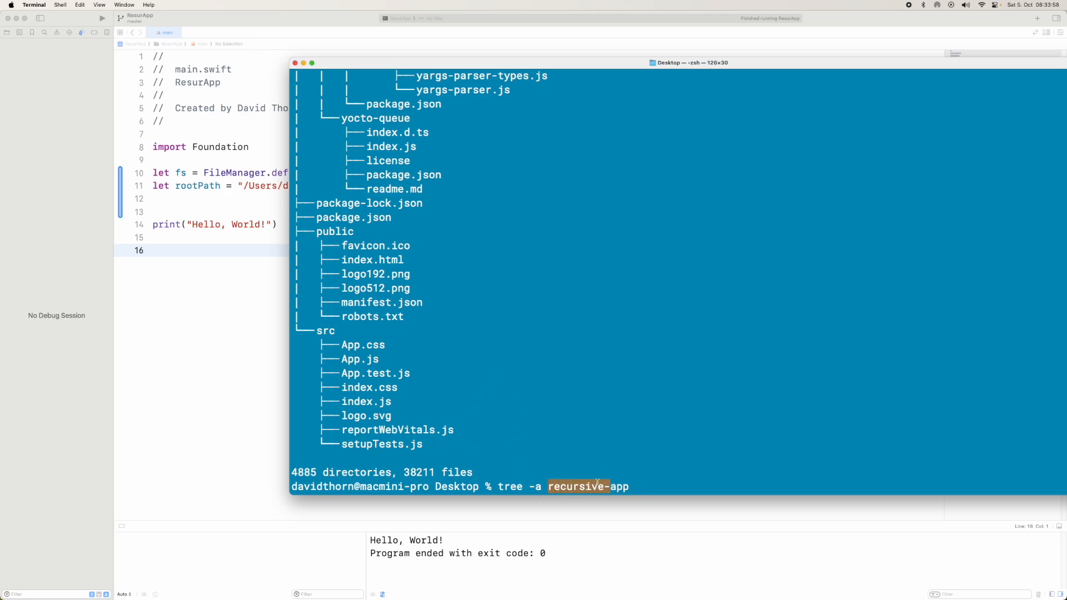
mouse_move(440, 329)
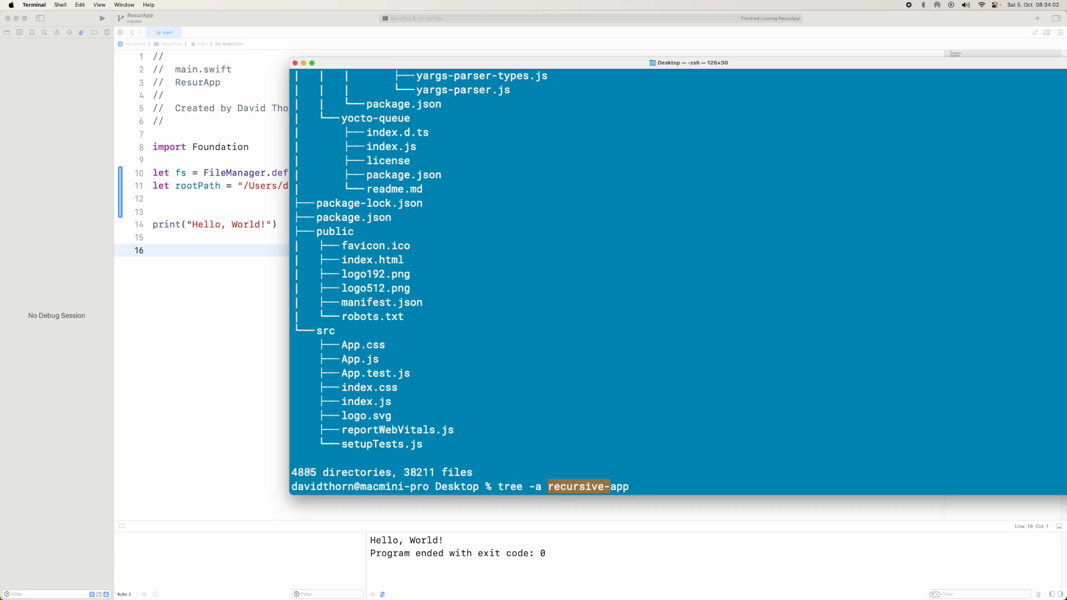
mouse_move(441, 306)
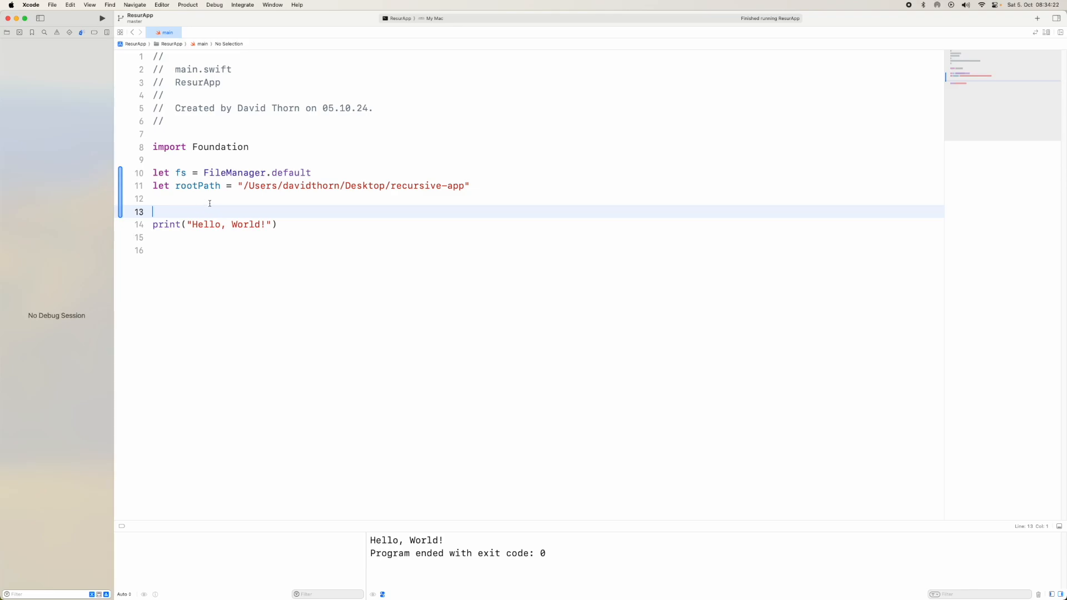
mouse_move(221, 212)
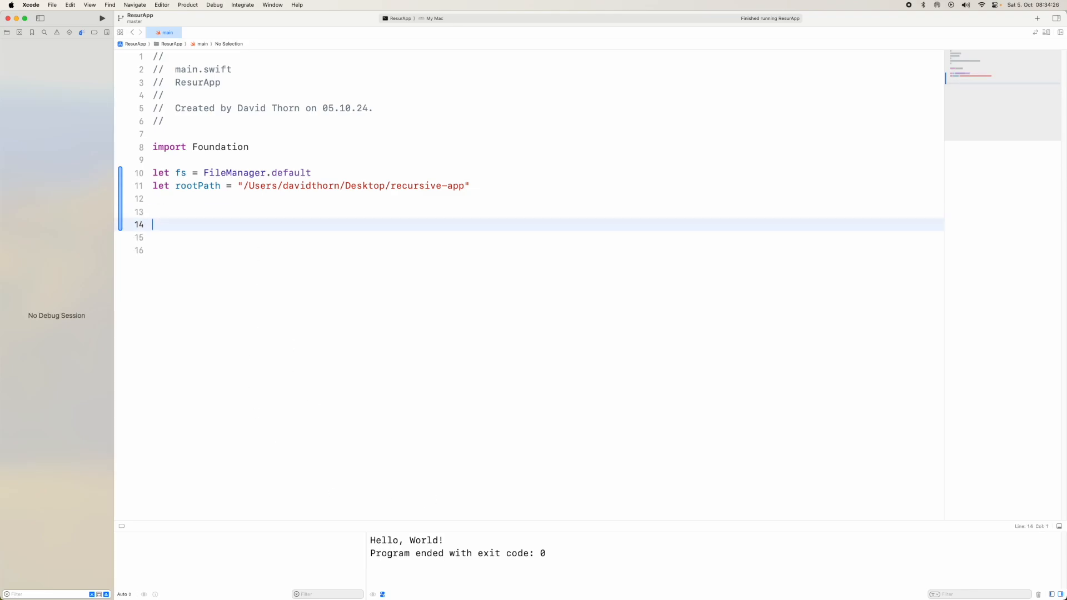
- Replace the Hello World print with a do-catch that prints the error and exits with code 2
text(do {)
text(print()
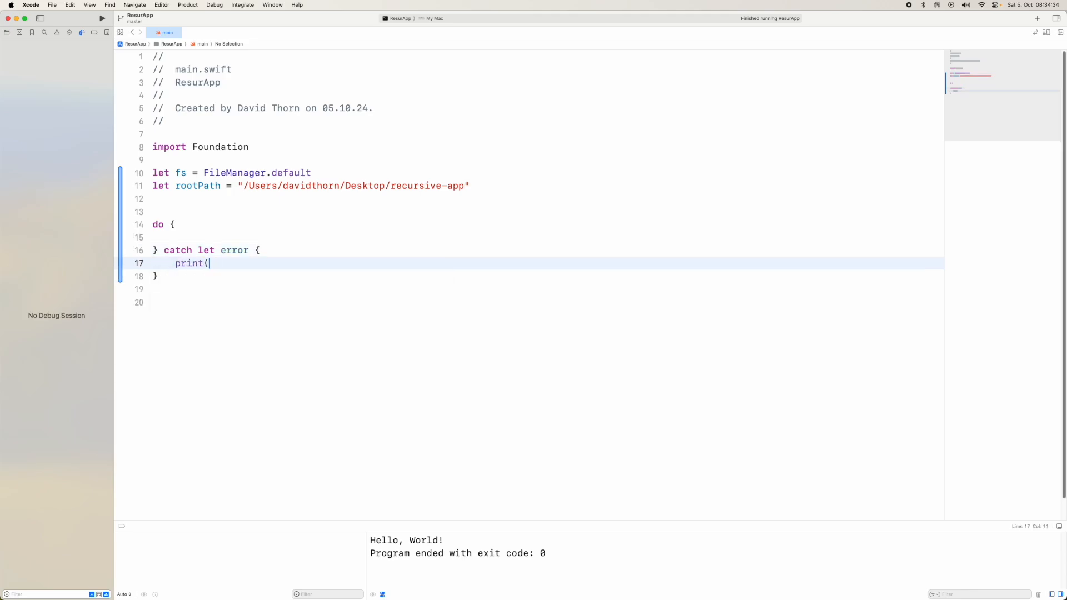
text(error))
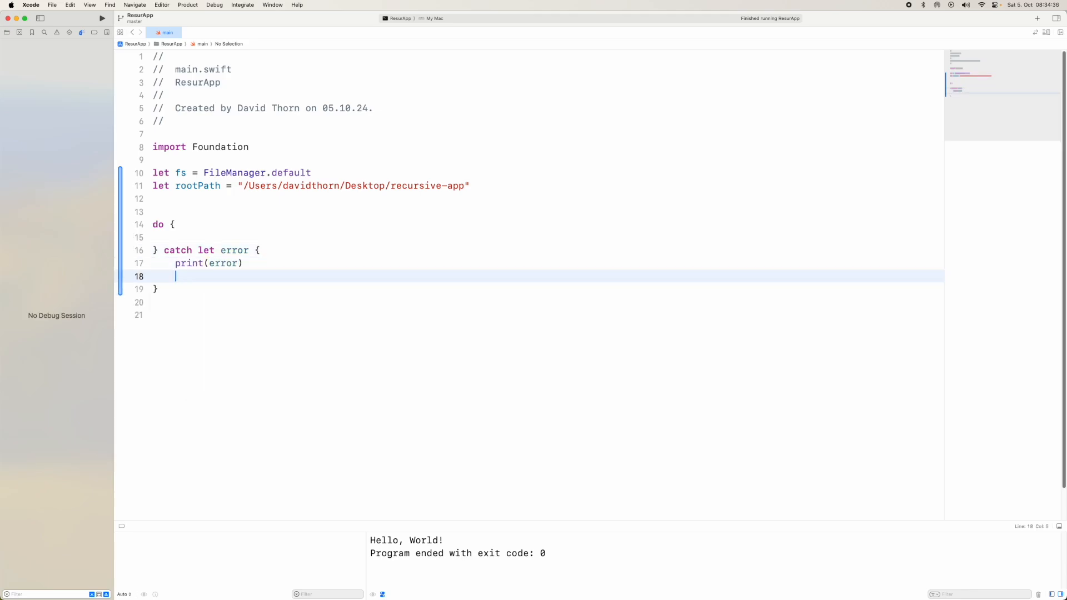
text(exit(2))
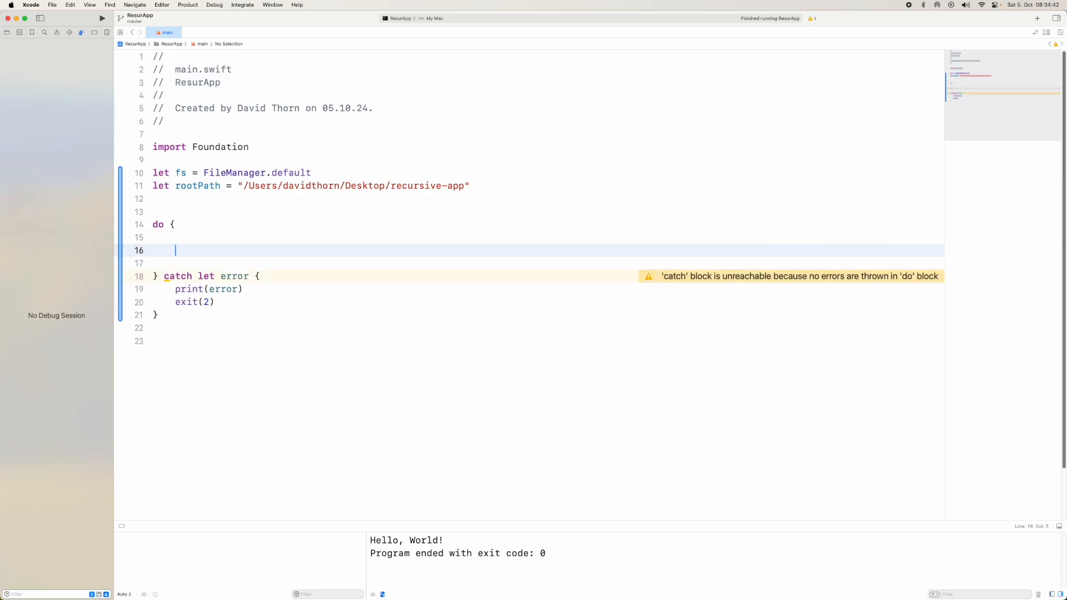
- Read the root folder's entries with try fs.contentsOfDirectory(atPath: rootPath) into contents
text(let)
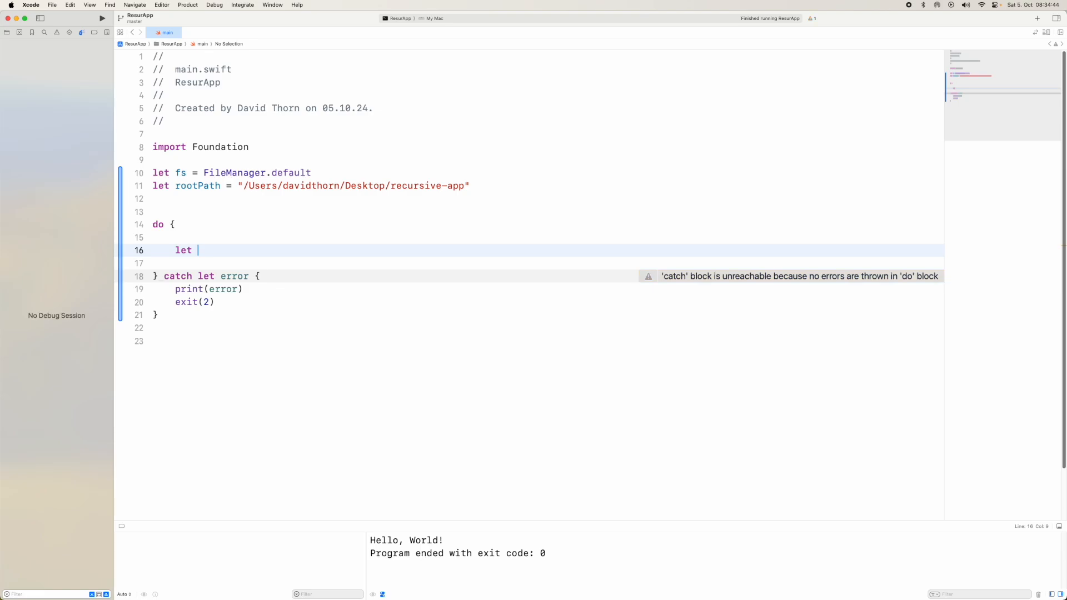
text(cp)
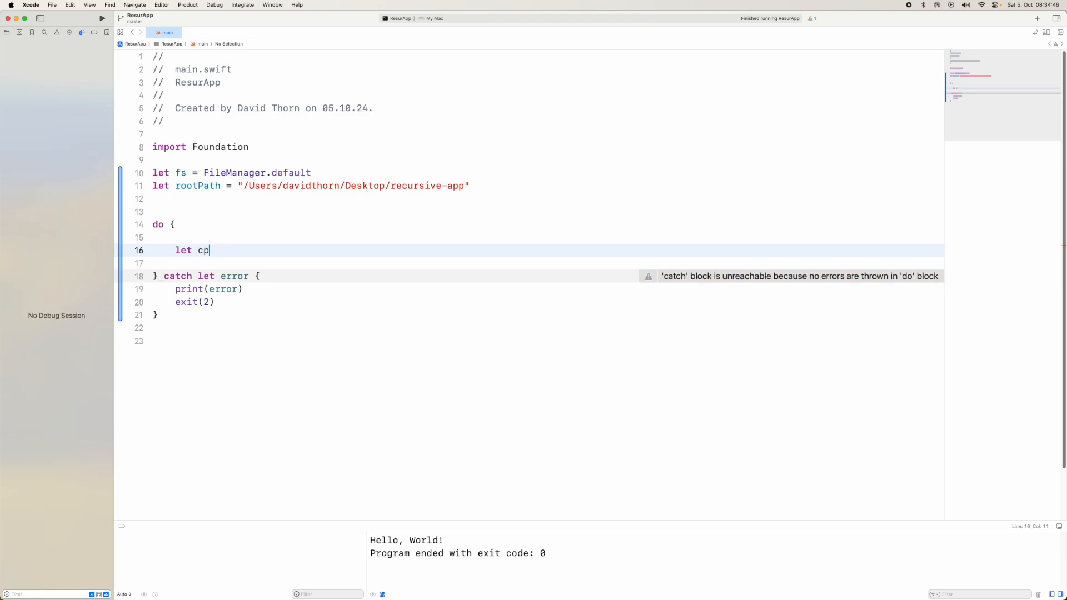
text(ontents)
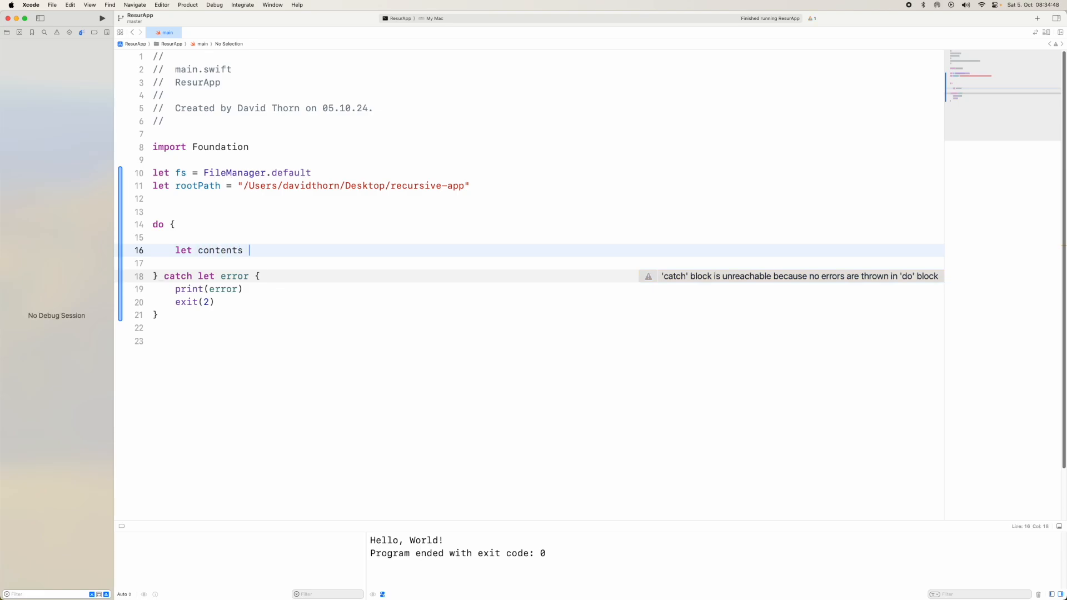
text(= try)
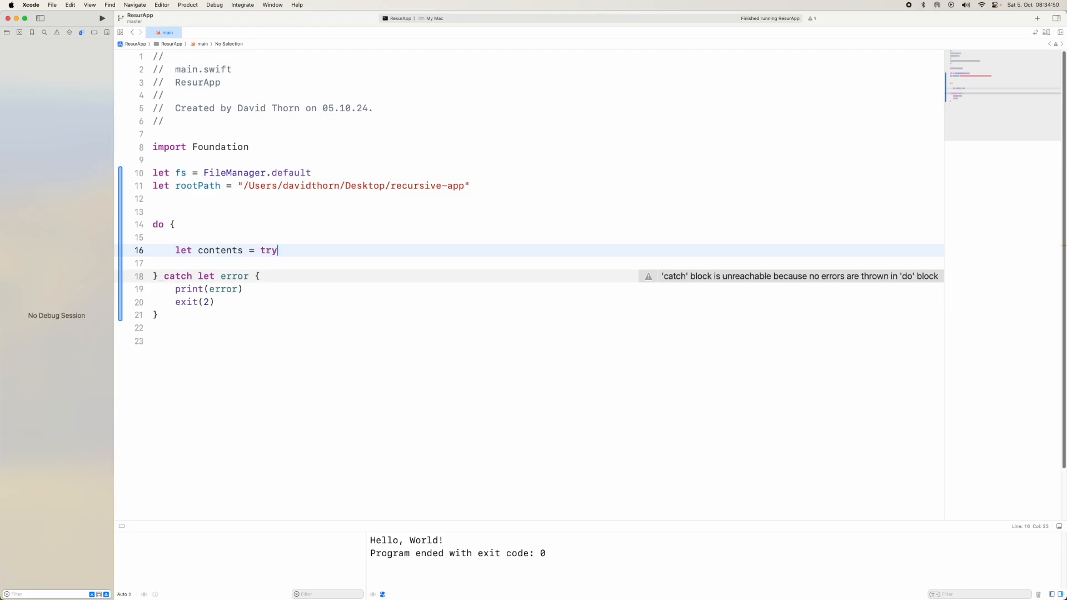
text(fs.contentsOfDirectory(atPath: String))
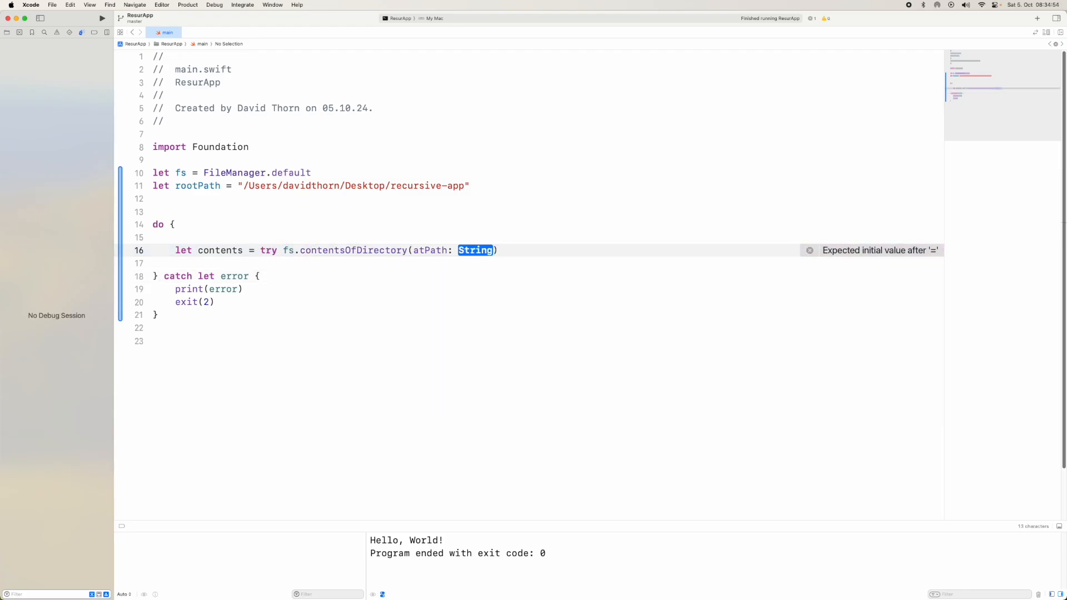
text(rootPath)
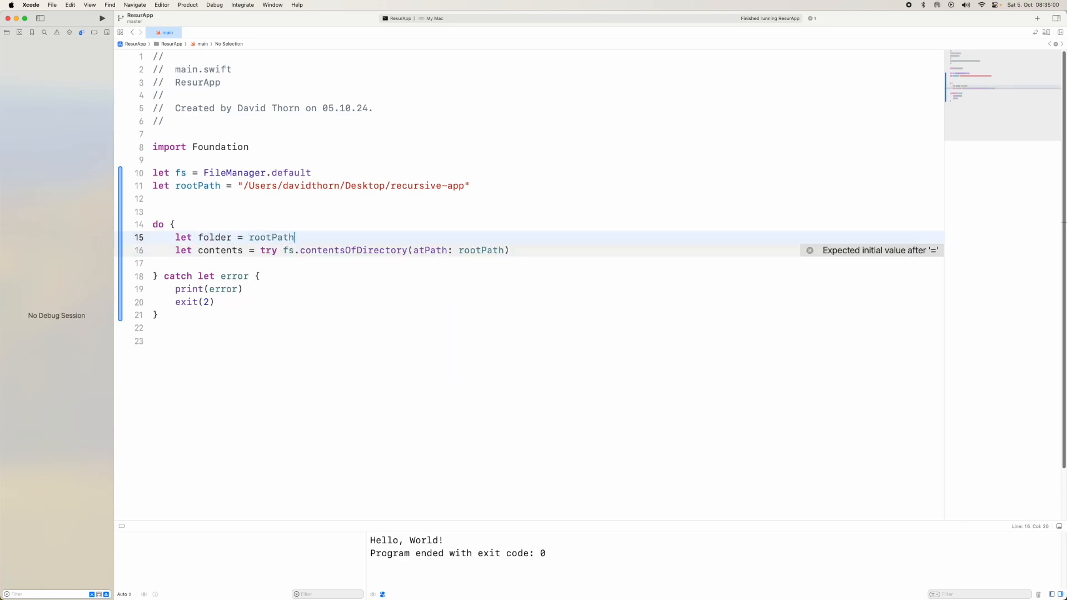
click(489, 251)
text(folde)
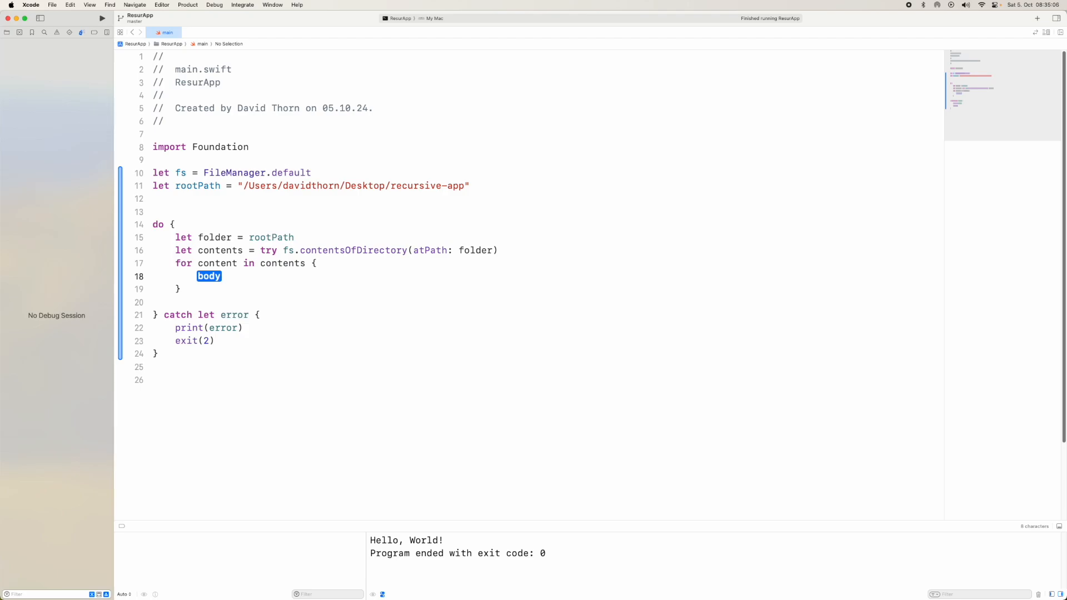
- Loop over contents printing each entry as folder + "/" + content
text(pri)
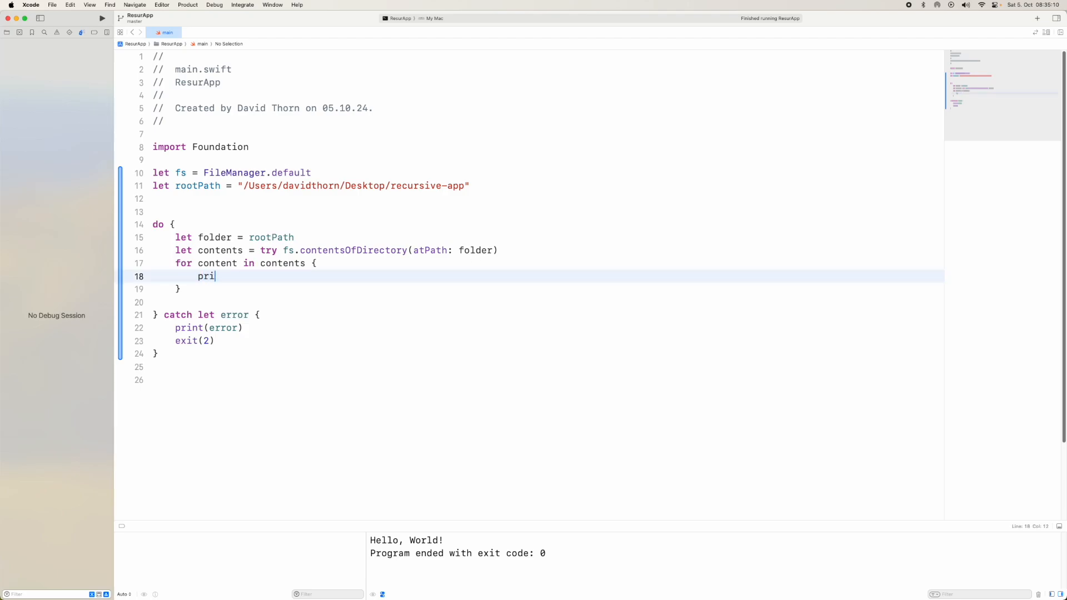
text(nt())
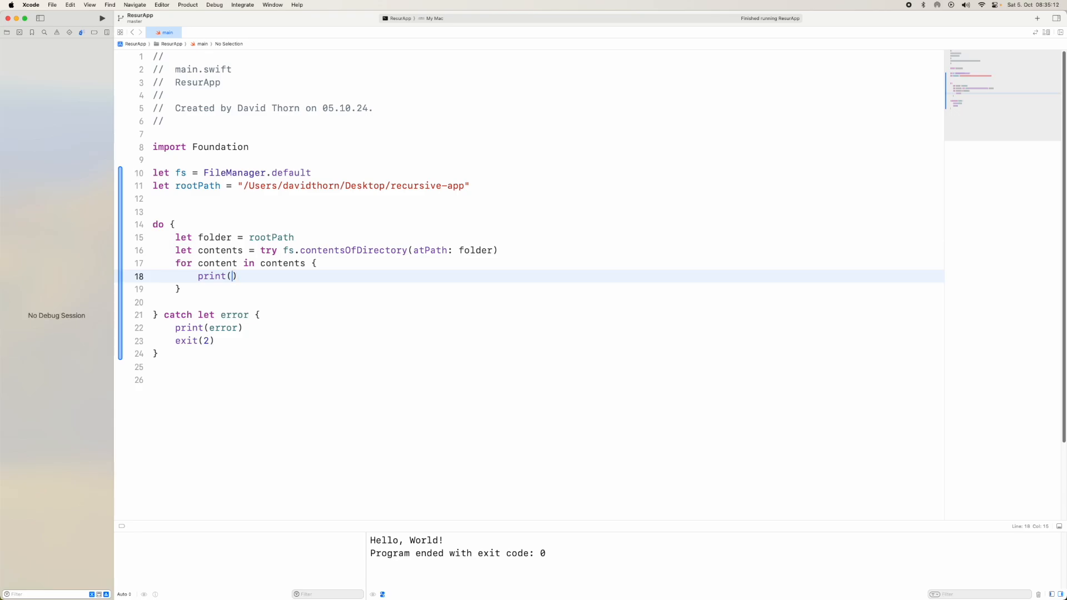
text(folder)
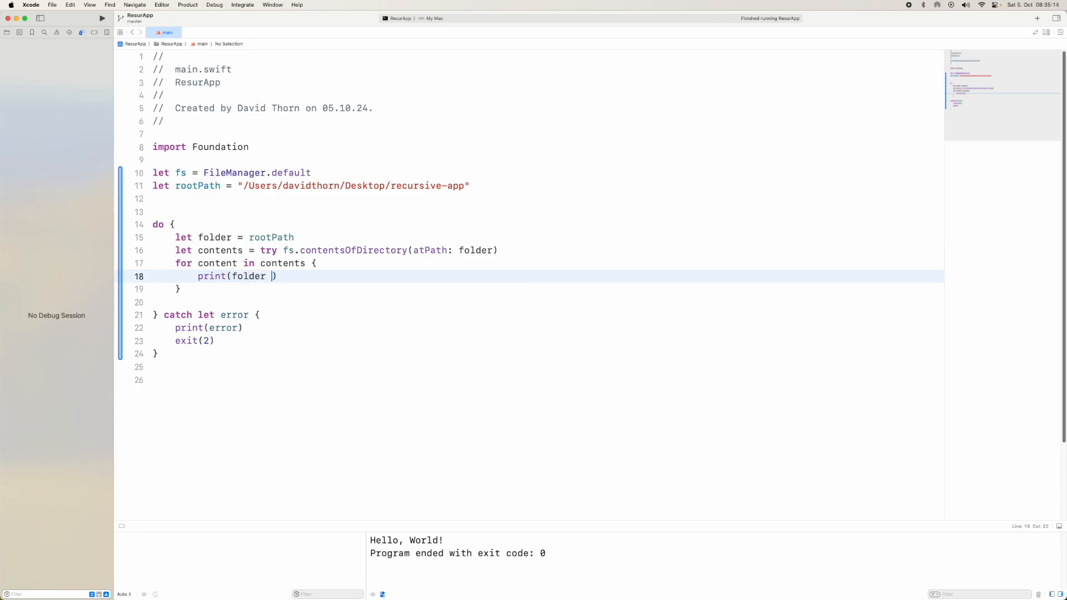
text(+ "/" +)
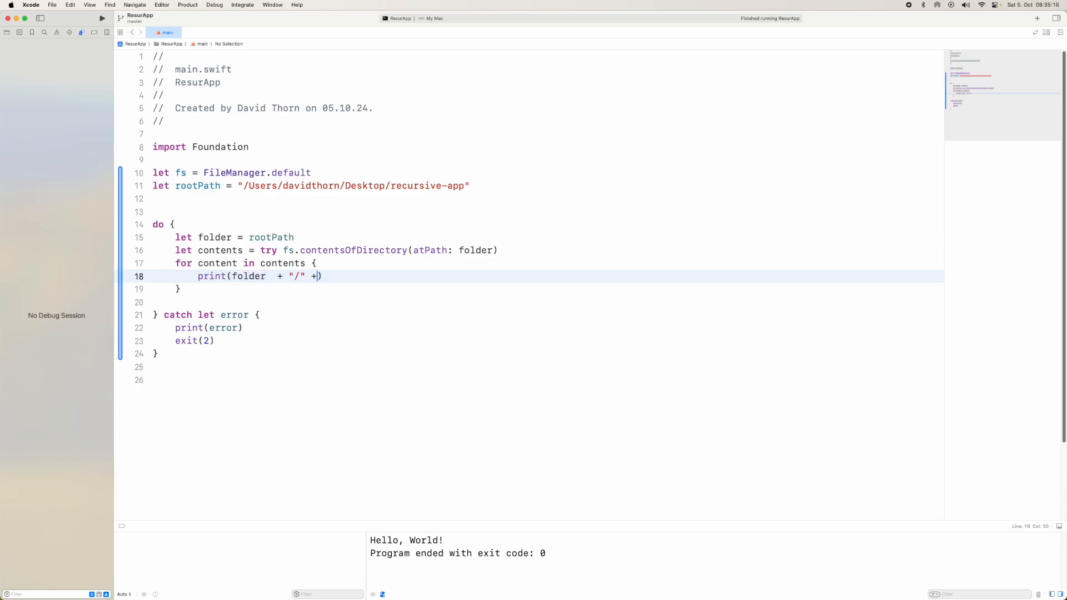
text(content)
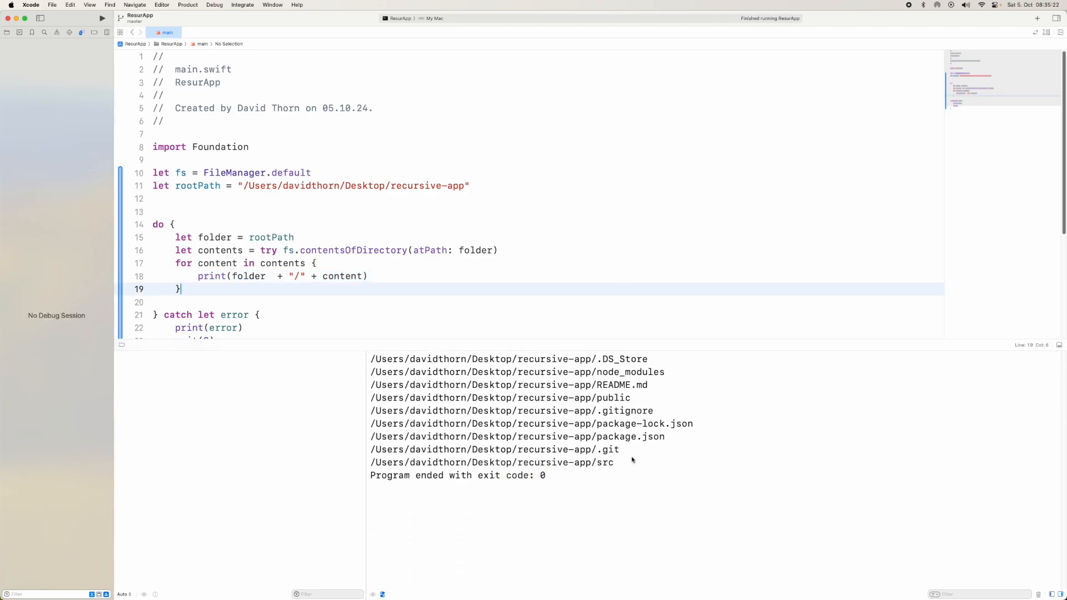
- Run the program and review the nine top-level paths, marking the src entry in the output
double_click(605, 463)
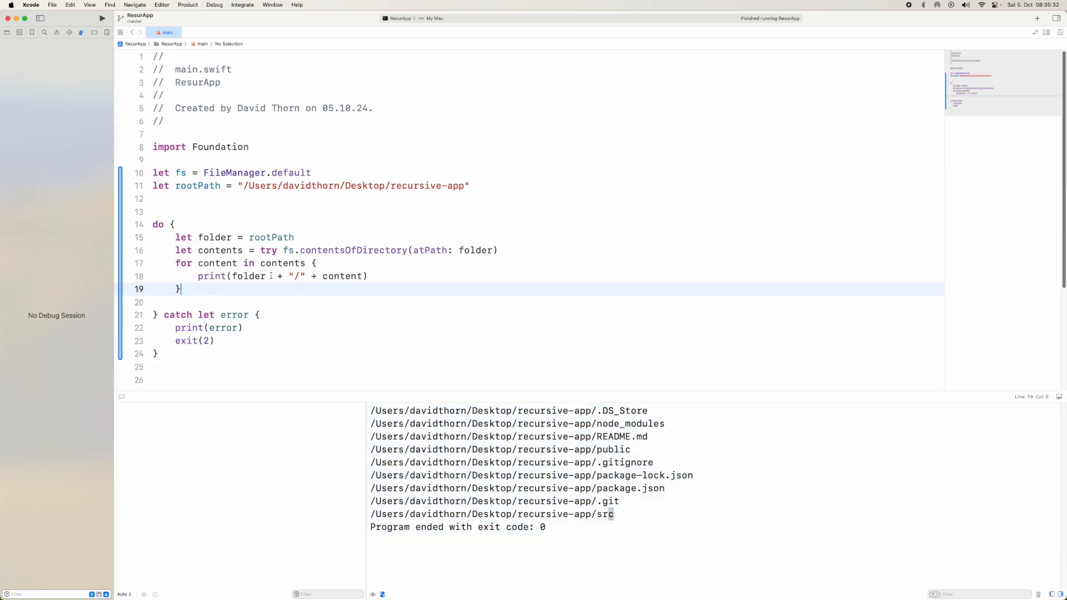
mouse_move(271, 271)
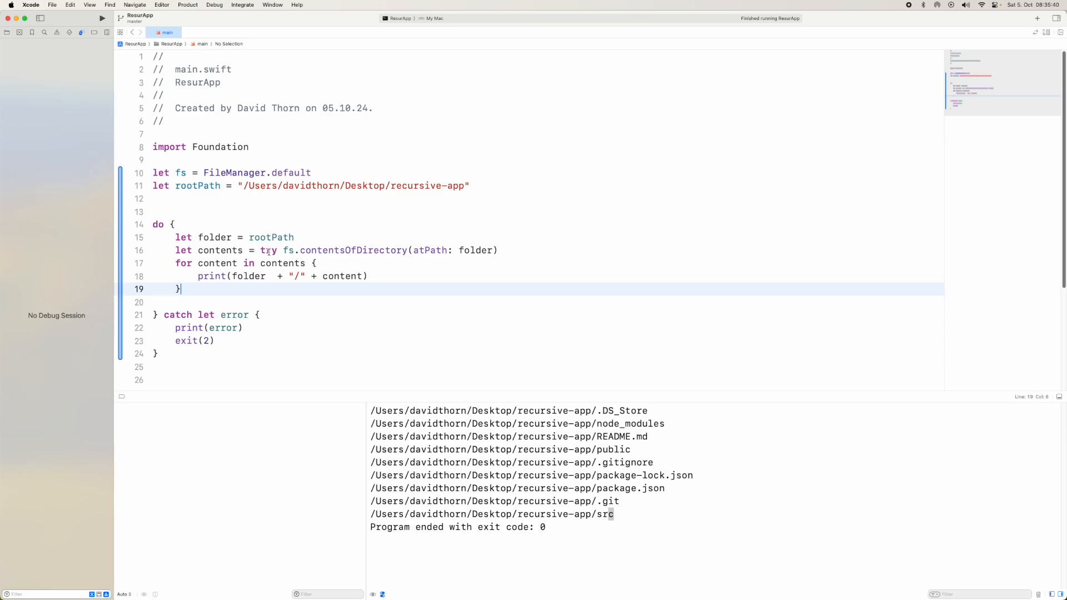
mouse_move(246, 288)
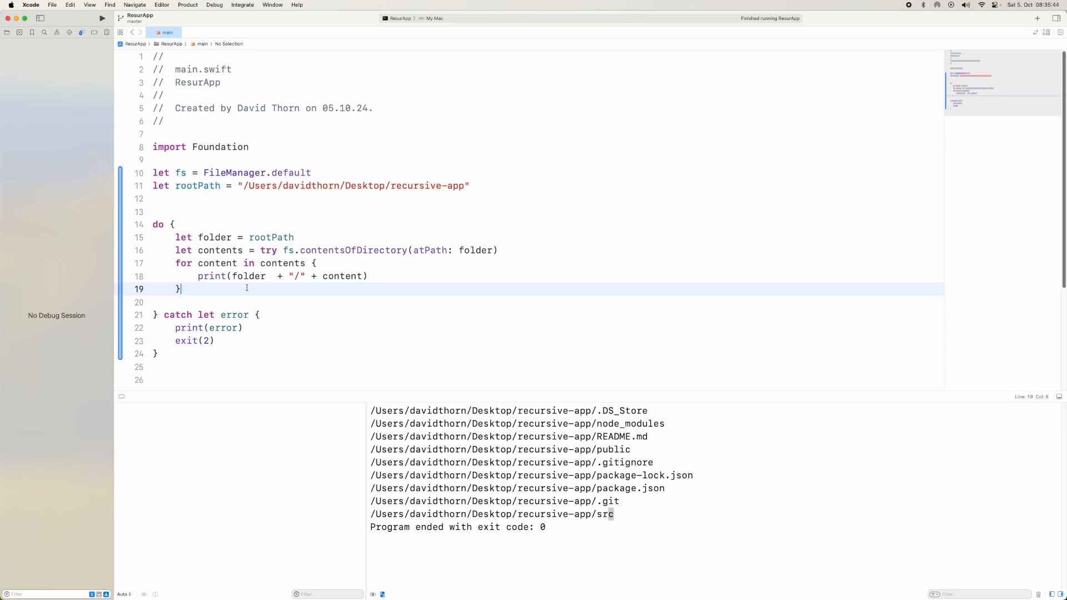
mouse_move(279, 227)
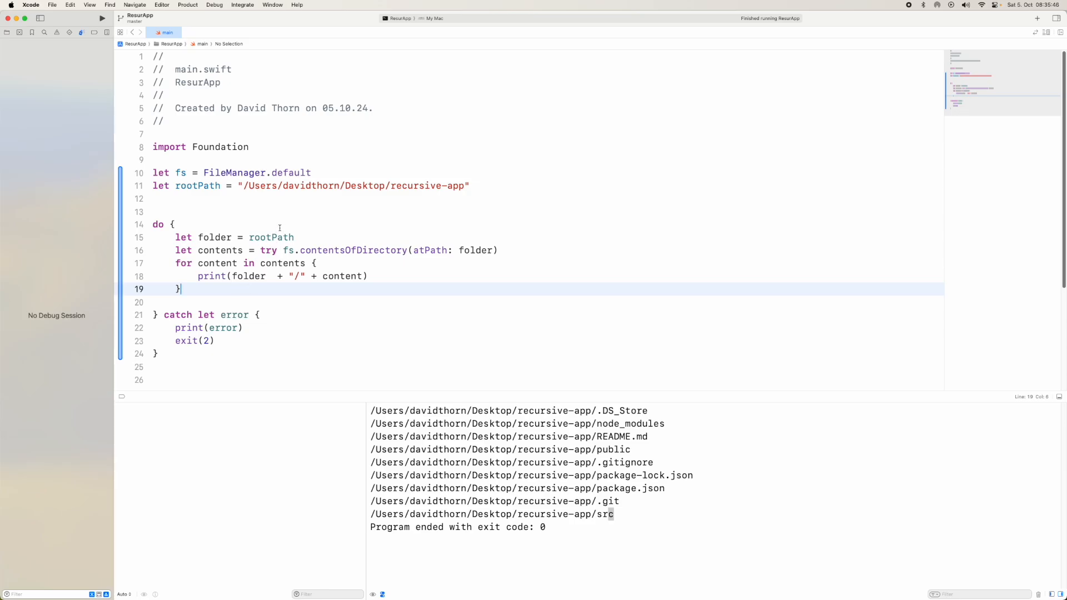
double_click(272, 238)
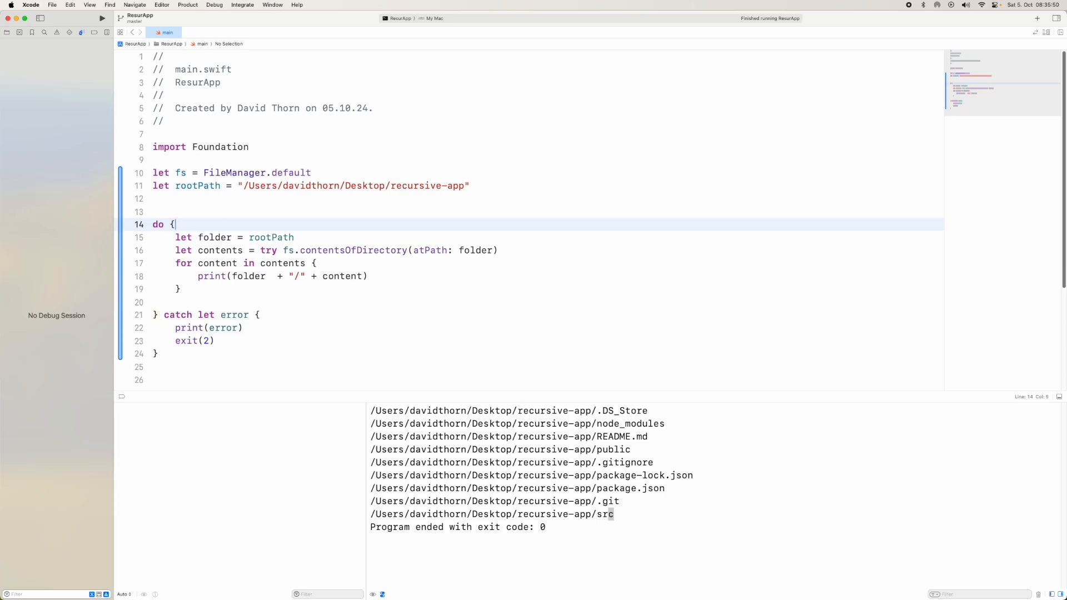
- Declare var folders: Set<String> seeded with [rootPath] and take folders.removeFirst()
text(bat)
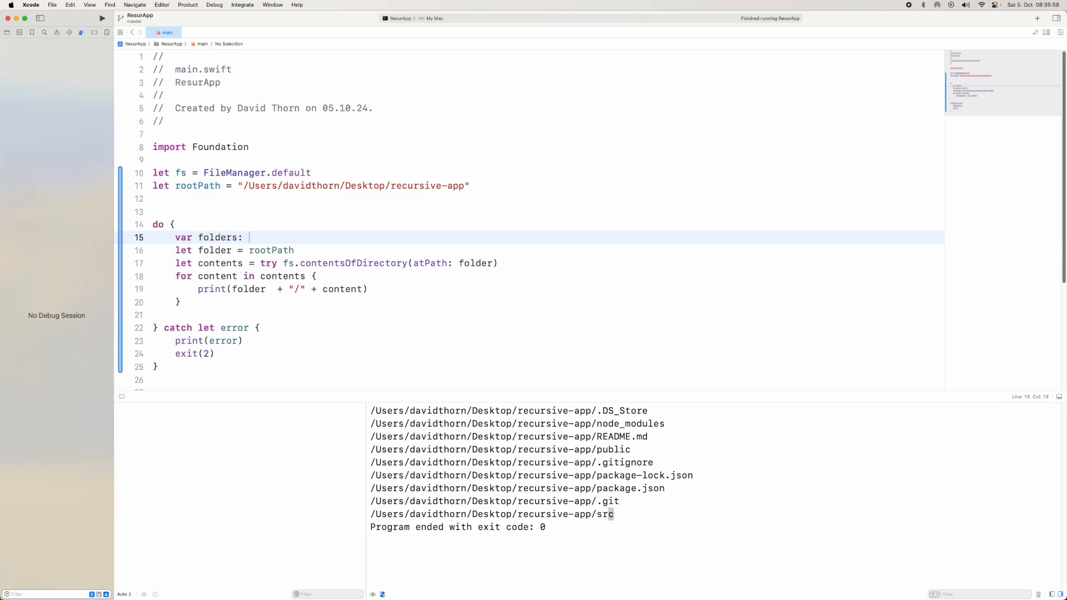
text(Set<>)
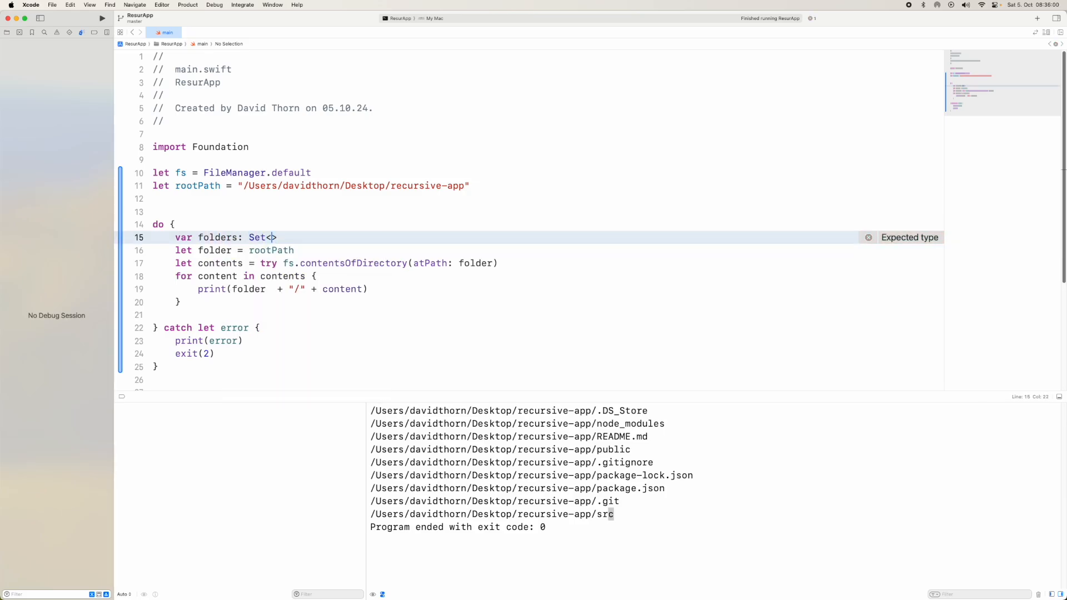
text(String> = .init()
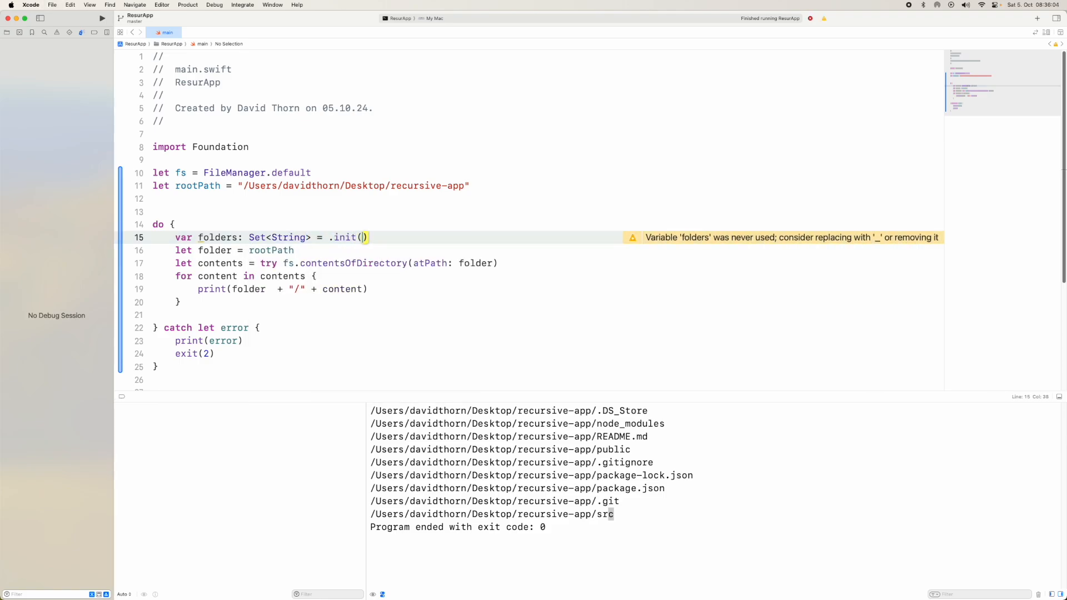
text([rootPath])
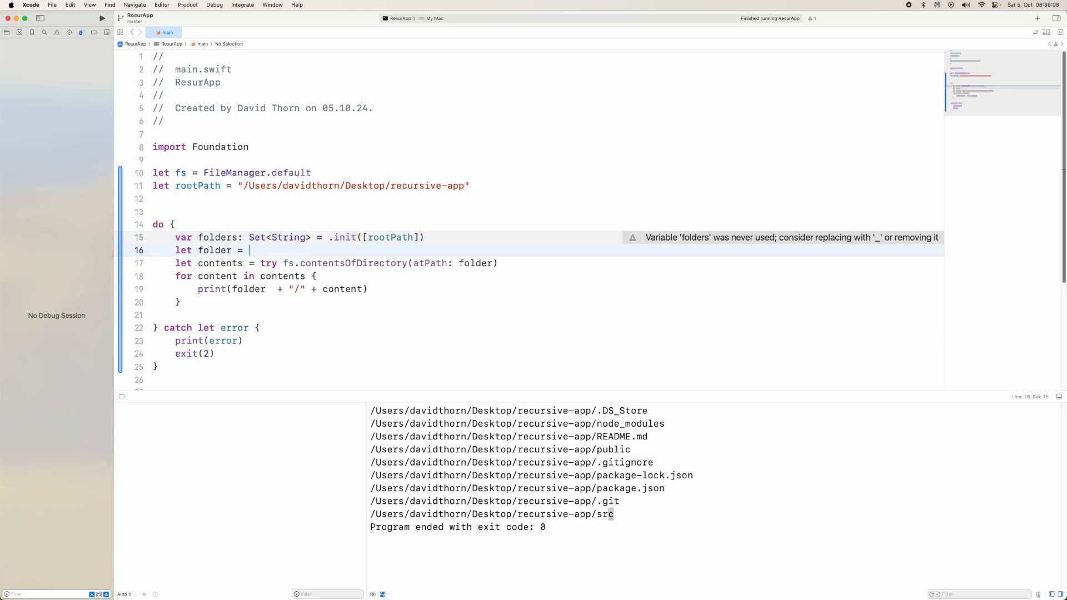
text(folders.removeFirst()
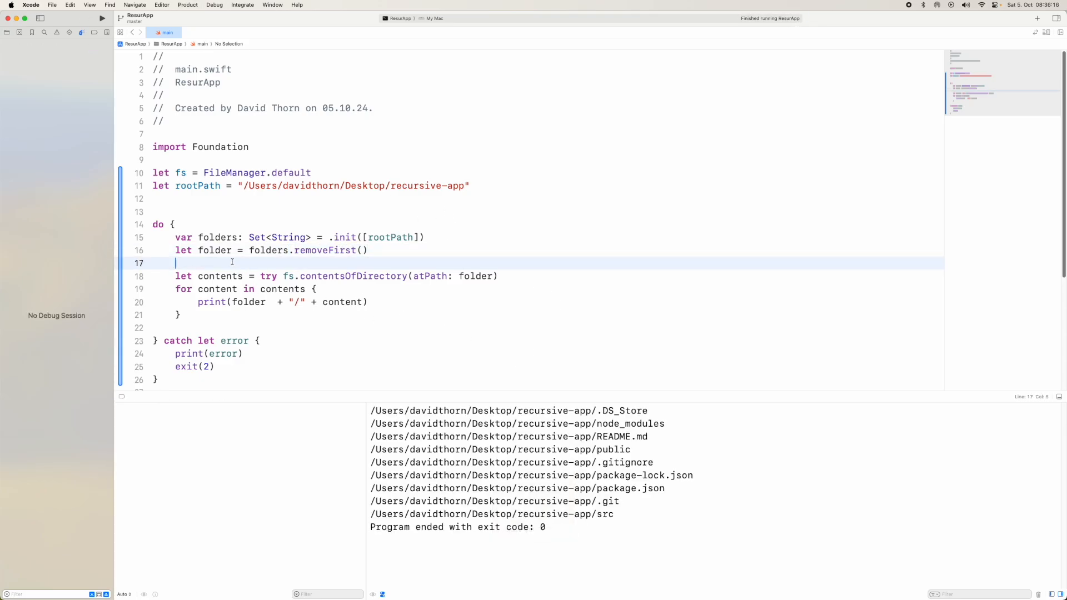
- Wrap the listing code in repeat { } while !folders.isEmpty
text(repeat {)
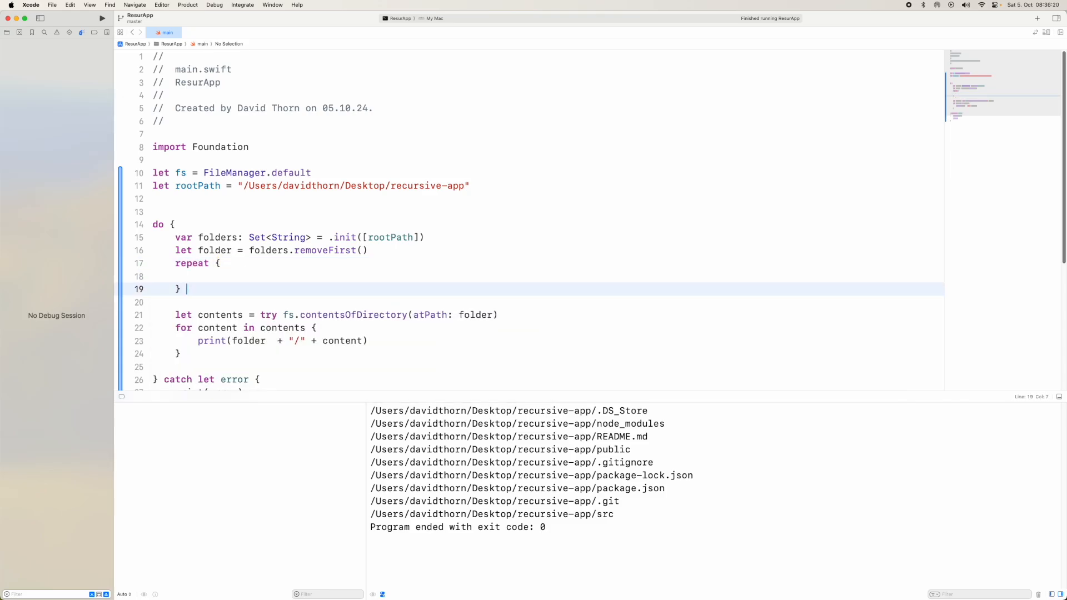
text(while folders.)
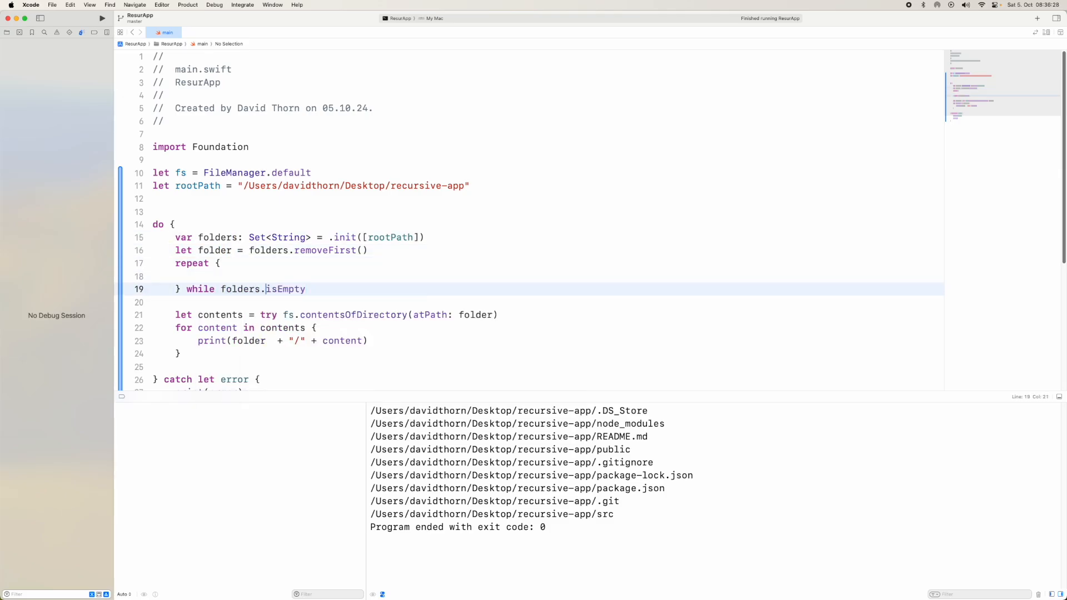
text(!)
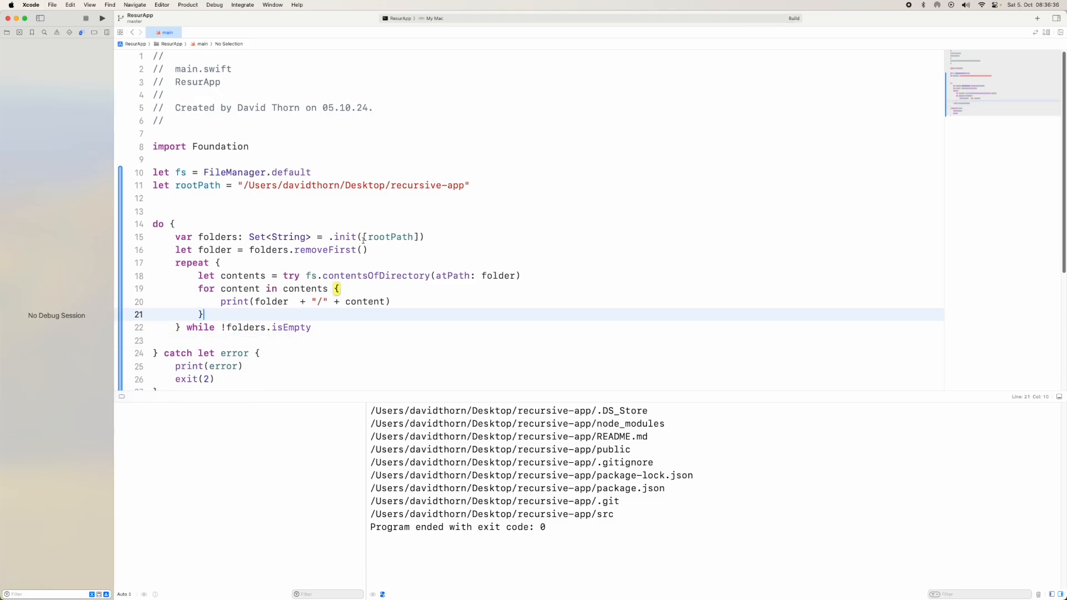
- Declare var searchedFolders: Set<String> = .init() alongside the folders set
click(101, 19)
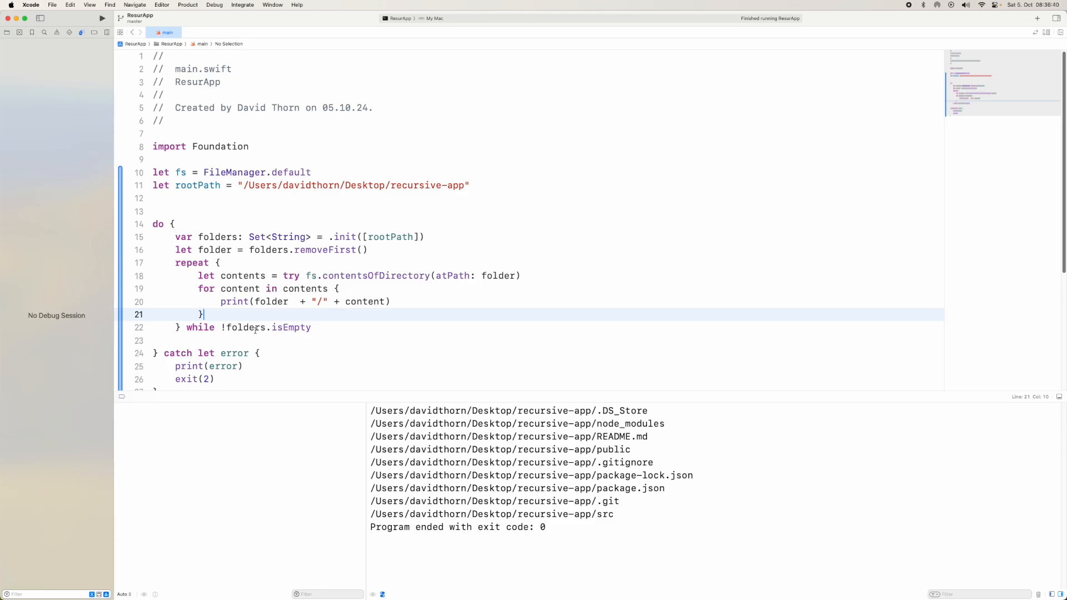
click(219, 262)
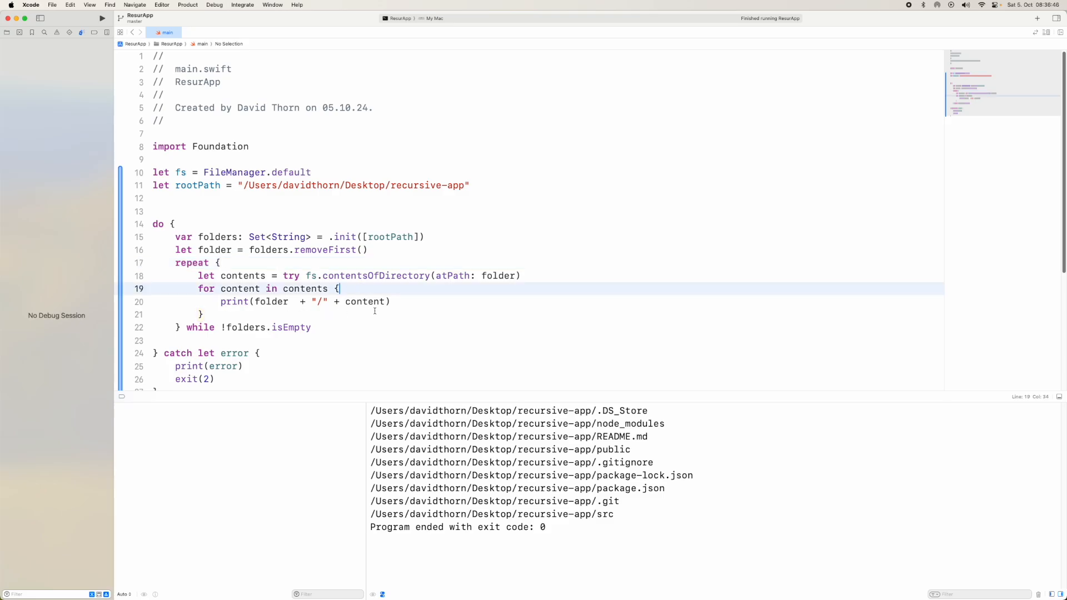
double_click(614, 424)
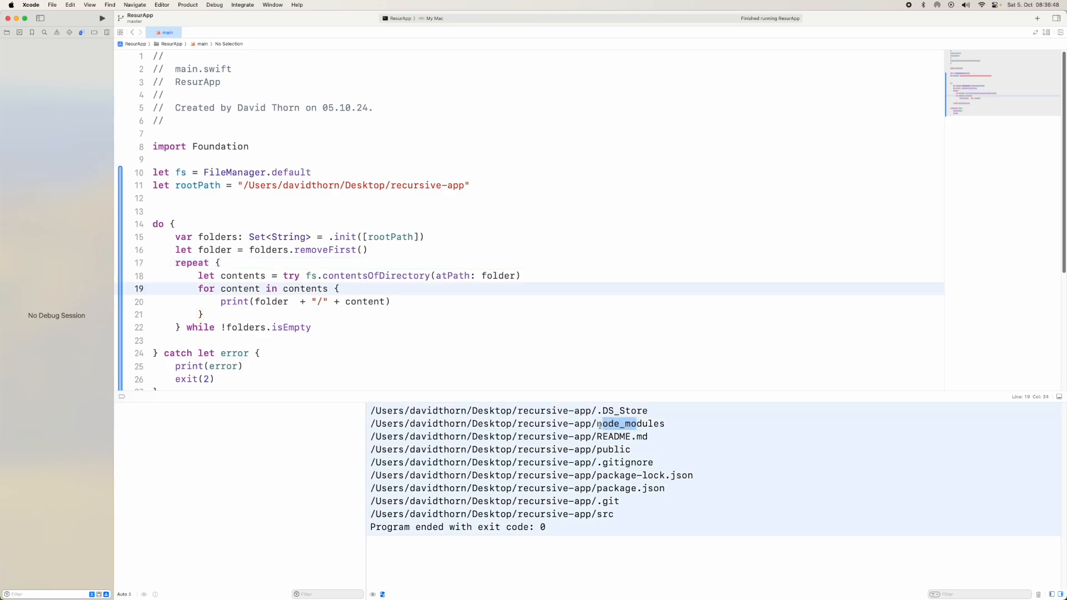
double_click(216, 237)
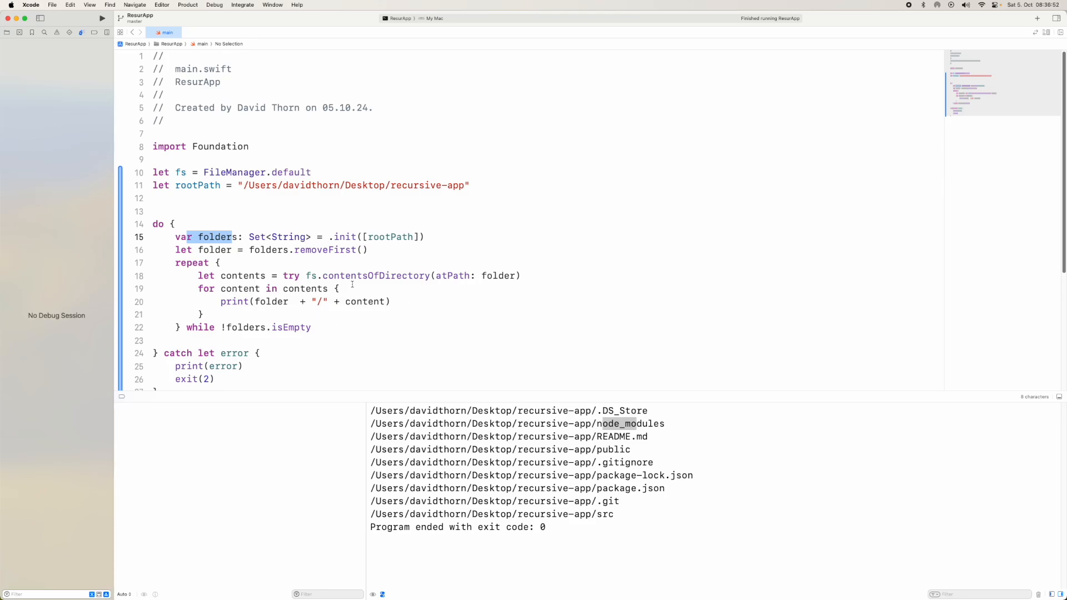
text(v)
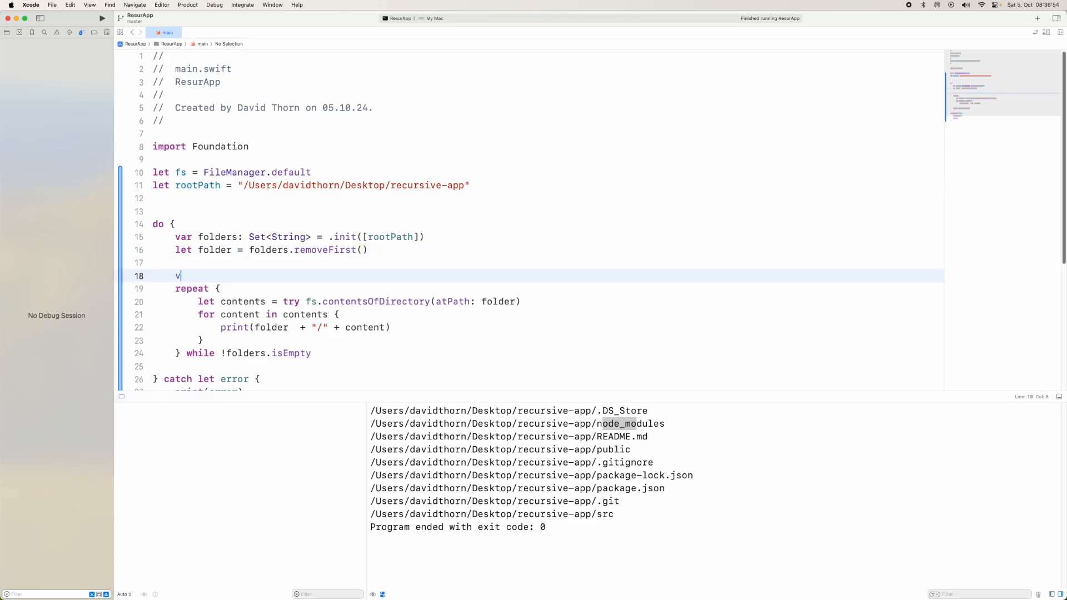
text(ar searched)
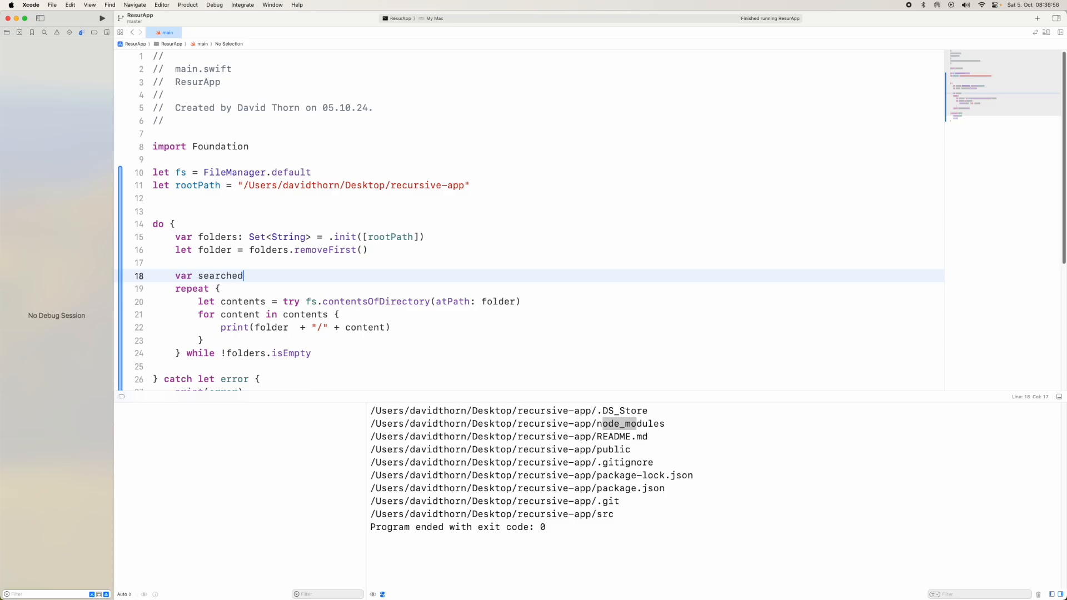
text(Folders:)
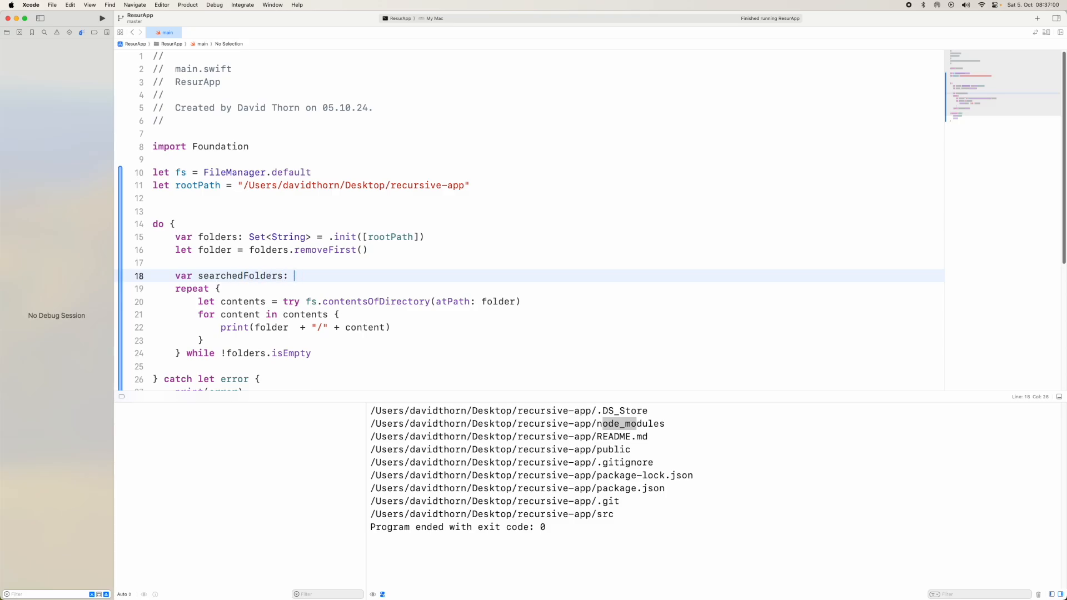
text(Set<Strign>)
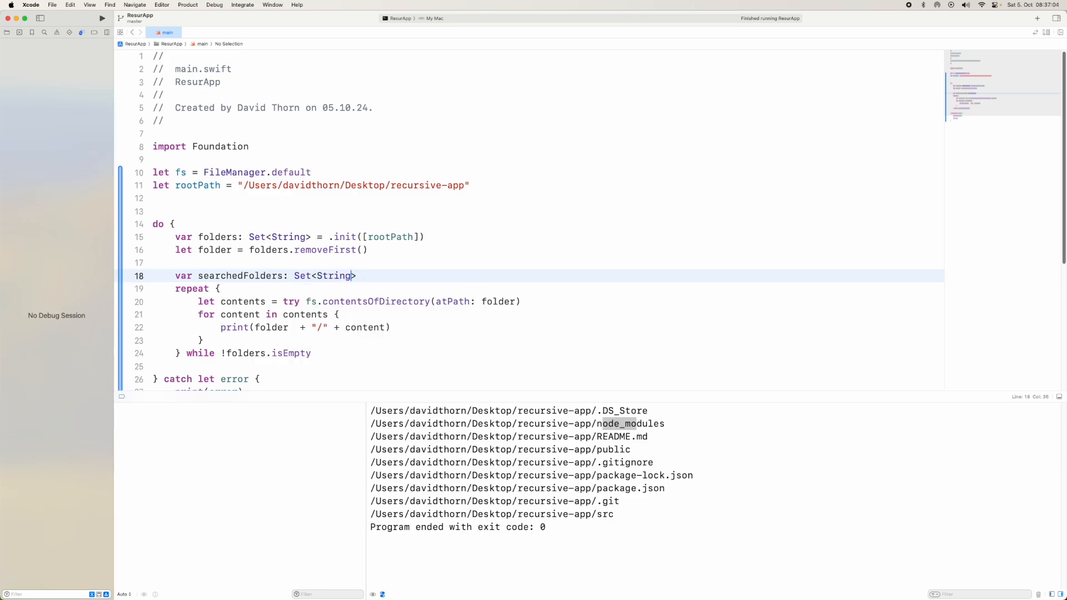
text(= .)
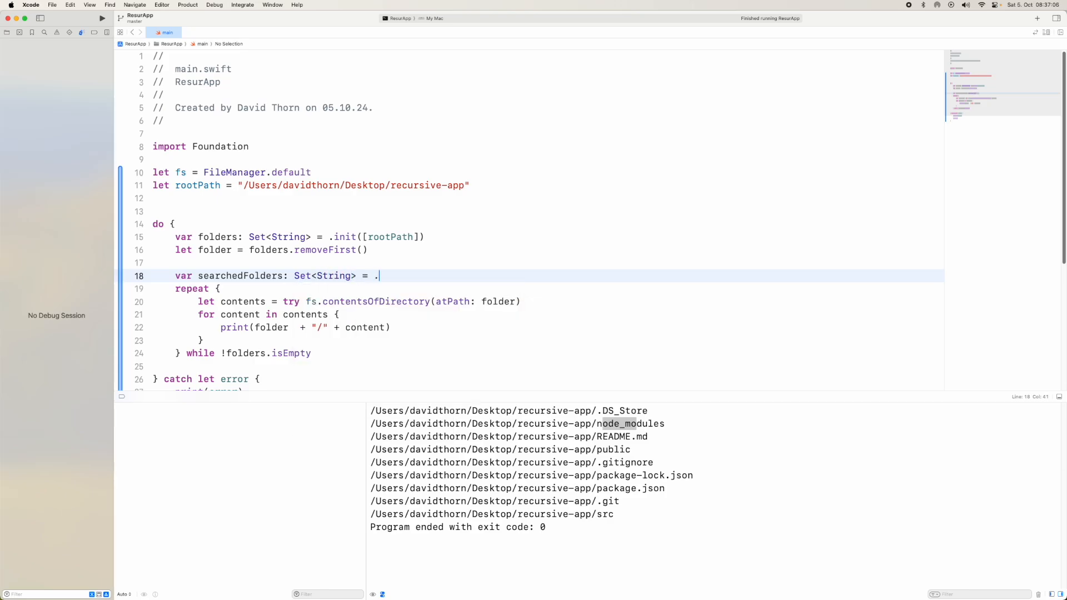
text(init())
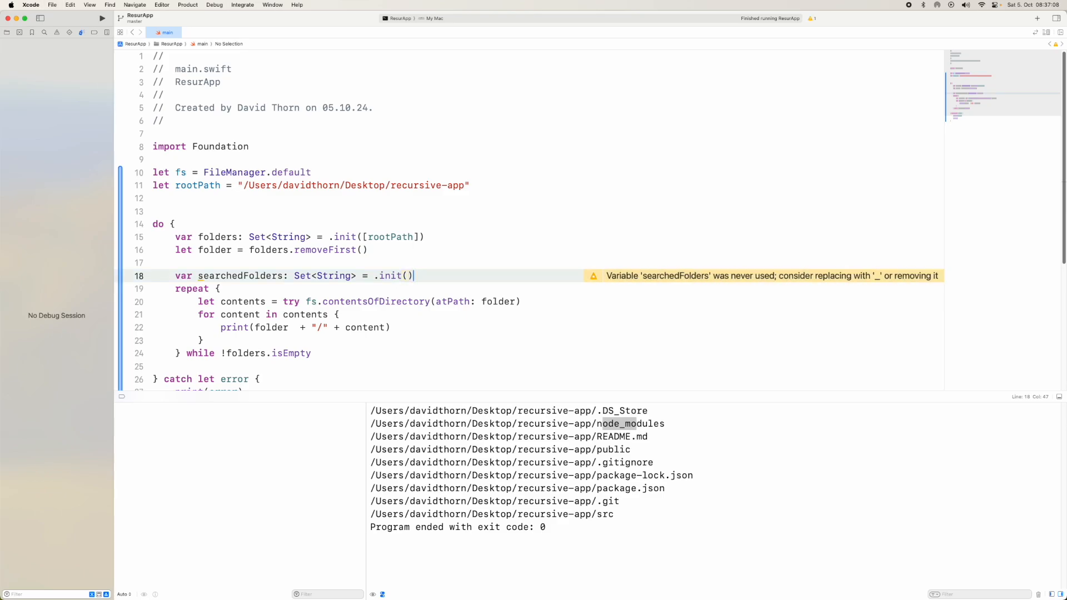
- Insert each processed folder into searchedFolders, move removeFirst into the loop, and begin let nodePath
text(s)
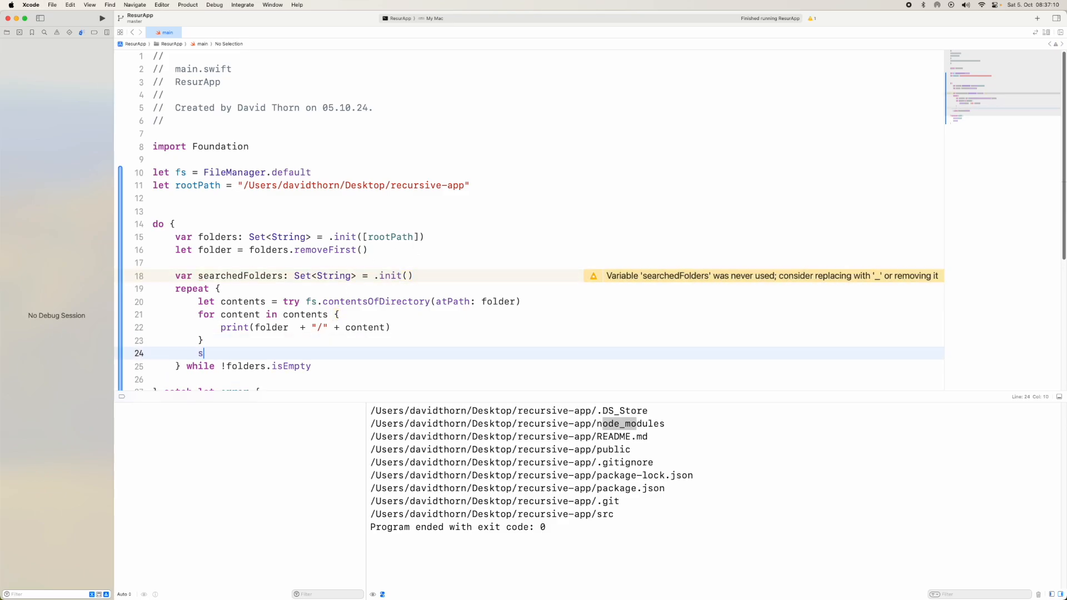
text(searchedFolders.insert(newMember: String)
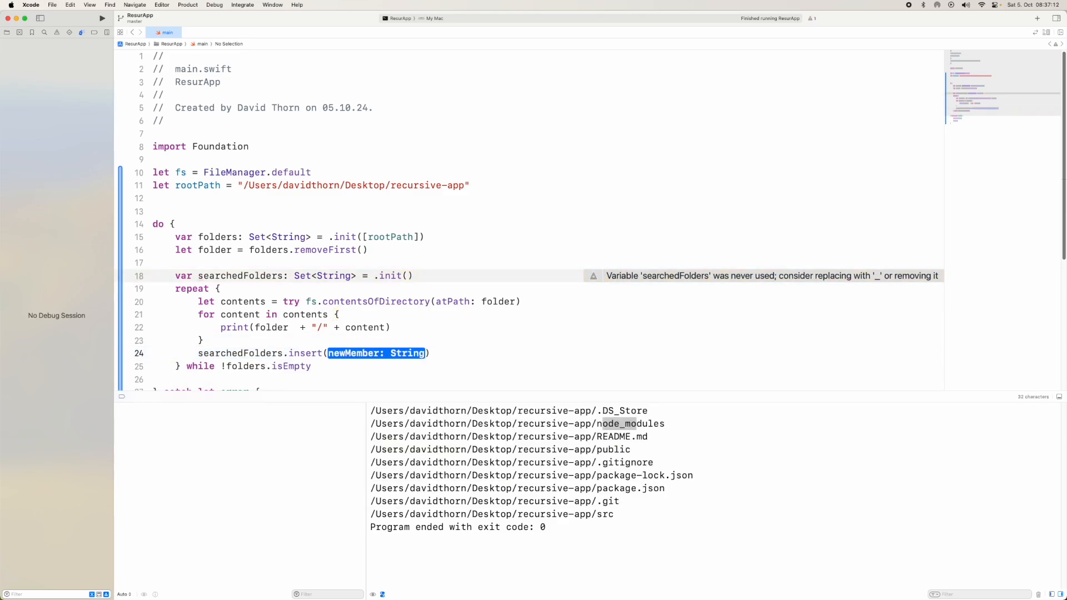
text(co)
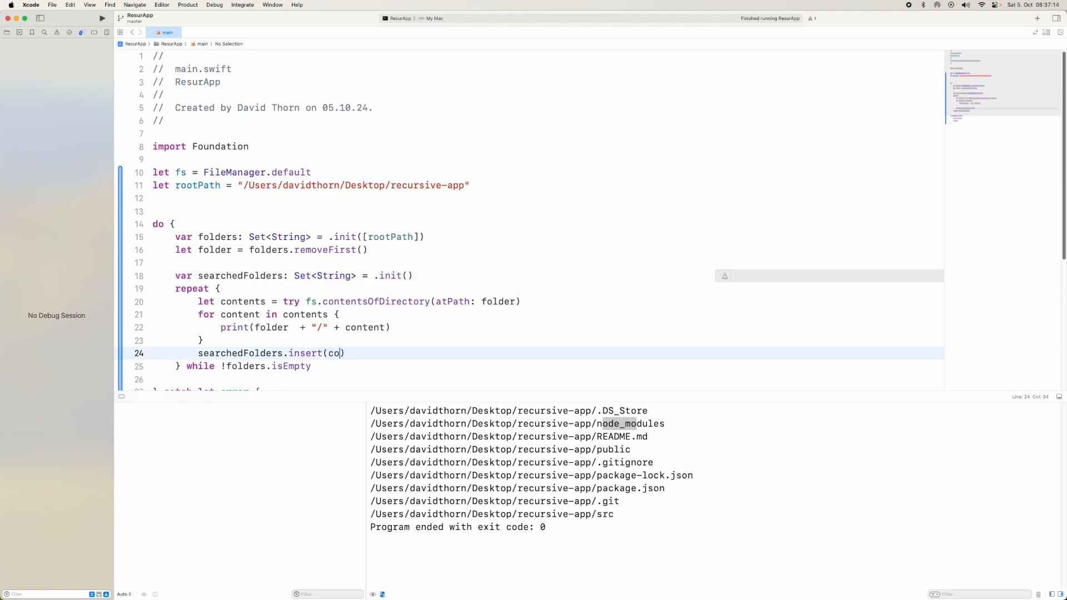
key(Backspace)
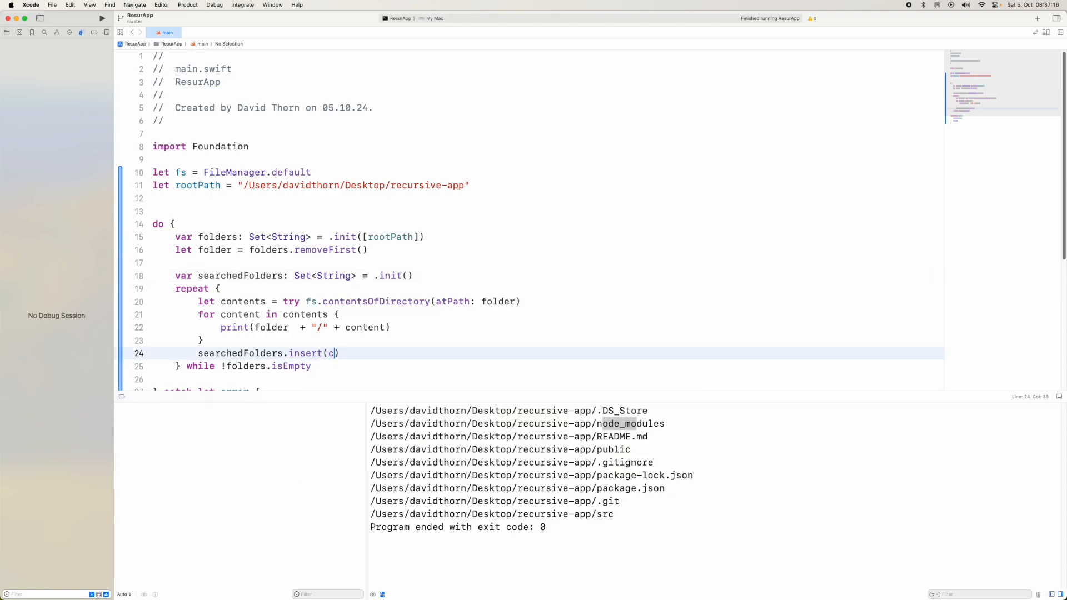
text(older)
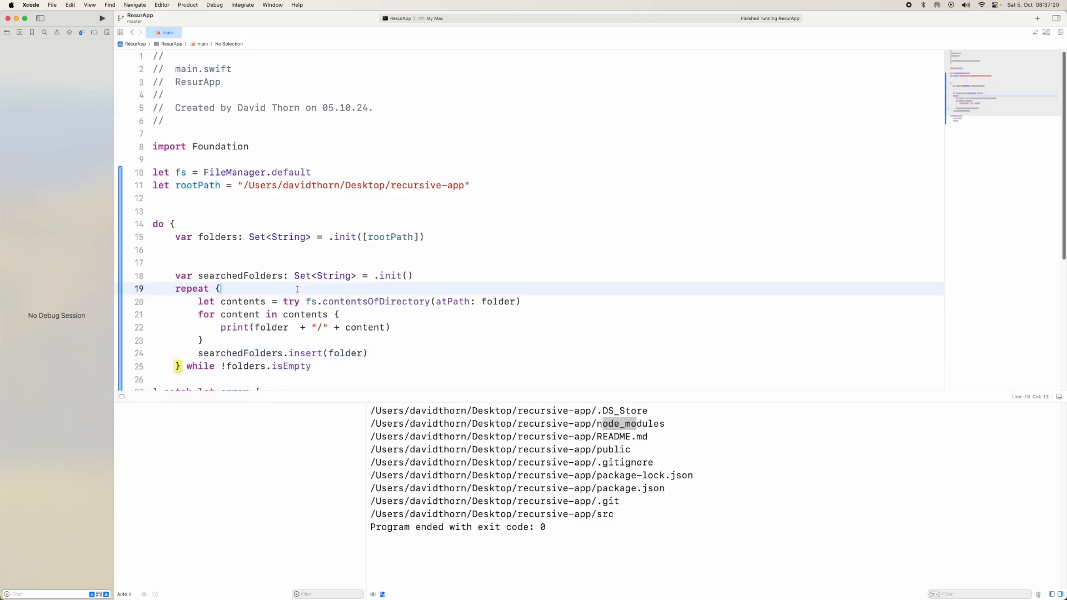
text(let folder = folders.removeFirst())
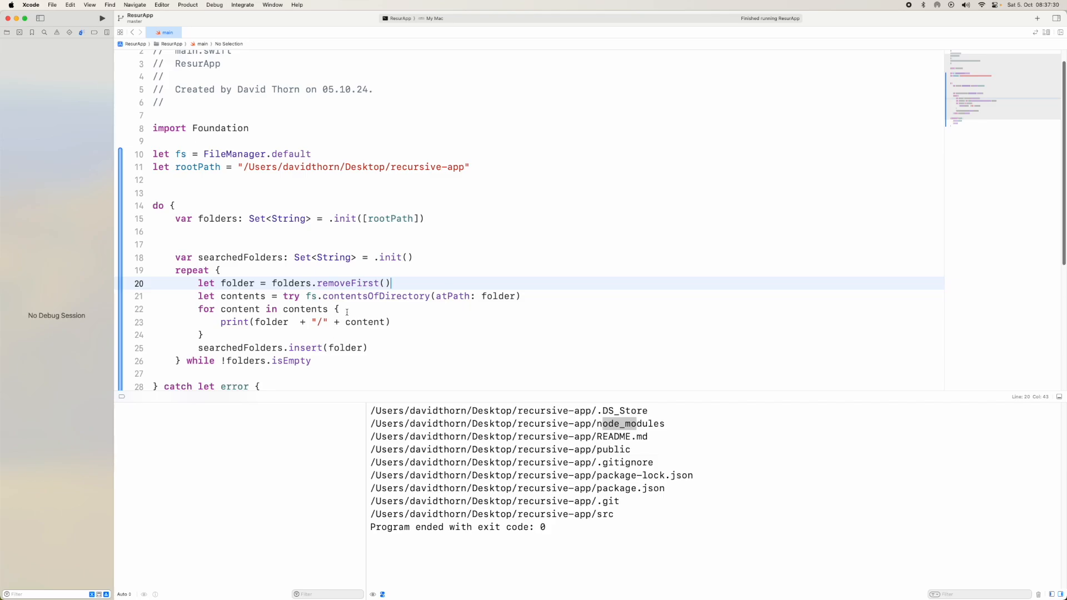
text(etl)
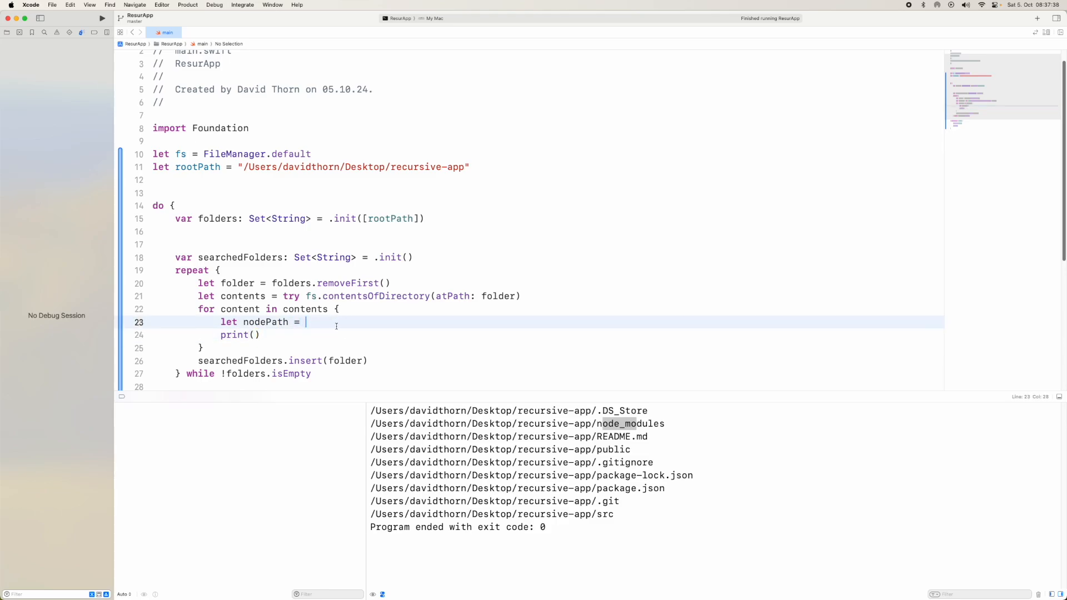
- Set nodePath to folder + "/" + content and declare func isDirectory(nodePath: String) -> Bool
text(folder  + "/" + content)
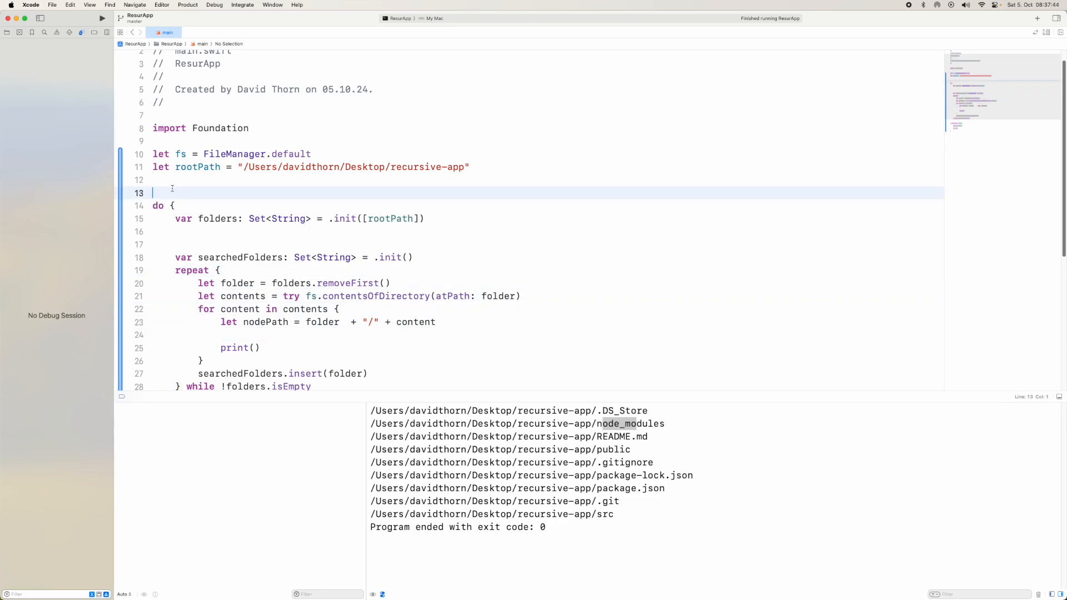
text(func isD)
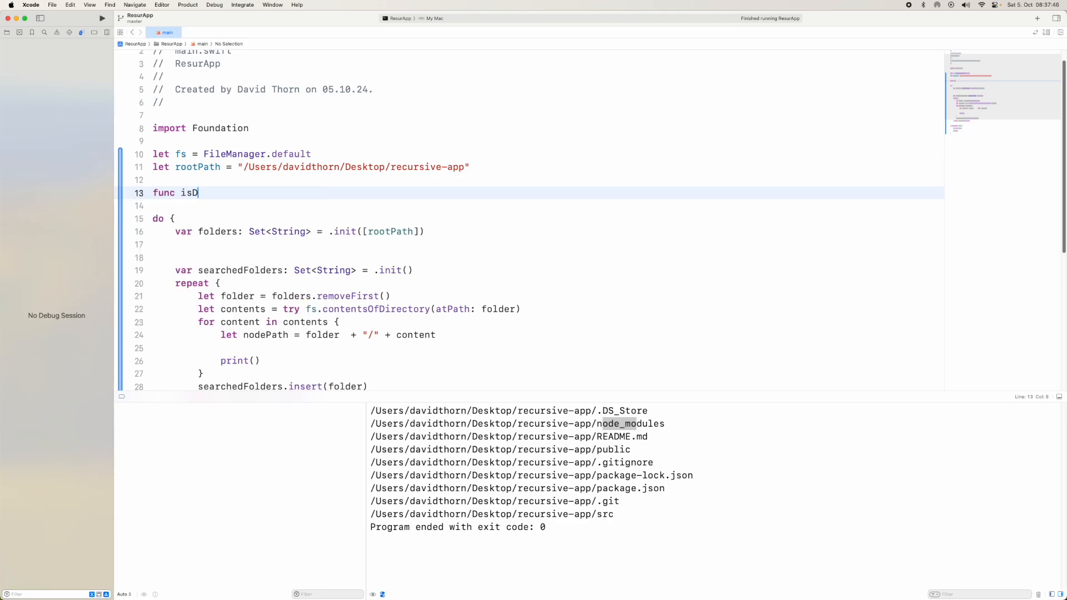
text(irectory)
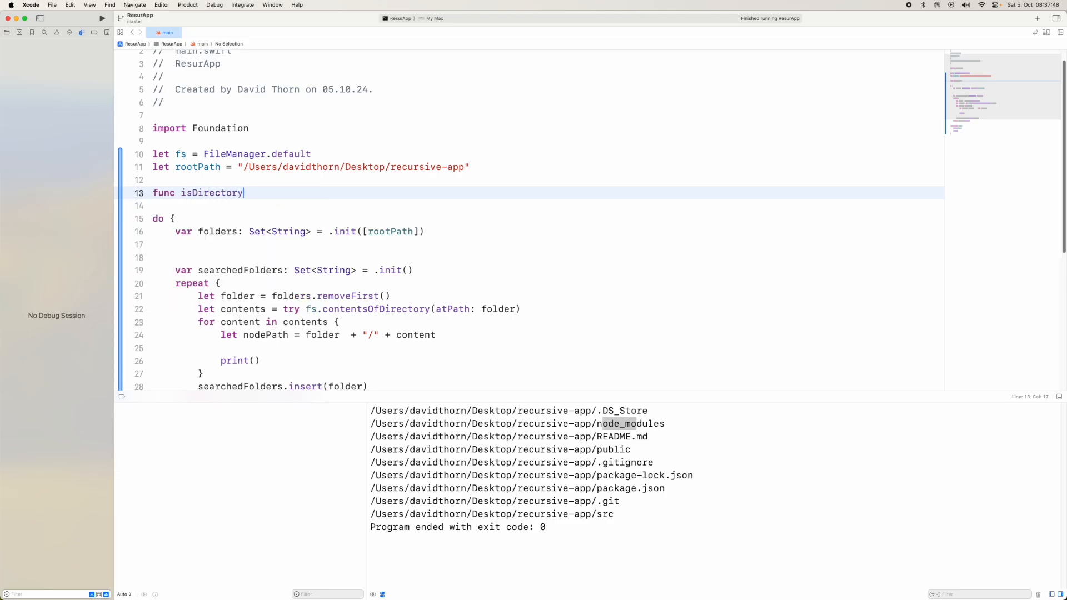
text(()
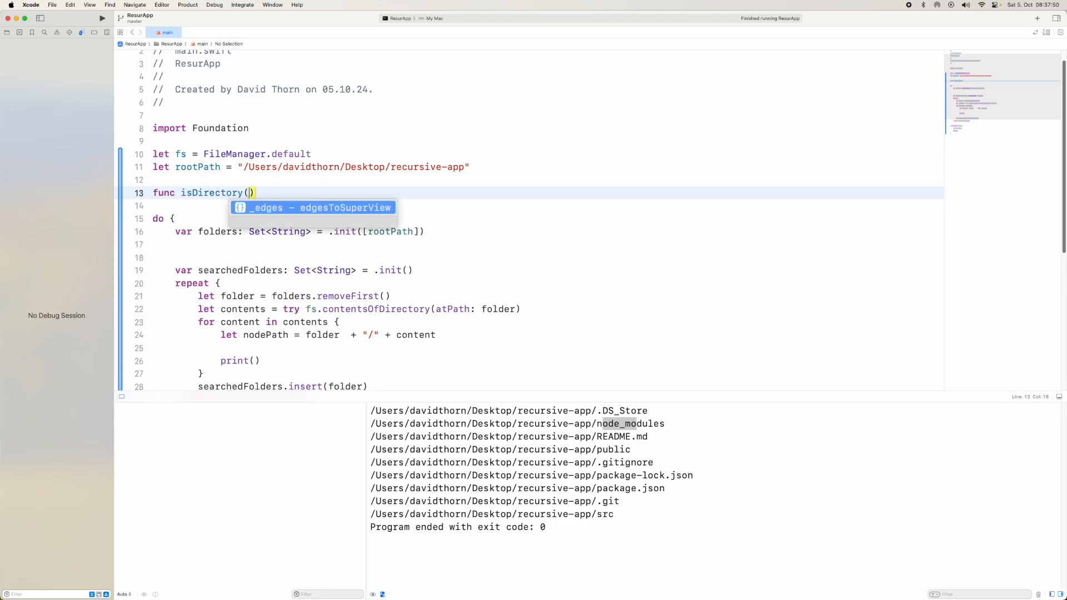
text(nodePatg)
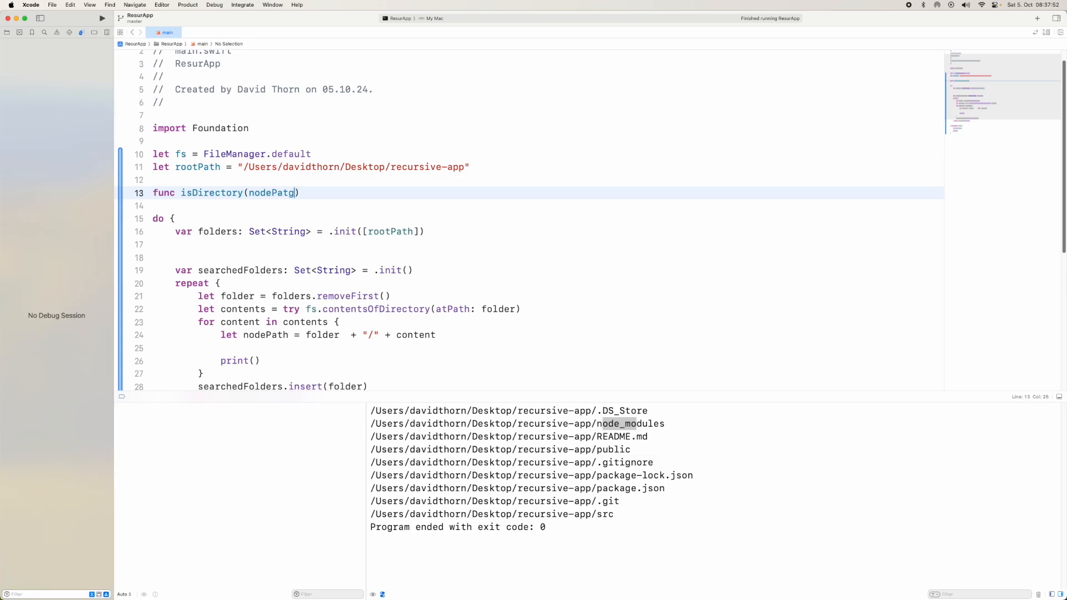
text(h: String) -> Bool {)
text(va)
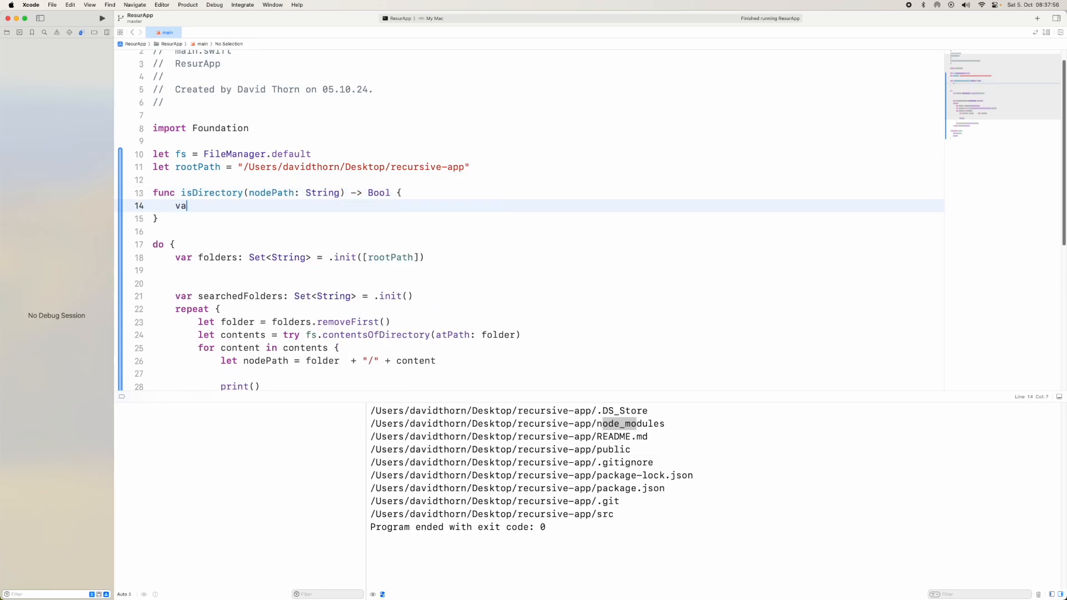
- Return false when fs.fileExists(atPath:isDirectory:) fails, otherwise isDir.boolValue
text(r isDir: ObjCBool = false)
text(if fs.fileExists(atPath: nodePath,)
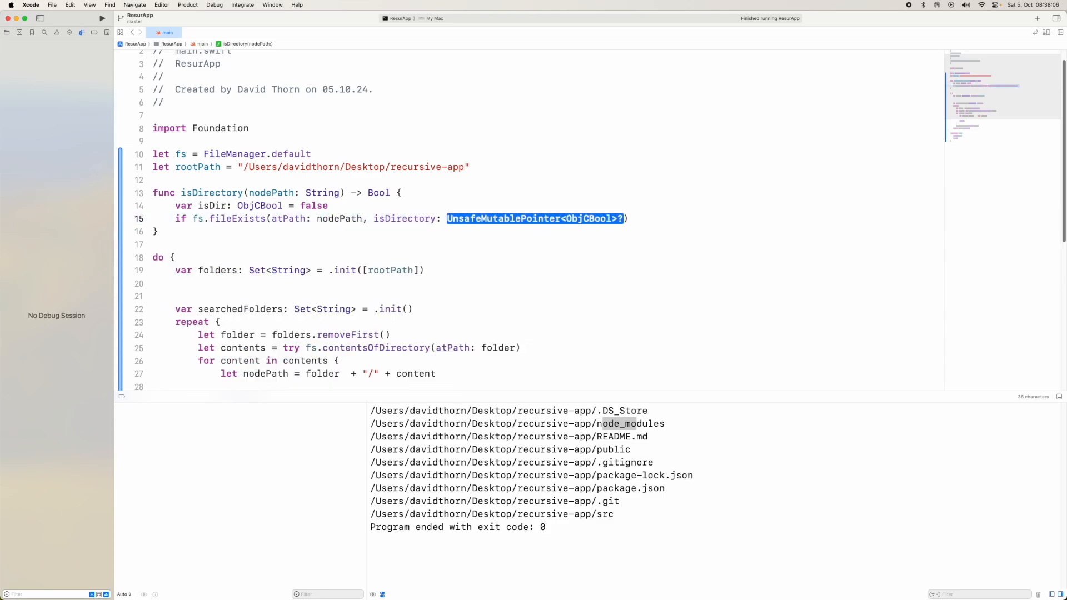
text(&isDi)
text(retu)
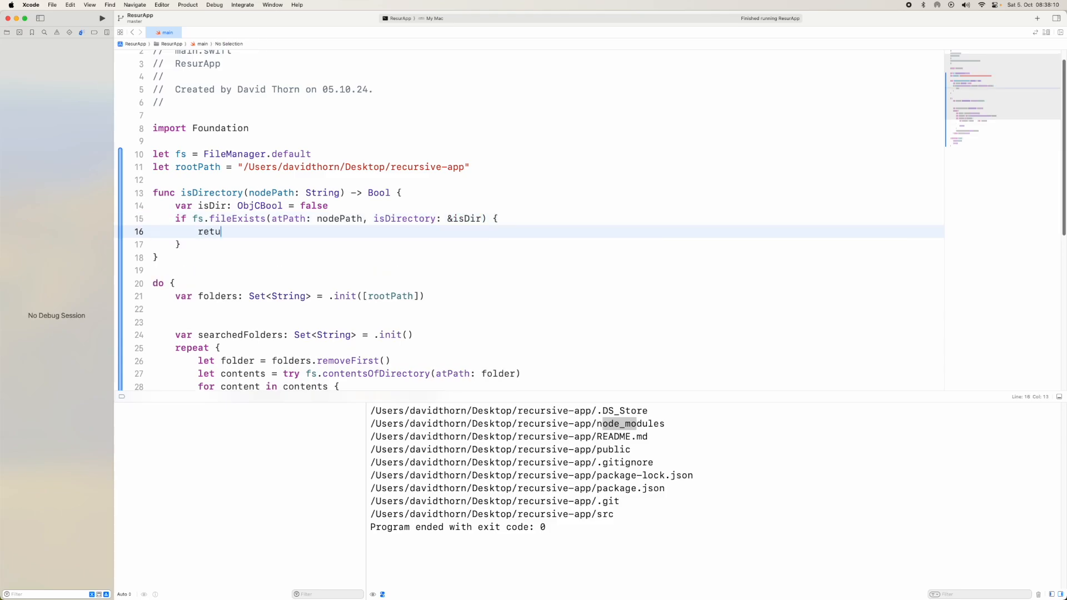
text(rn false)
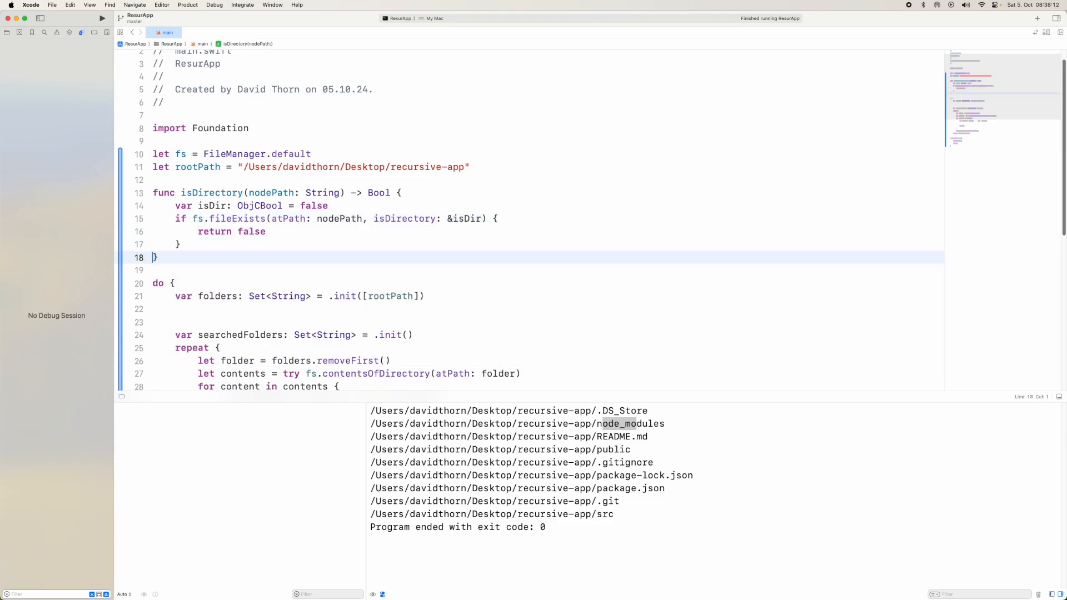
text(reu)
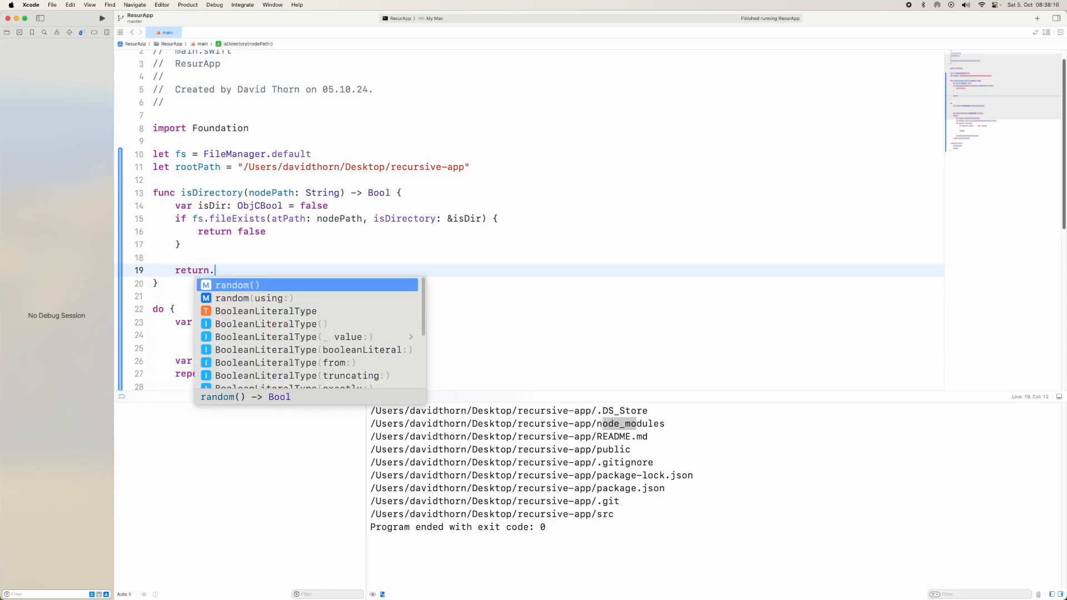
text(isDir.boolValue)
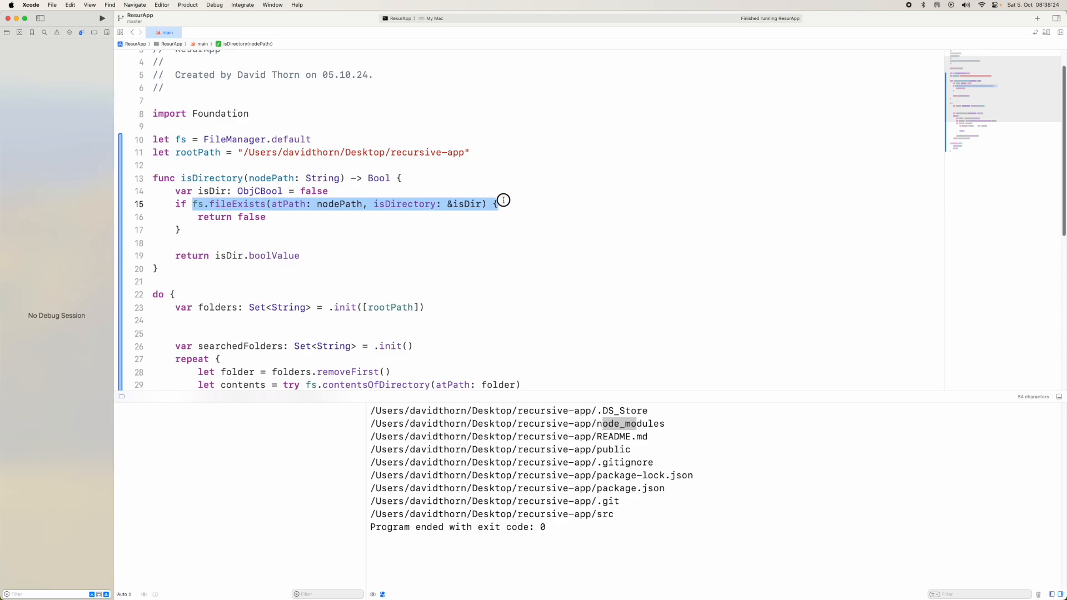
text(!)
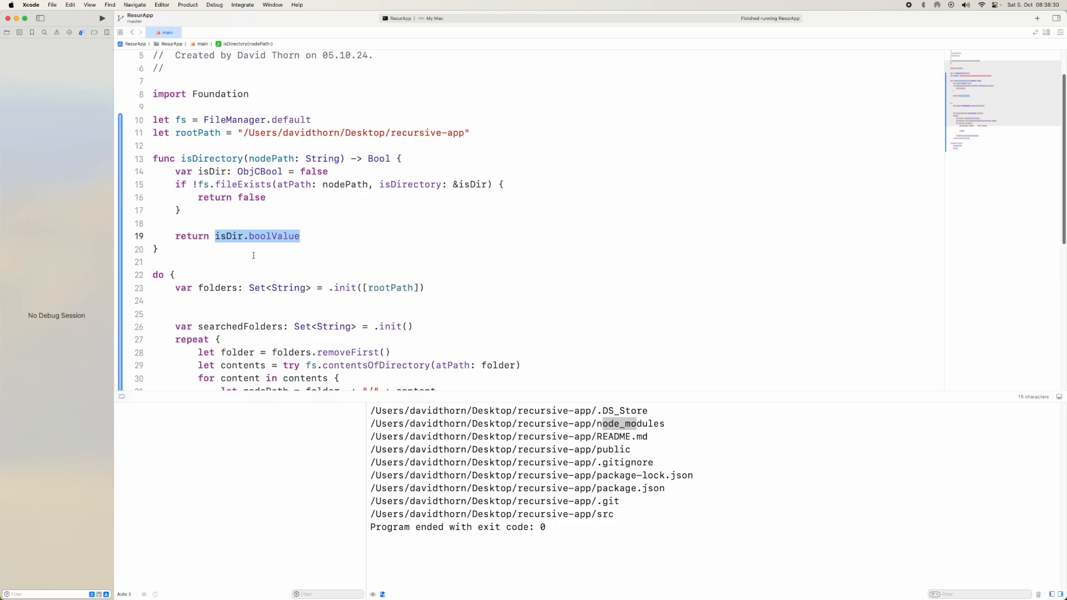
- Insert nodePath into folders when isDirectory(nodePath:) is true
scroll(down, 3)
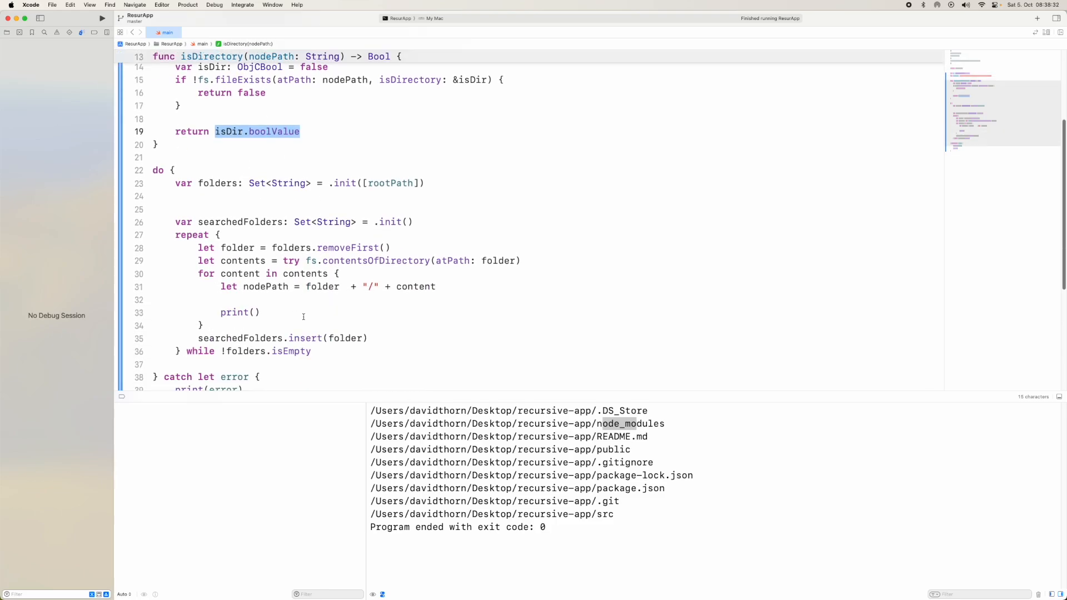
text(if)
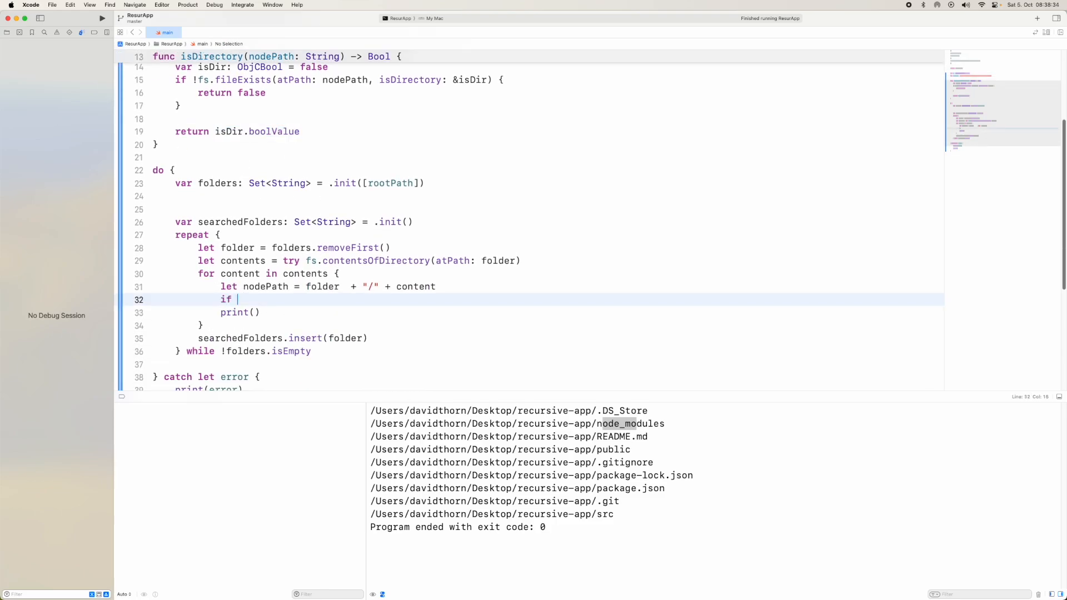
text(isDirectory(nodePath: nodePath) {)
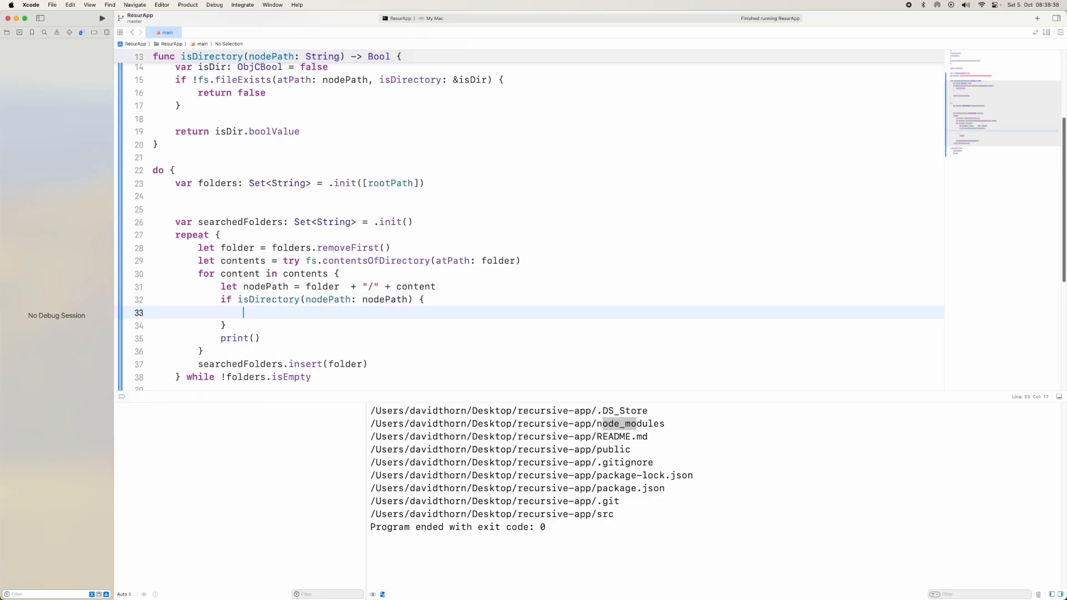
text(folders.)
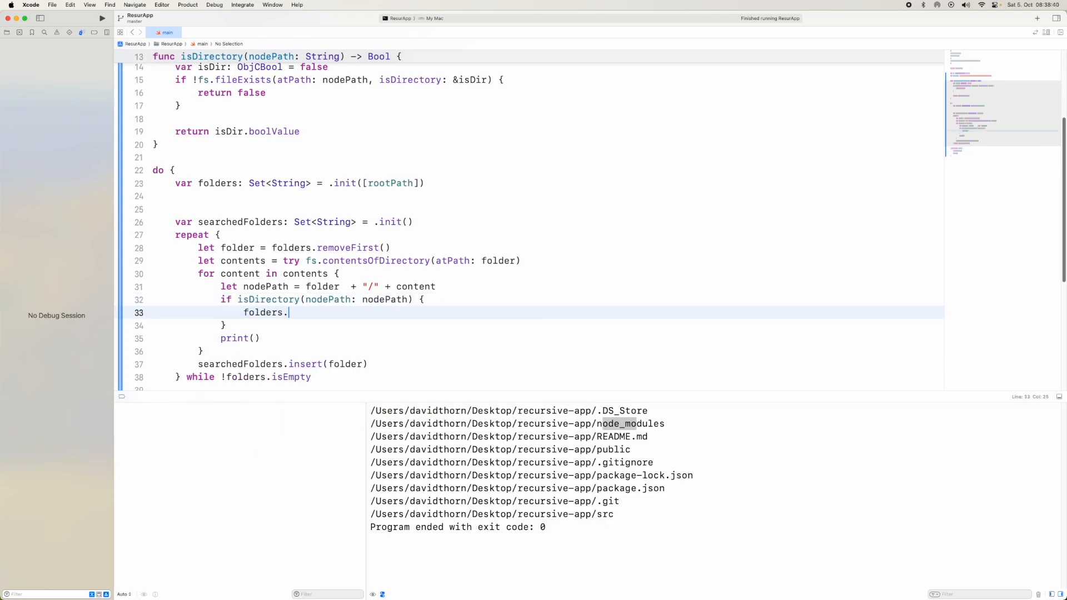
text(insert(nodePath)
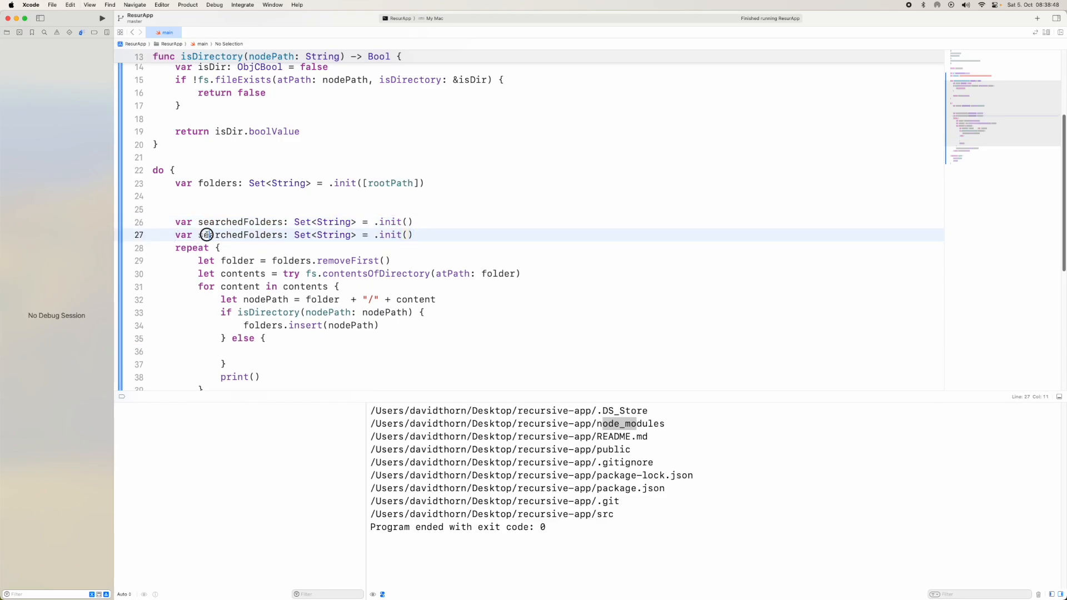
- Declare foundFiles: Set<String> and insert non-directory paths into it, replacing the per-entry print
text(foundFile)
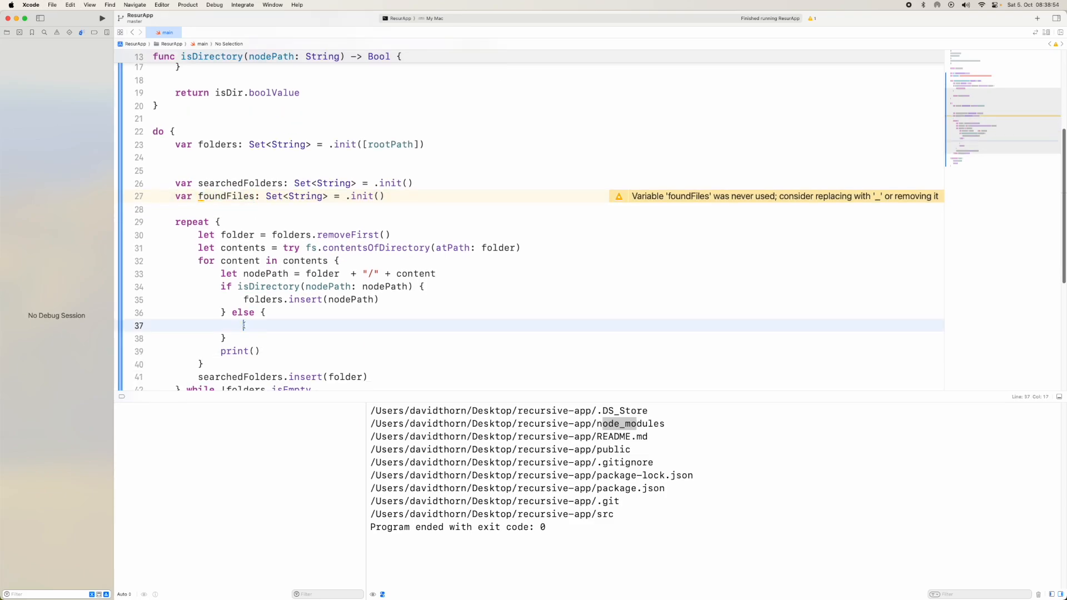
text(foundFiles.in)
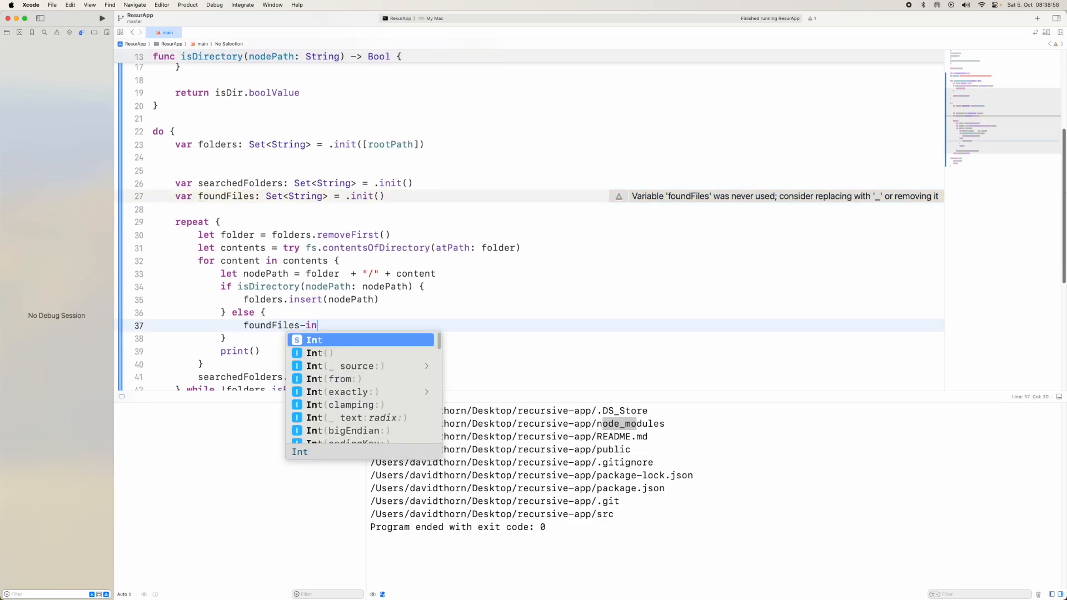
text(.insert(nodePath)
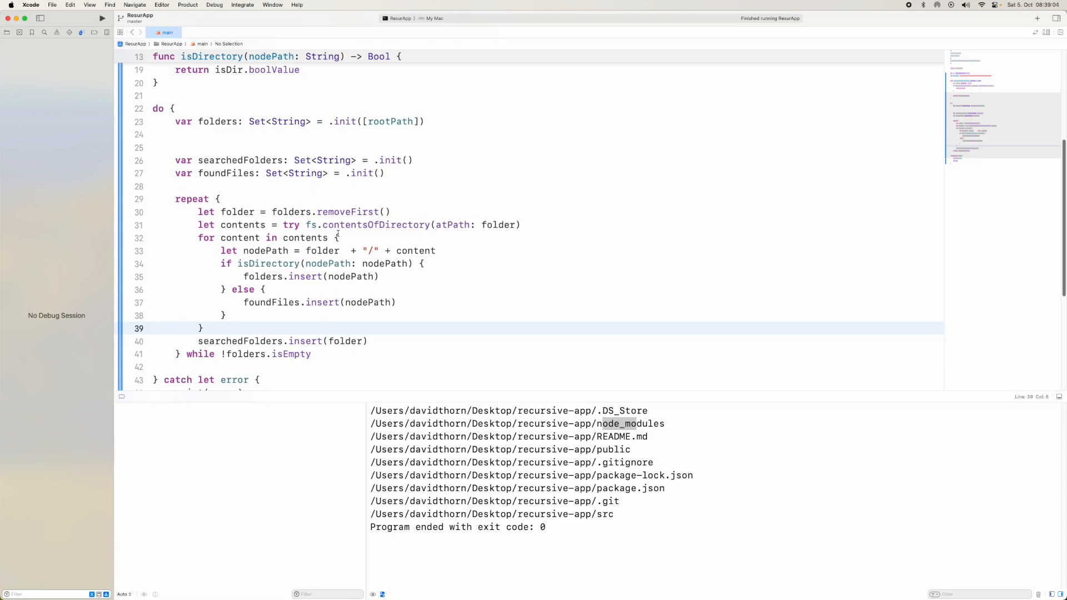
double_click(240, 238)
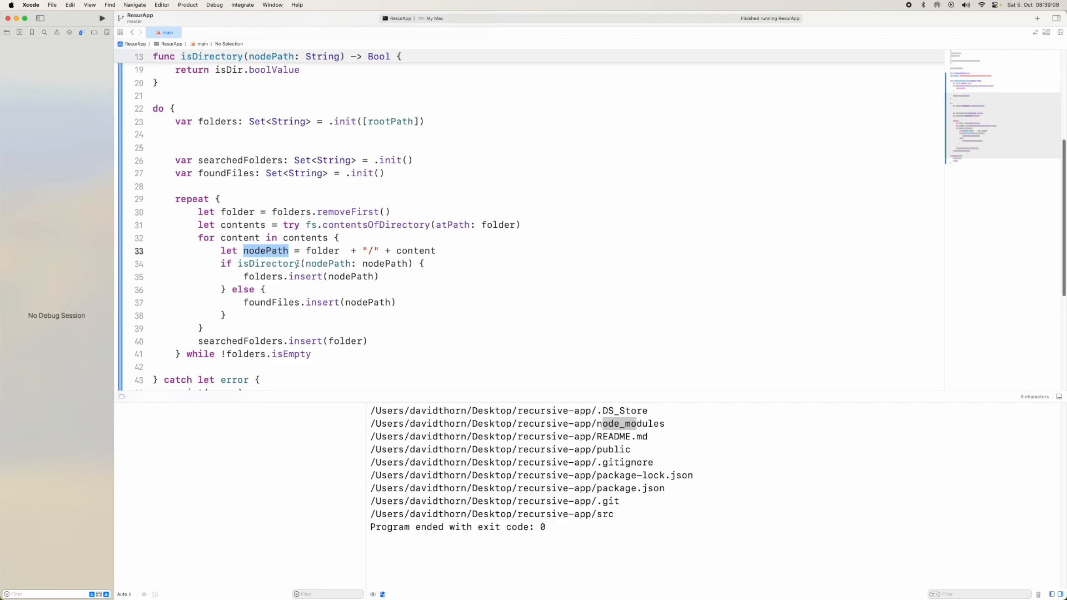
double_click(256, 277)
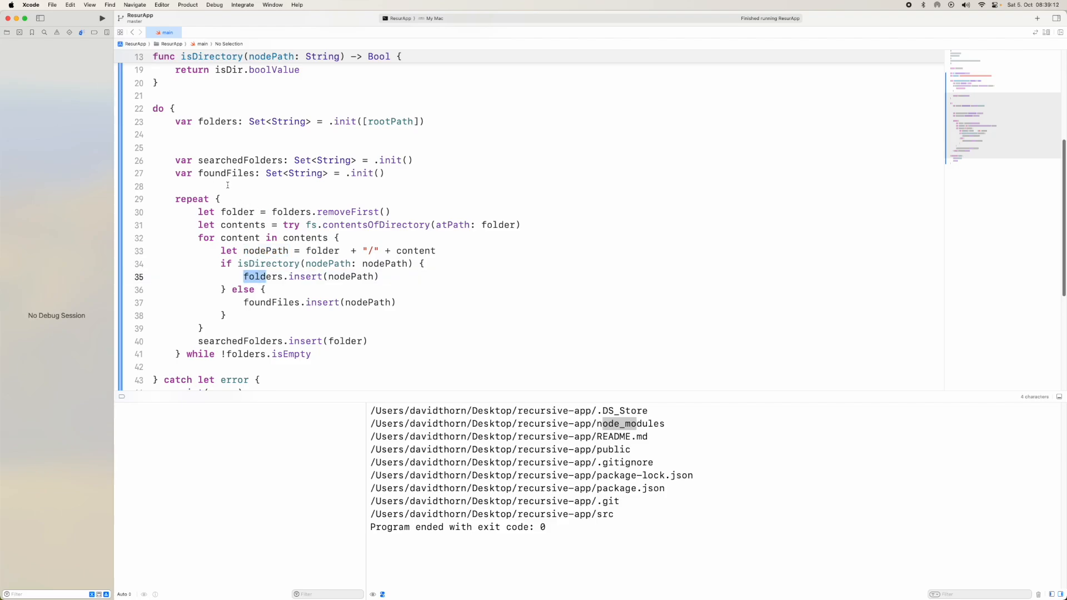
double_click(193, 199)
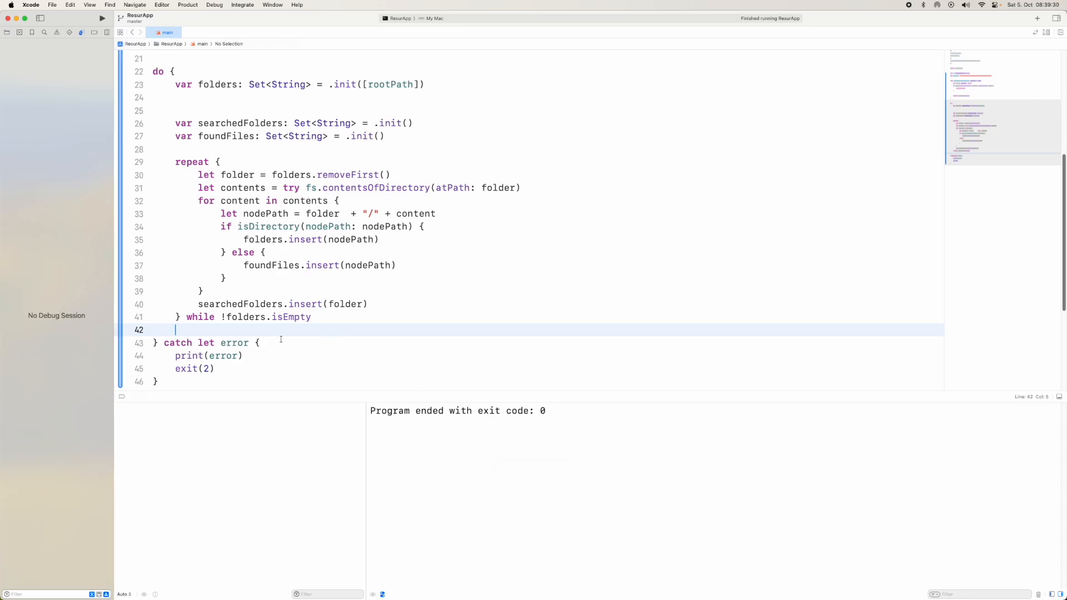
- Print "\(searchedFolders.count) directories, \(foundFiles.count) files", giving 4885 directories and 38211 files
key(return)
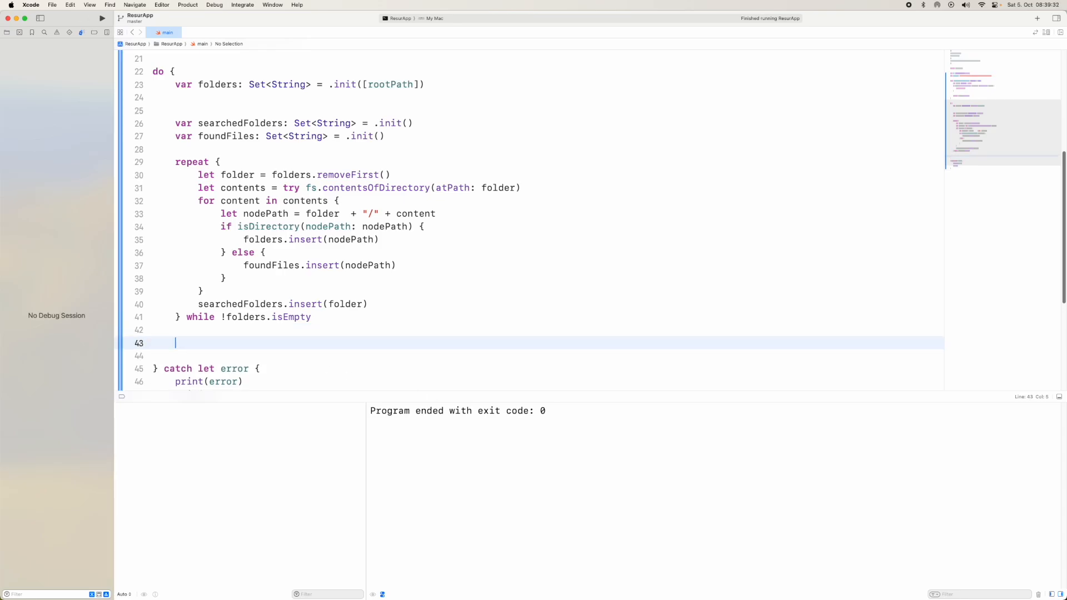
text(print(")
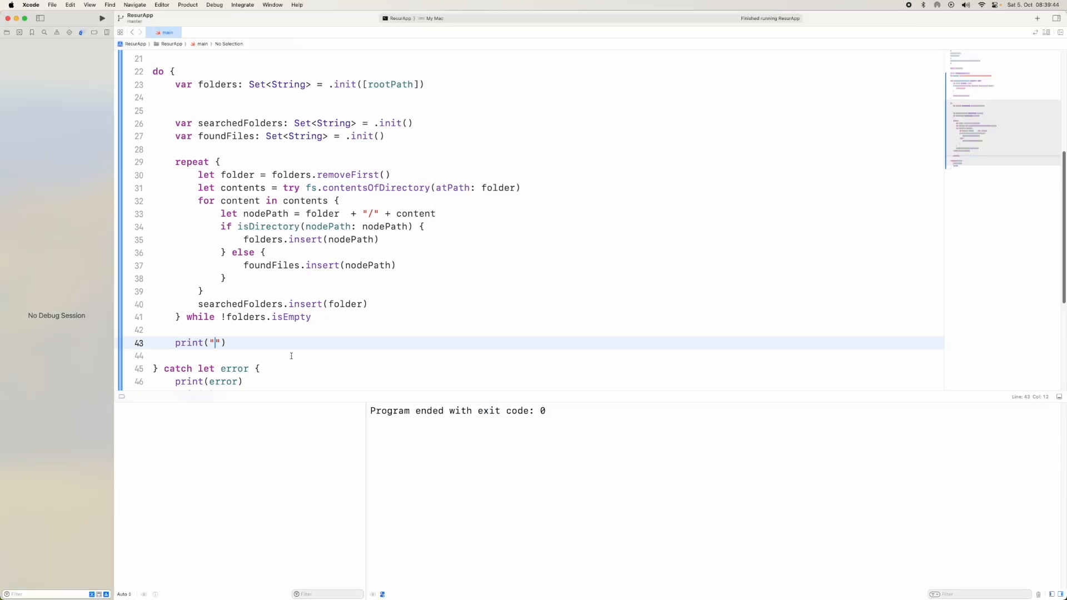
text(4885 directories, 38211 files)
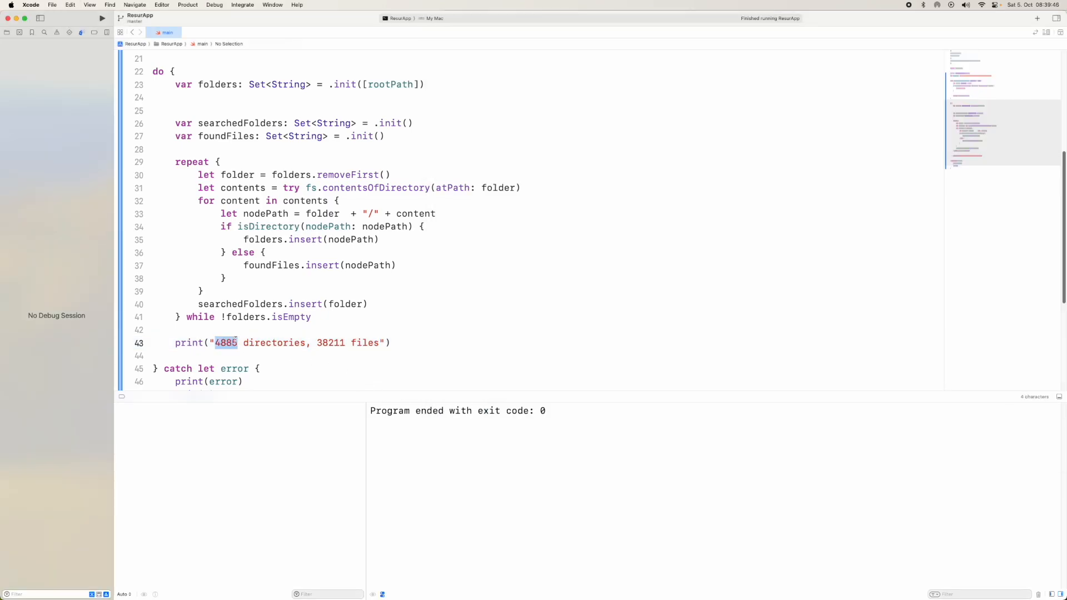
text(\(searchedFolders.count)
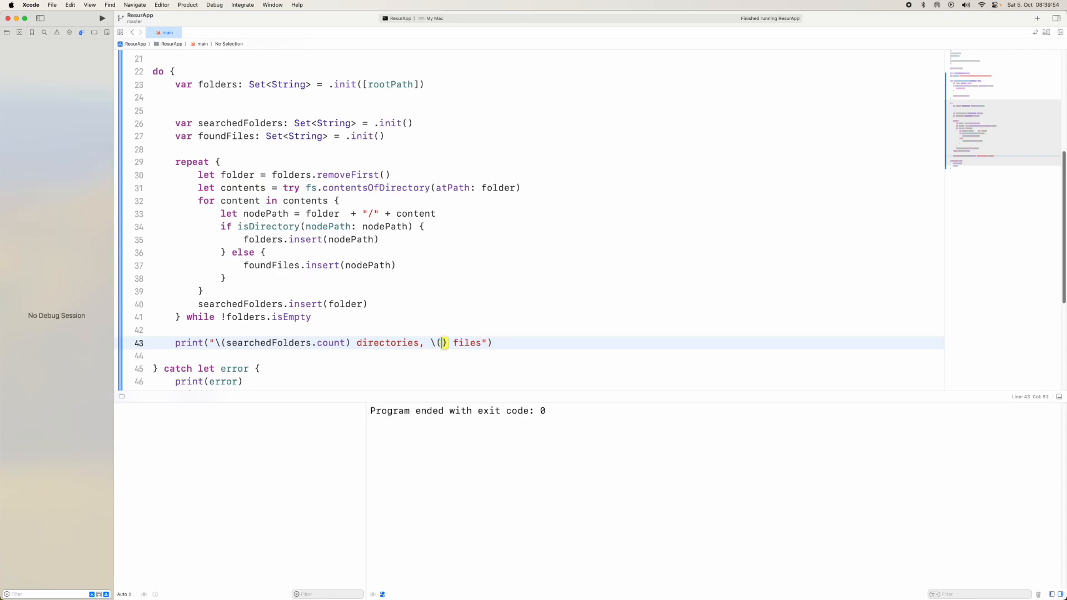
text(foundFiles.f)
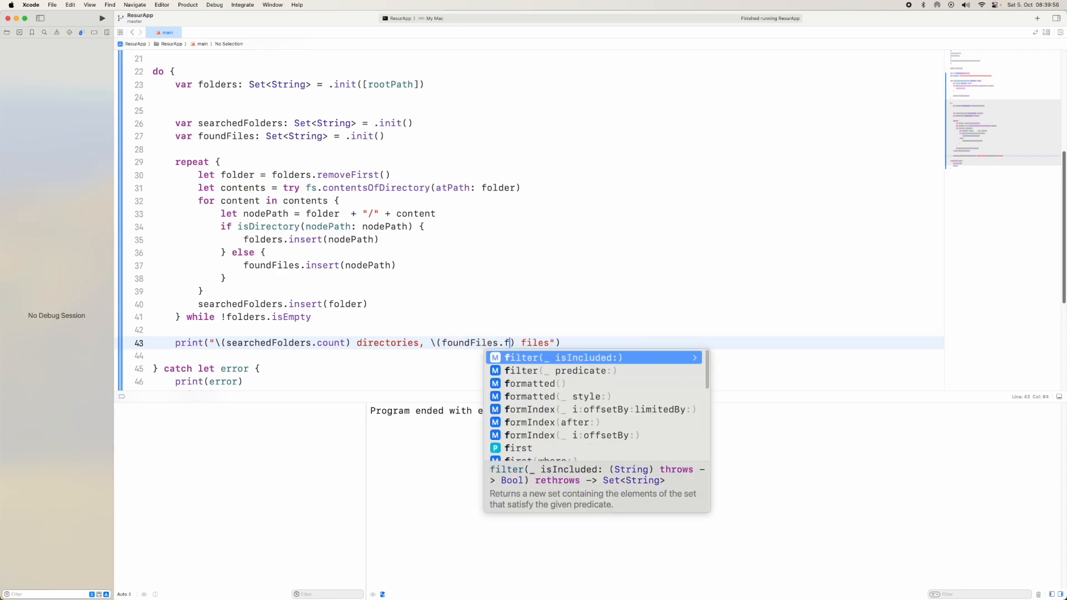
text(count))
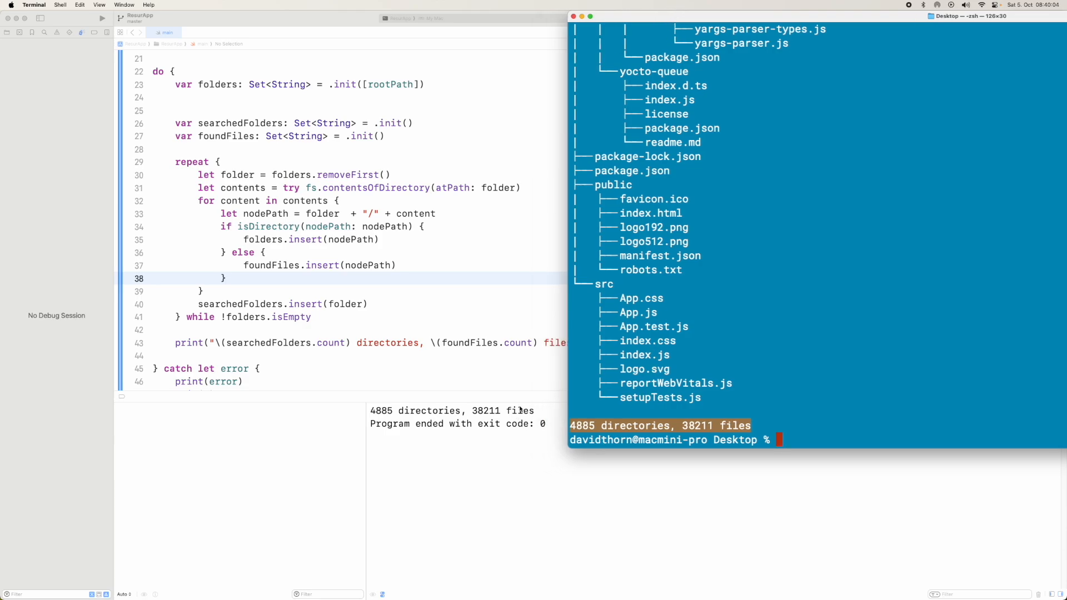
- Run tree -a recursive-app, then tree recursive-app, to compare 4885/38211 against 4713/37525
text(tree -a recursive-app)
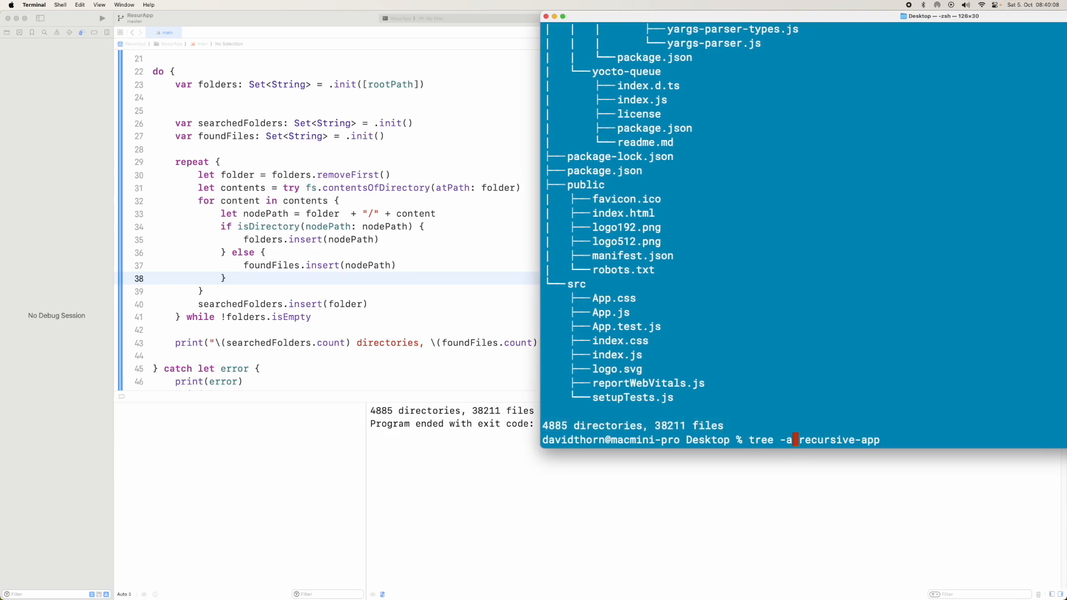
key(enter)
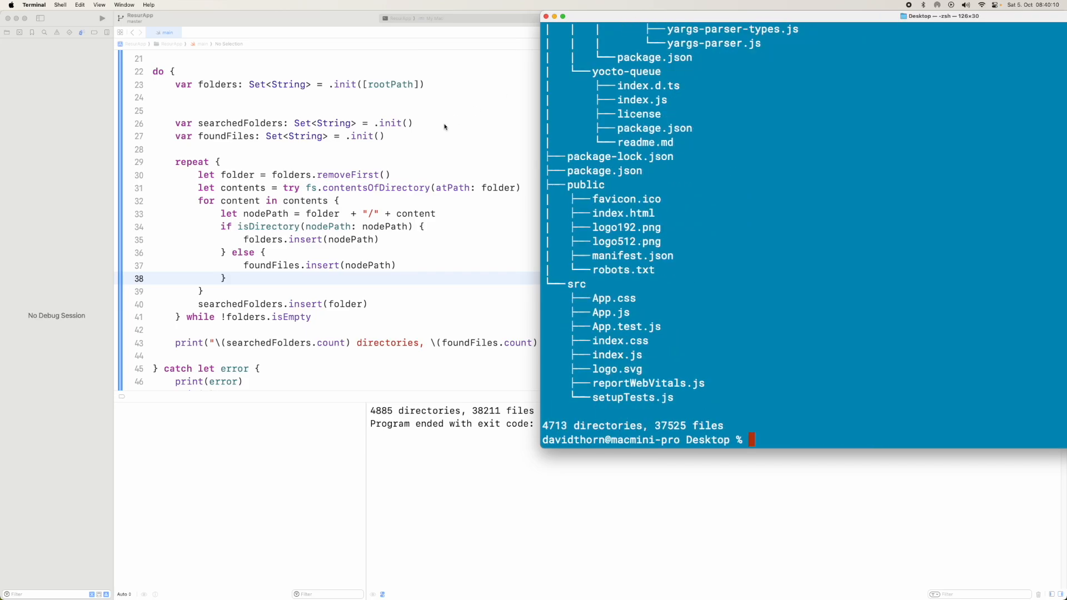
text(tree recursive-app)
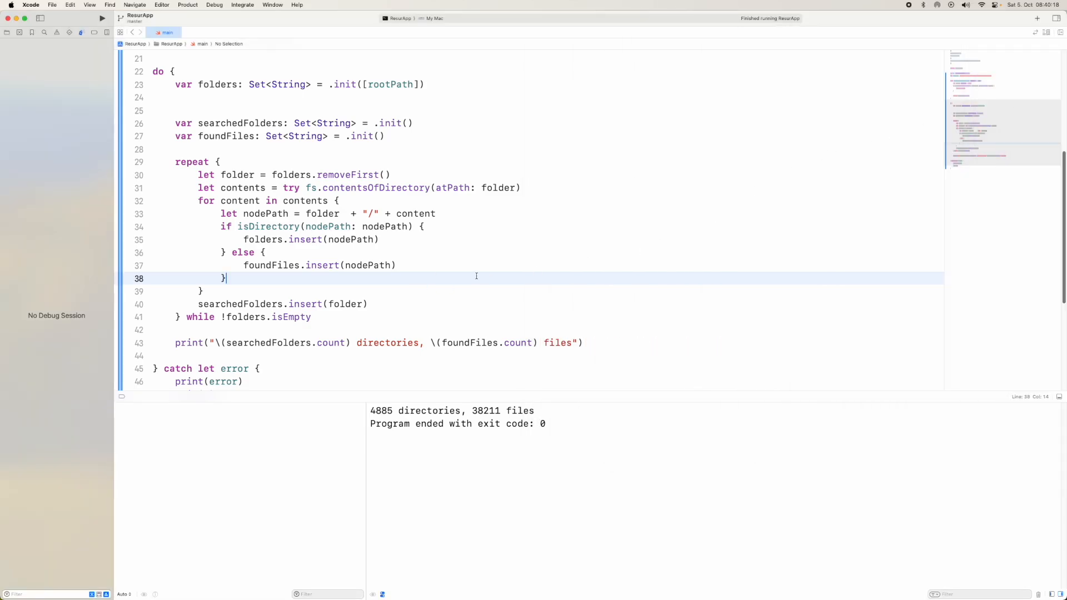
mouse_move(391, 394)
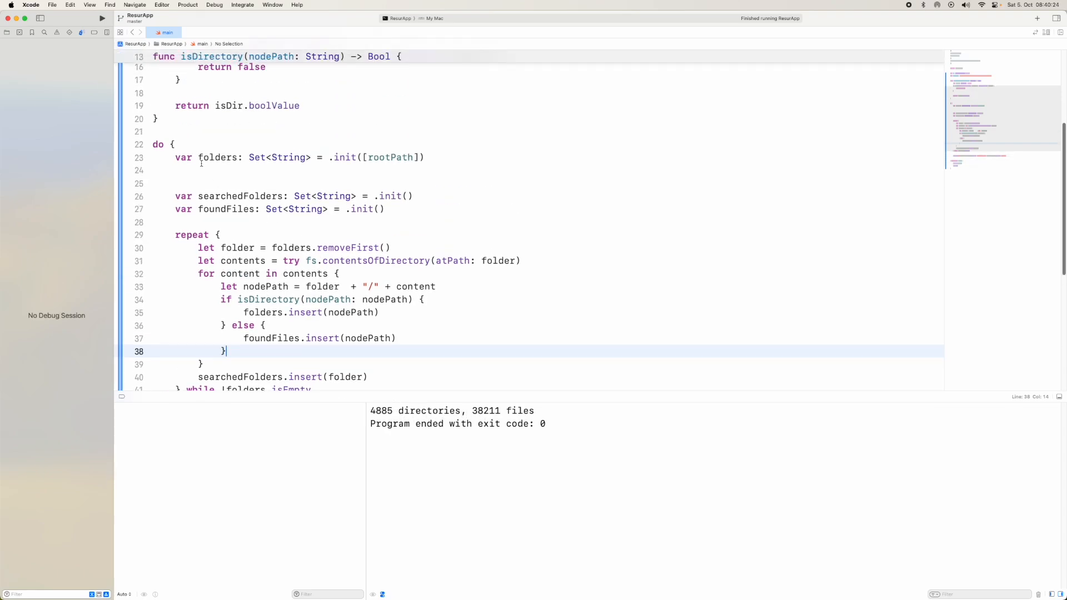
- Record start and end with Date.timeIntervalSinceReferenceDate around the folder walk
text(let)
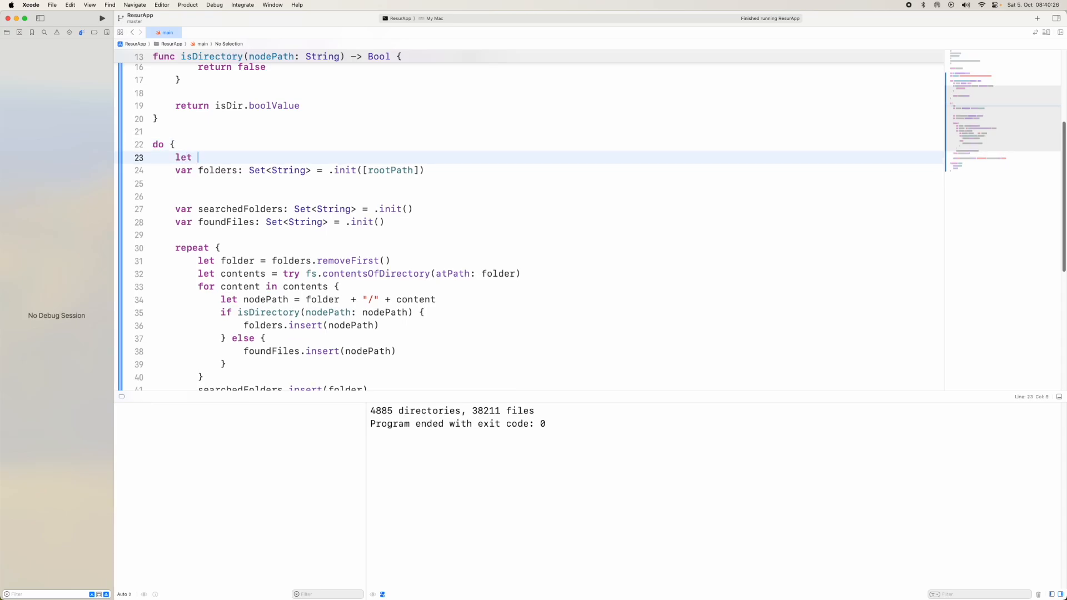
text(start = Date.timeIntervalSinceReferenceDate)
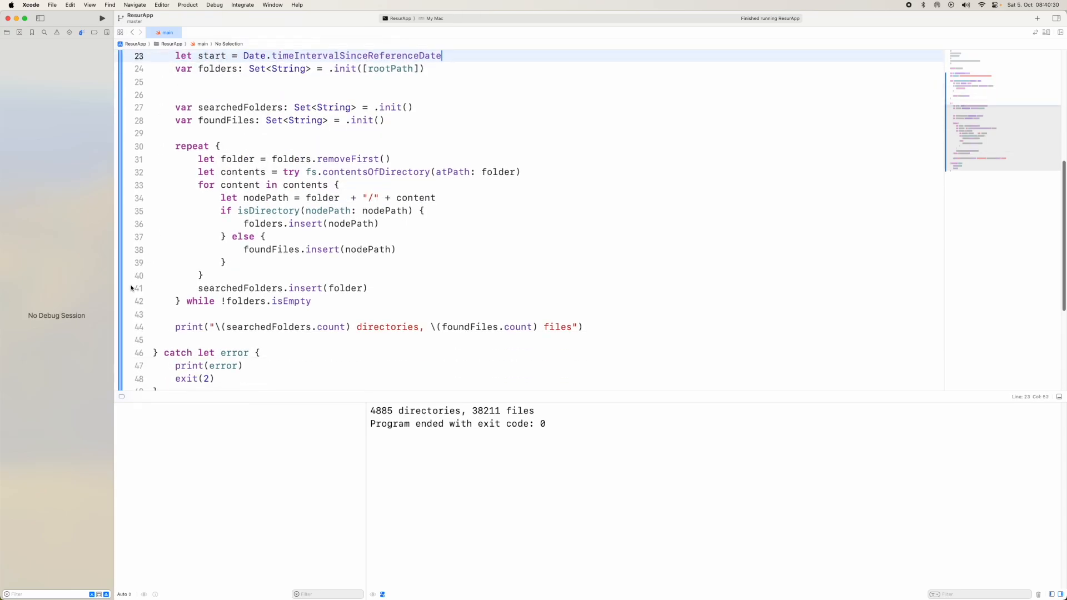
text(let end)
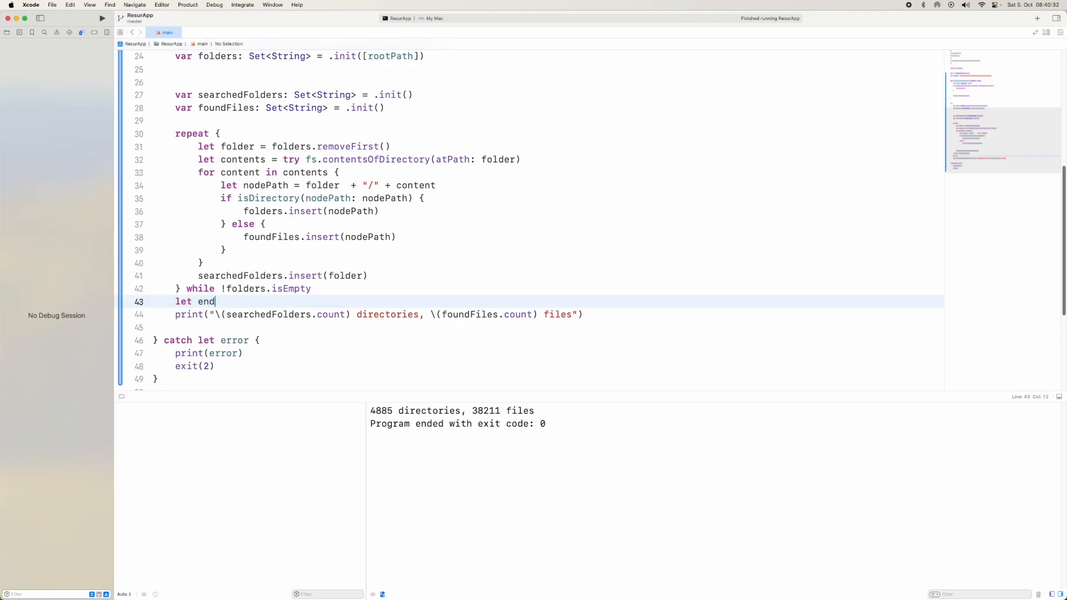
text(=)
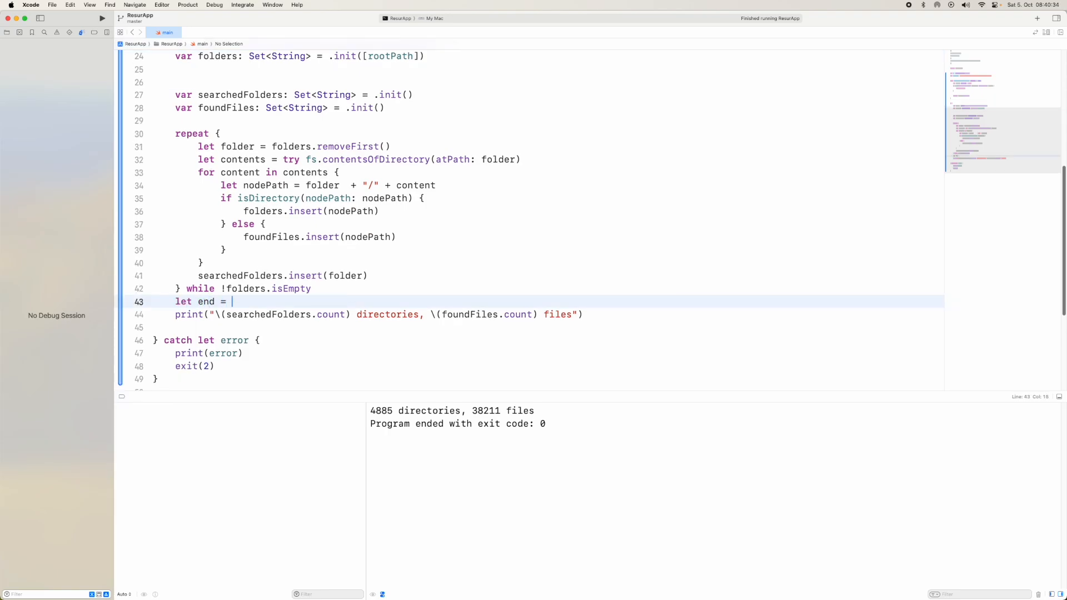
text(Date.timeIntervalSinceReferenceDate)
text(let)
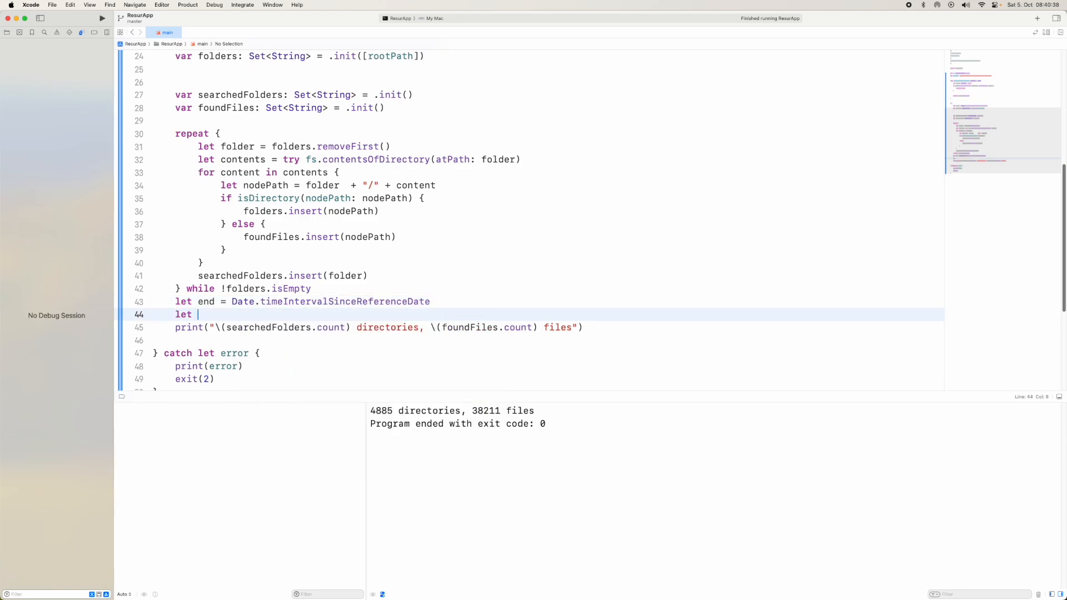
- Compute duration = end - start and print "Completed in … seconds"
text(compl)
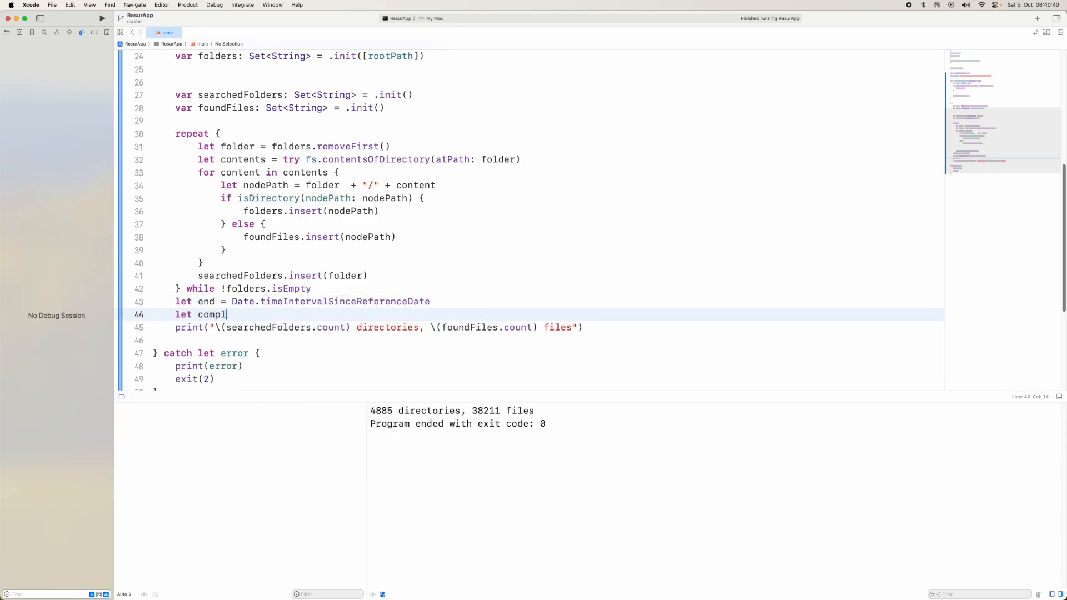
text(dur)
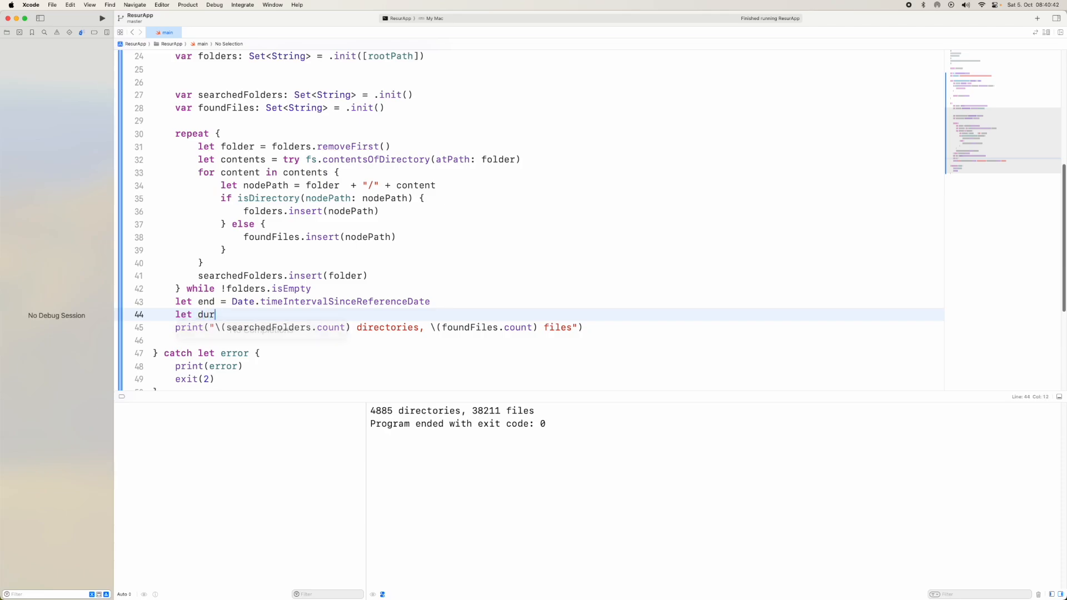
text(ation)
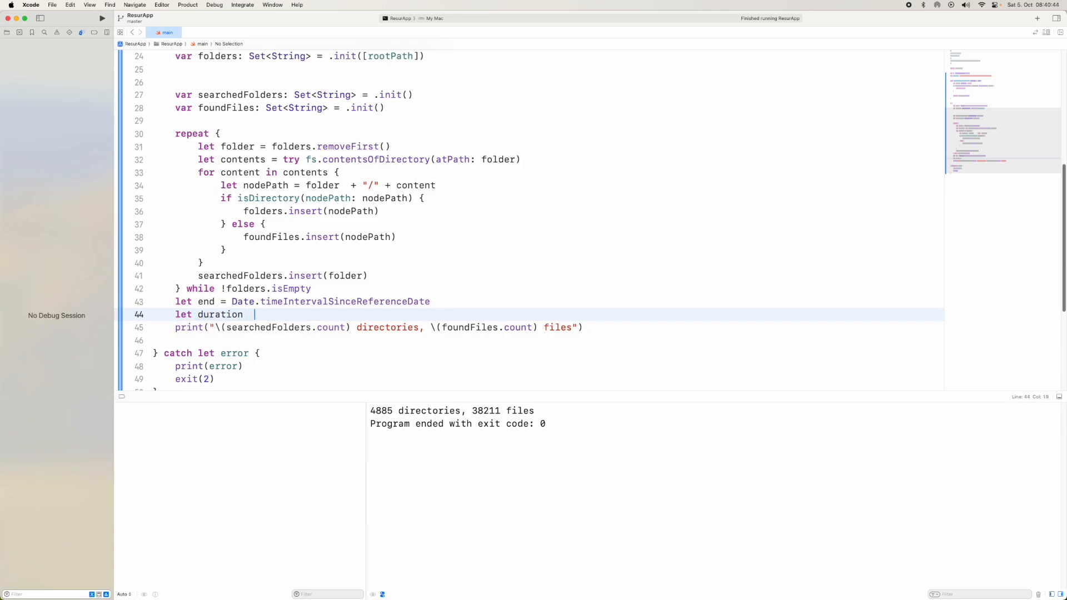
text(= end)
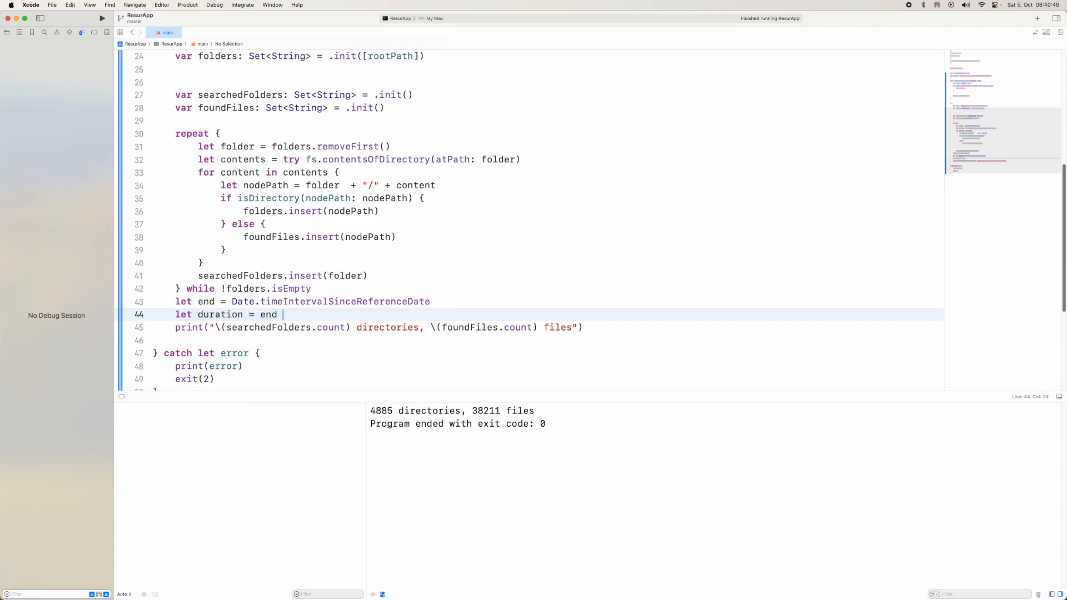
text(- start)
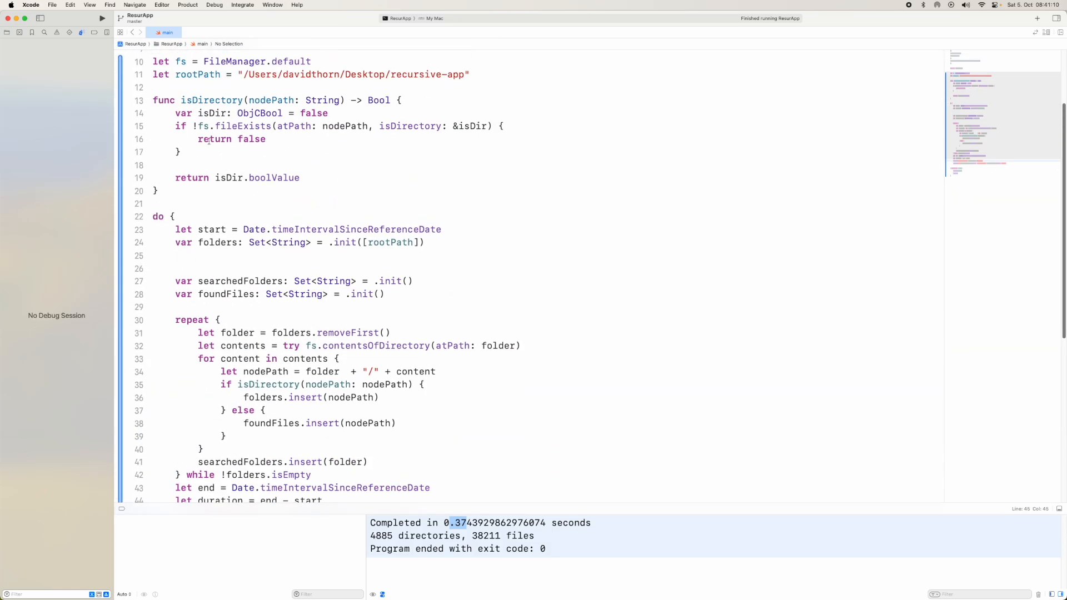
- Tidy main.swift spacing: drop the duplicate blank line after folders and add one after the repeat-while loop
click(181, 100)
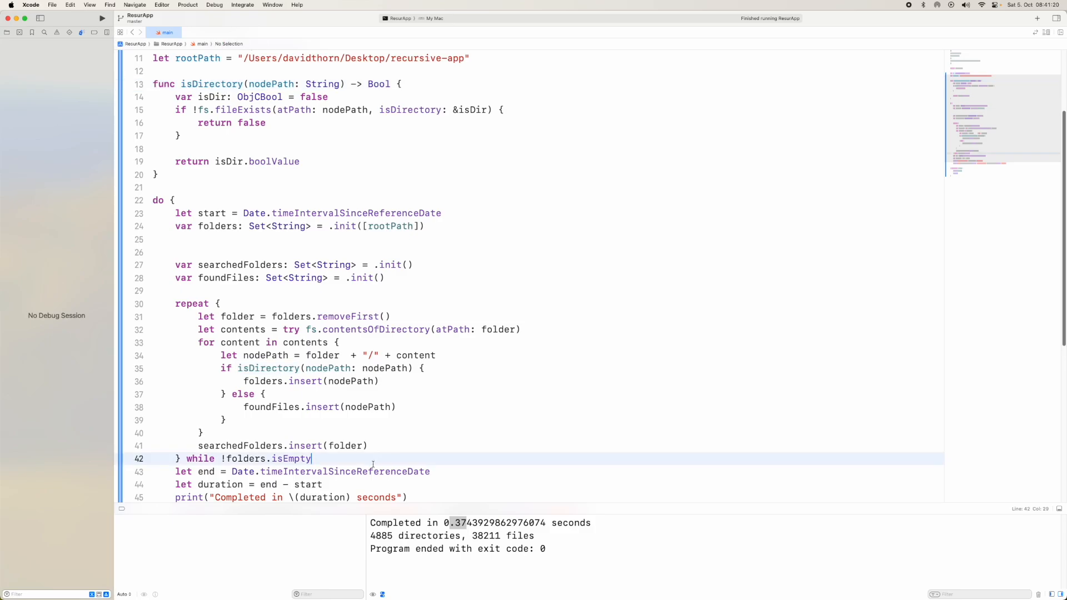
scroll(down, 3)
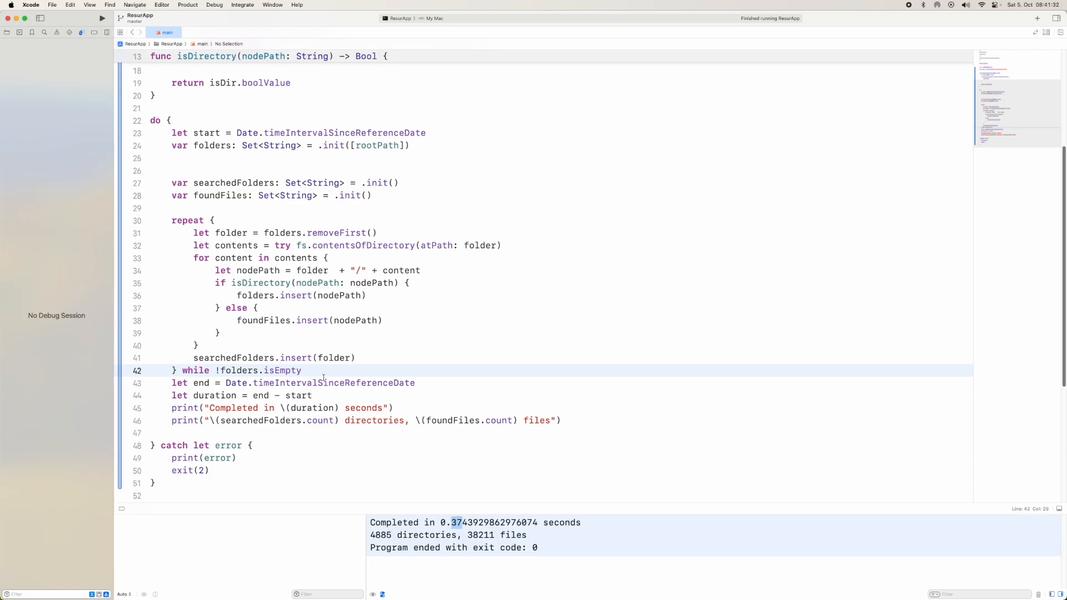
mouse_move(193, 257)
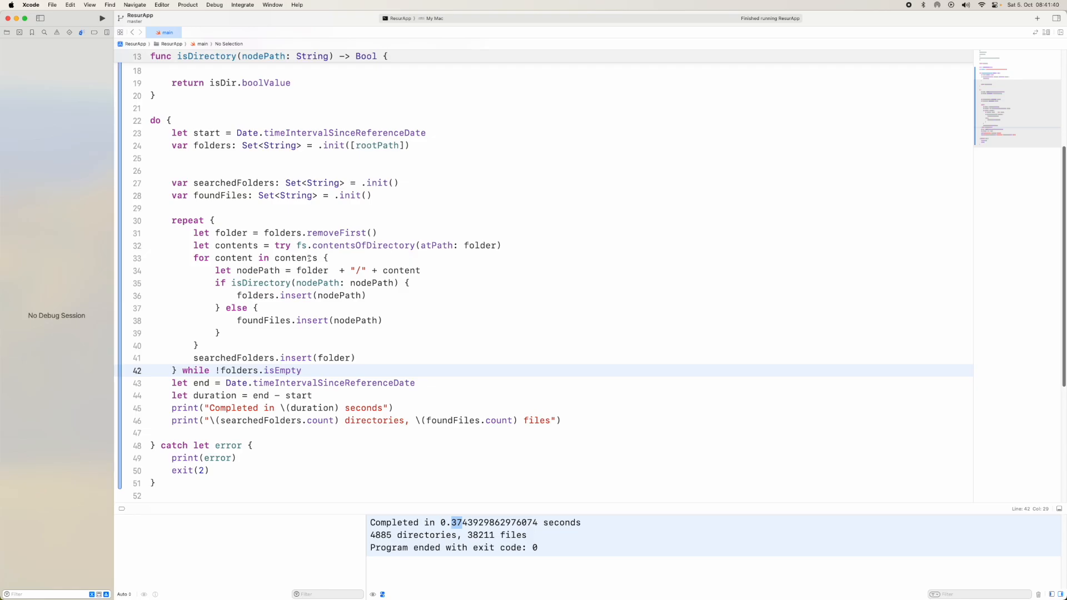
click(454, 522)
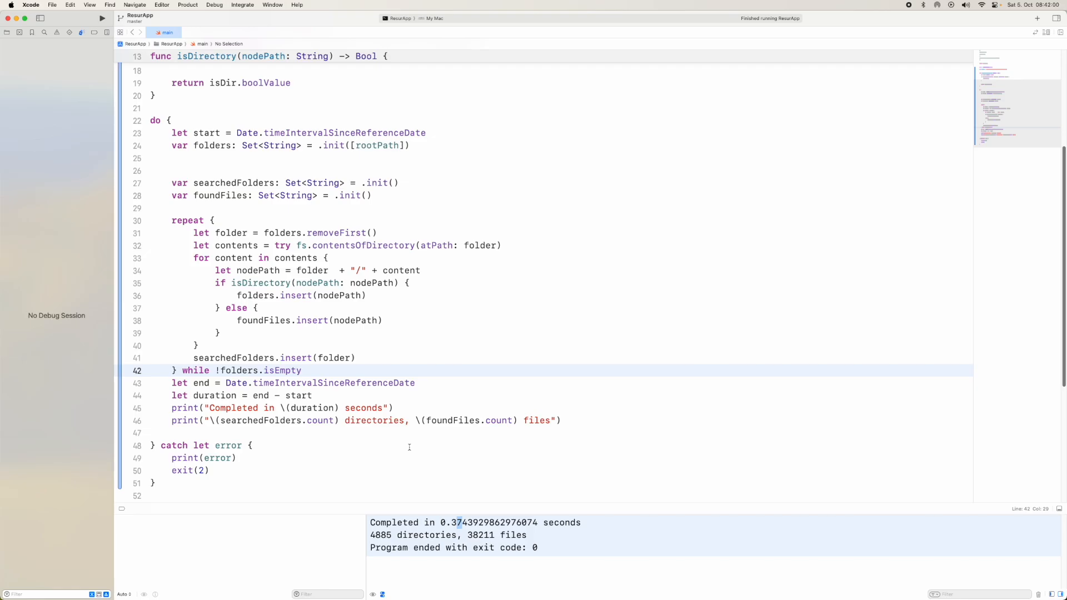
mouse_move(175, 228)
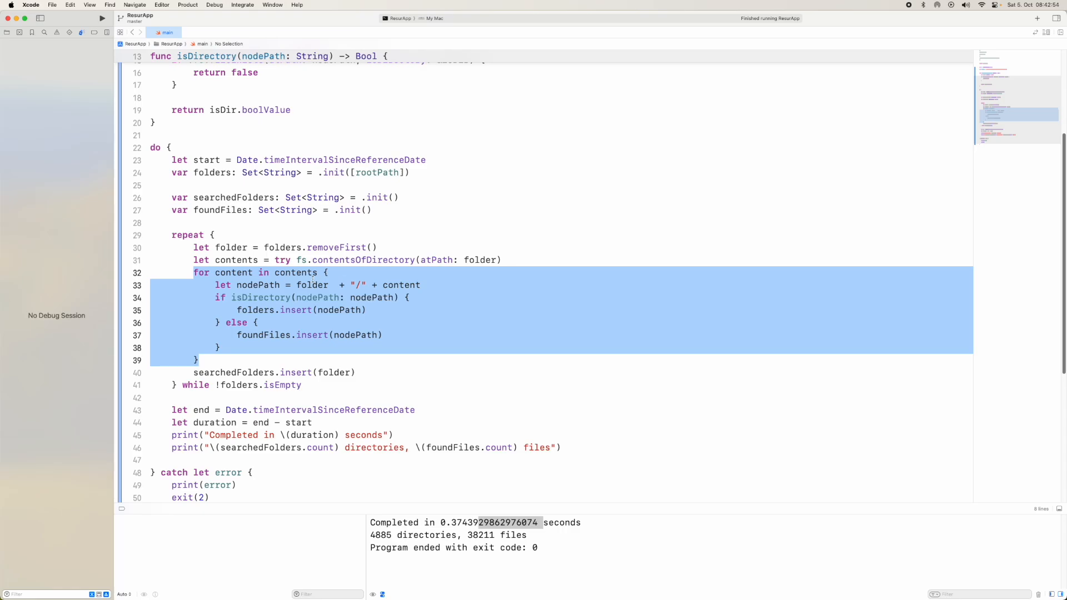
- Insert a new empty line above the repeat loop, after inspecting the contents variable on line 31
double_click(264, 335)
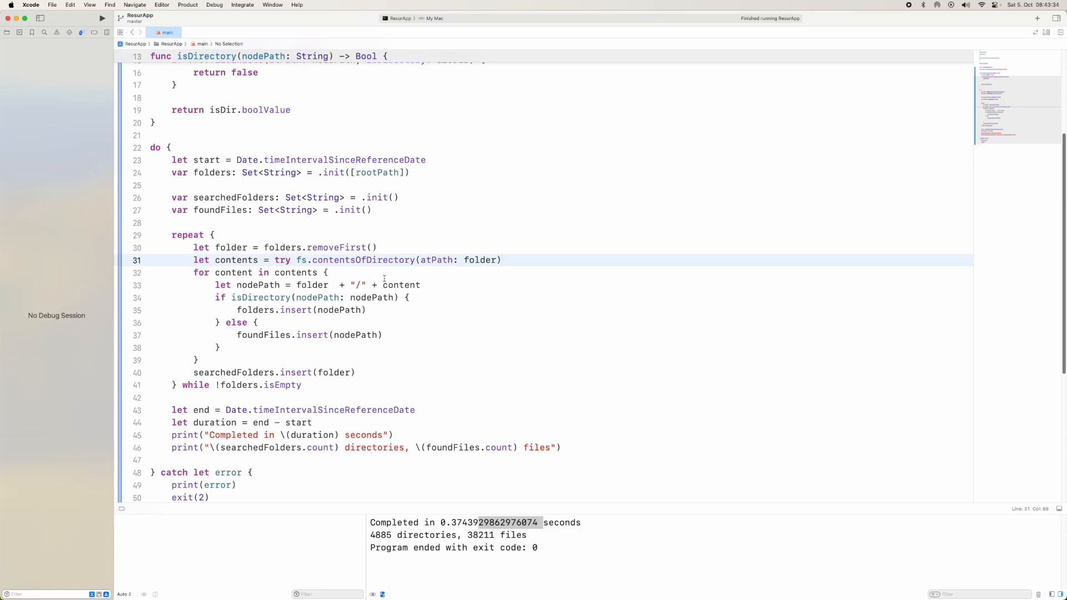
double_click(236, 261)
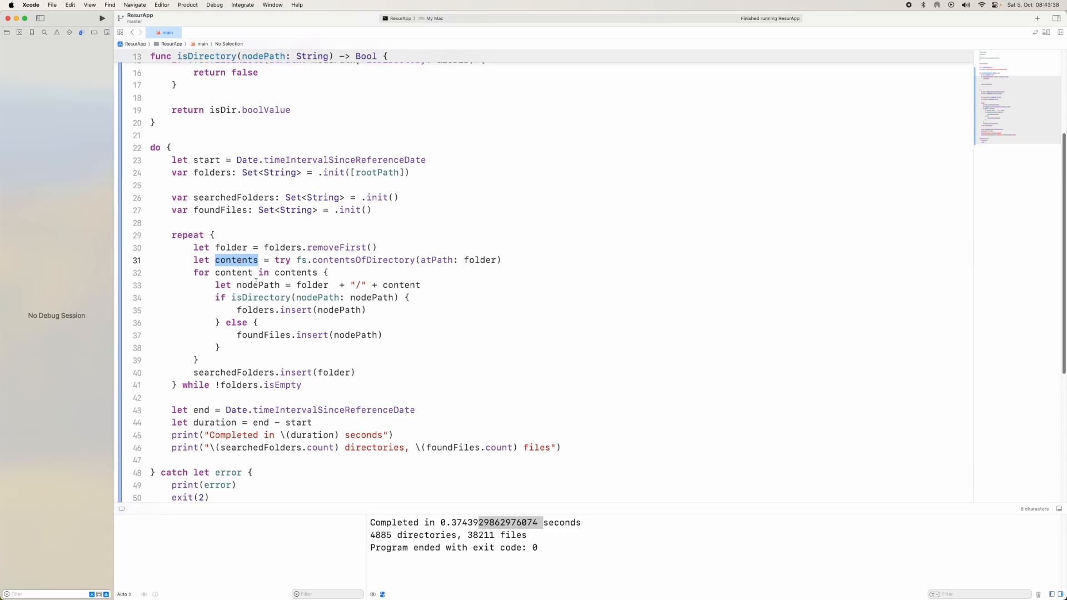
click(172, 224)
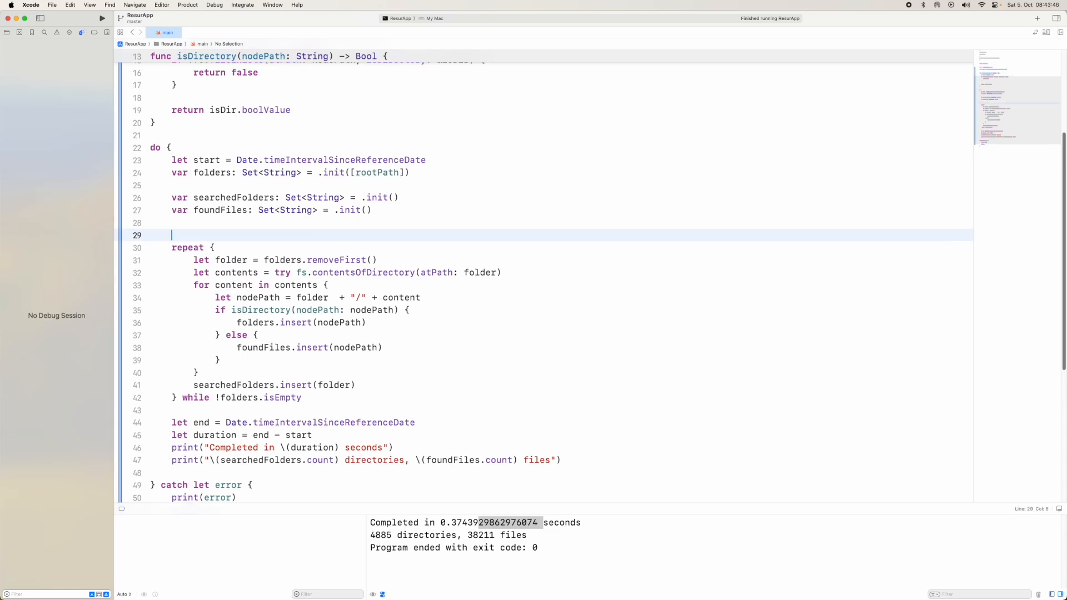
text(let)
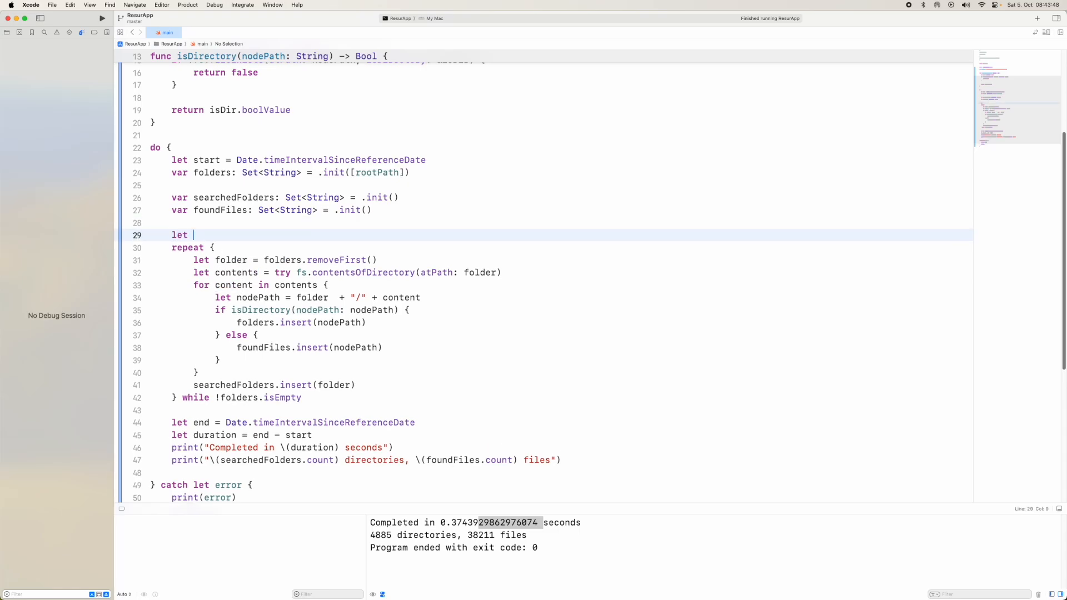
text(sem = D)
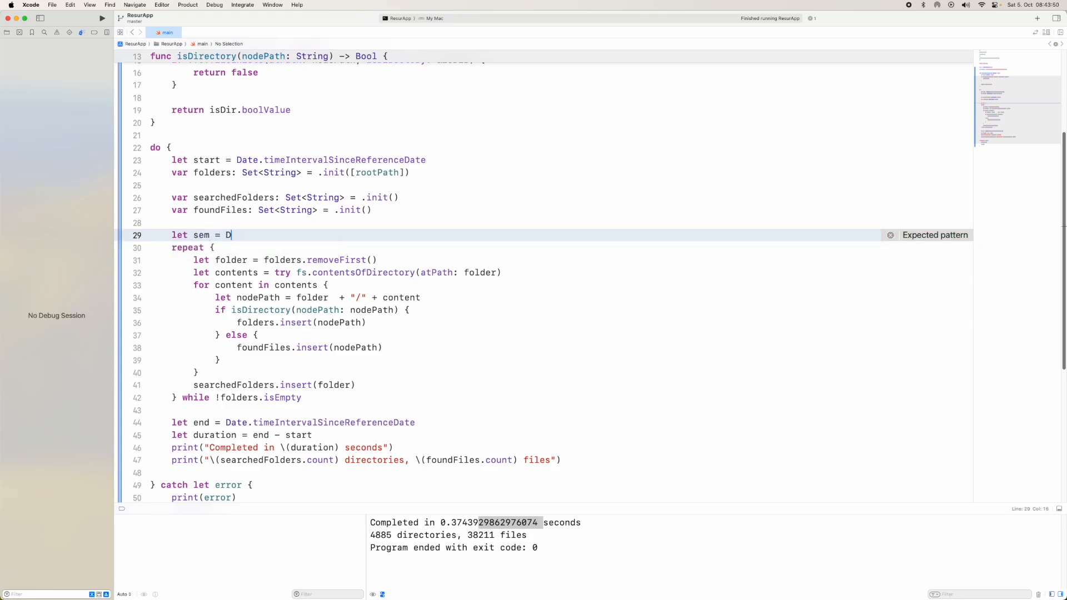
text(ispatchSe)
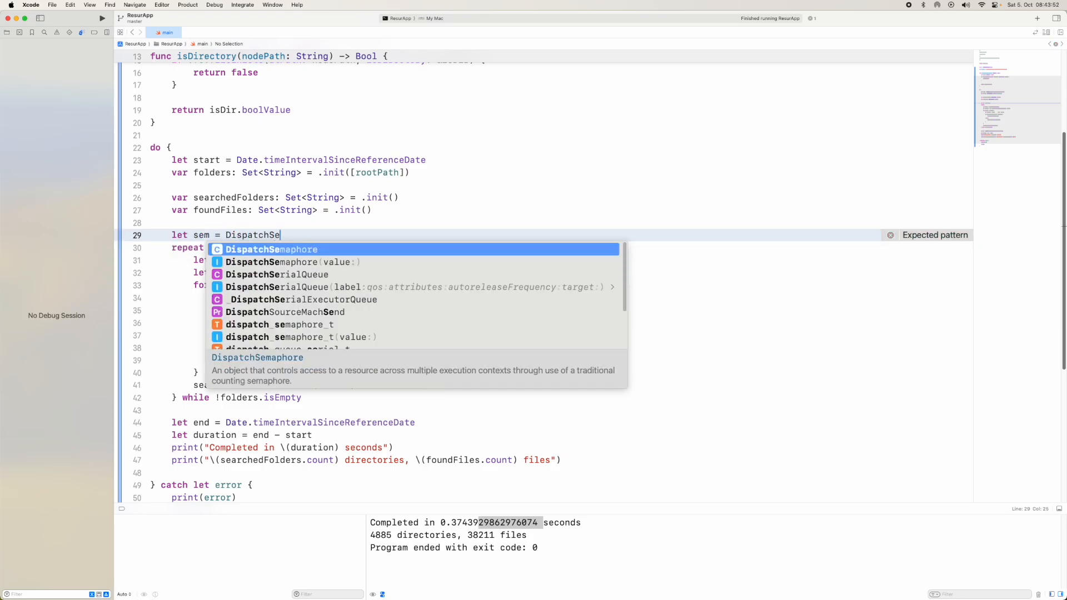
text(maphore(value: 3))
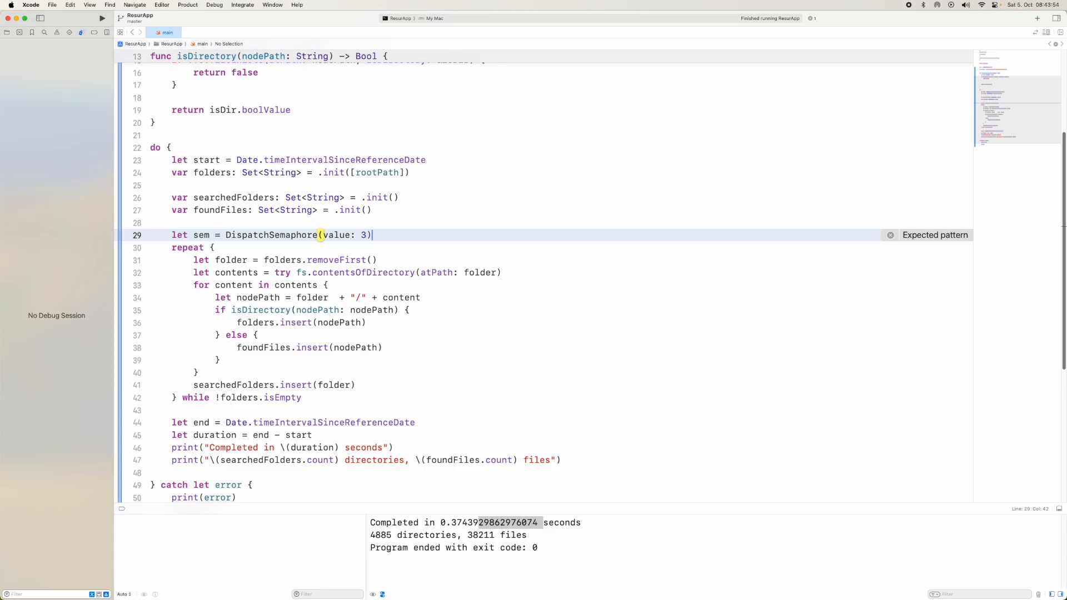
text(sem.wait()
text(sem.signal())
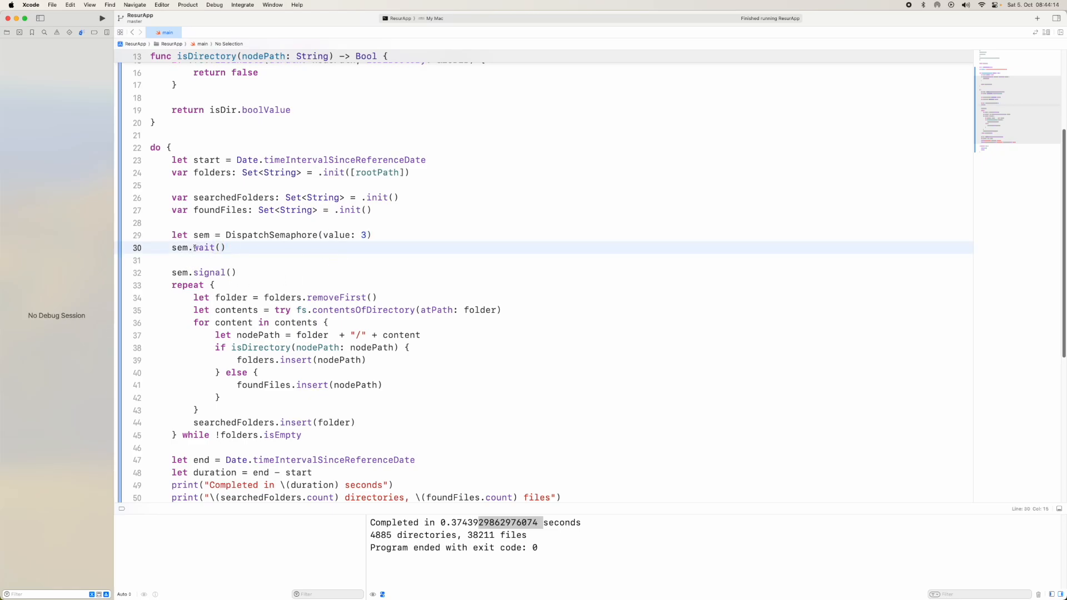
double_click(180, 248)
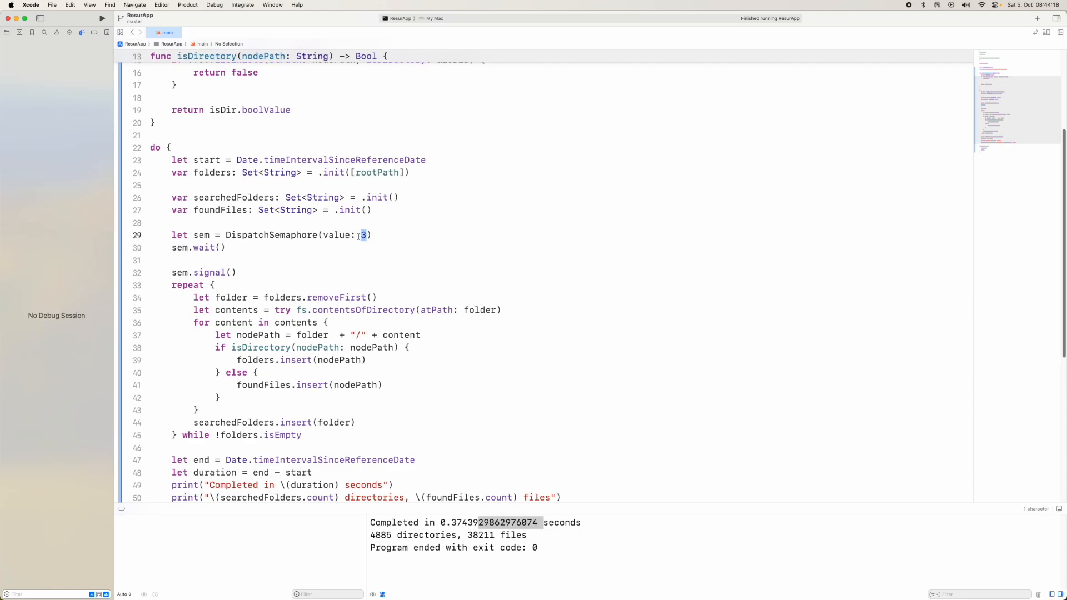
click(174, 260)
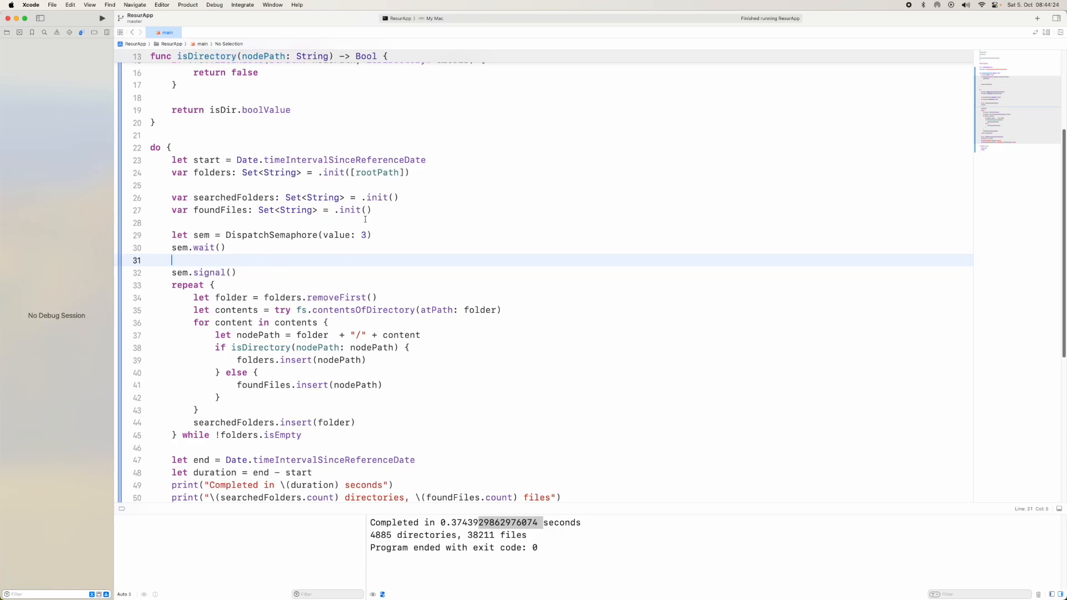
mouse_move(212, 272)
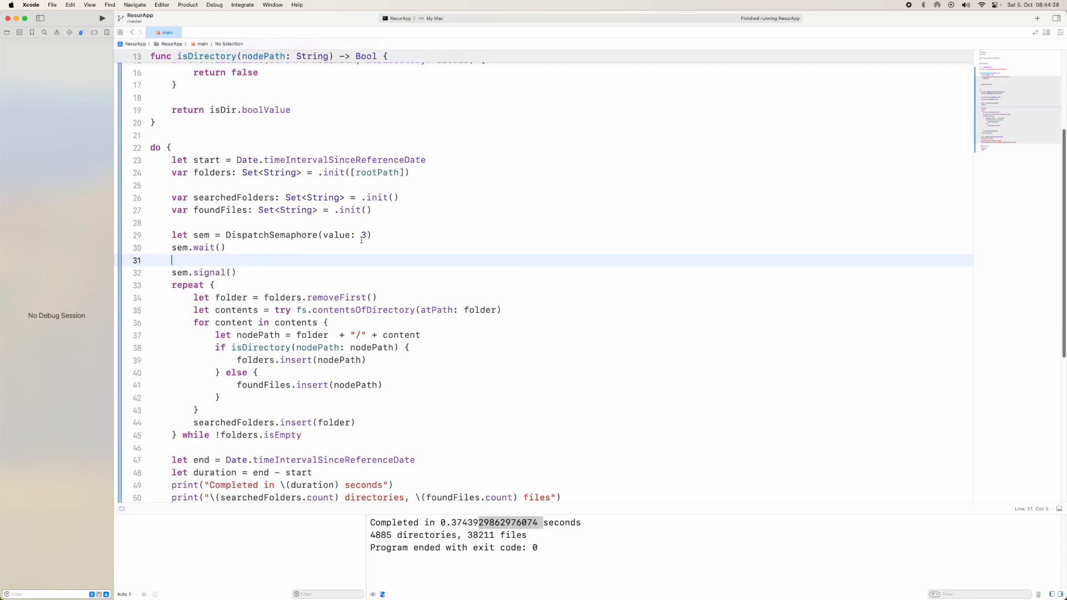
double_click(362, 234)
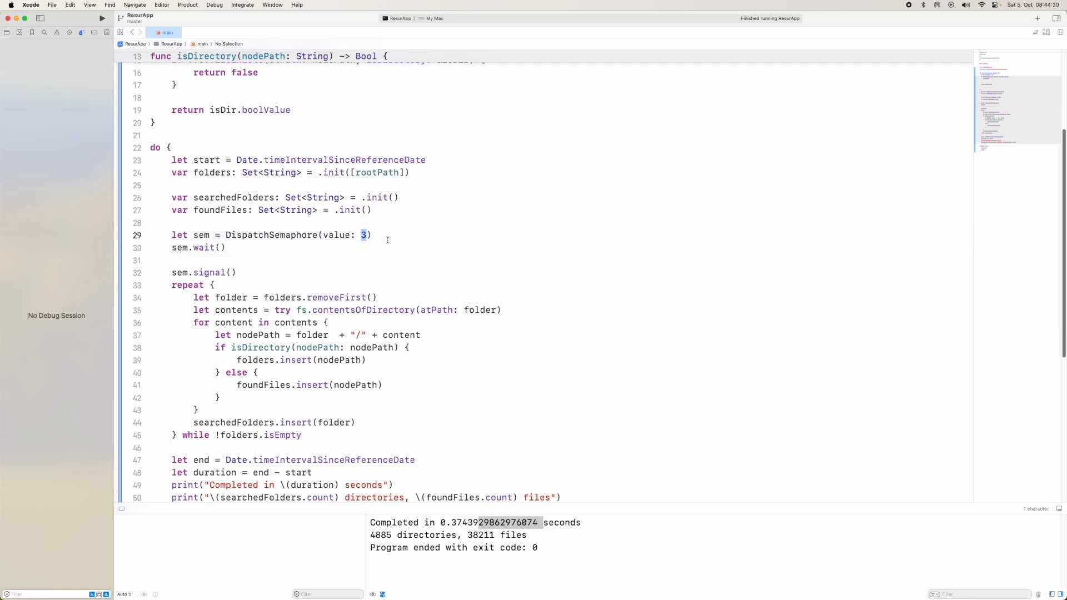
mouse_move(324, 262)
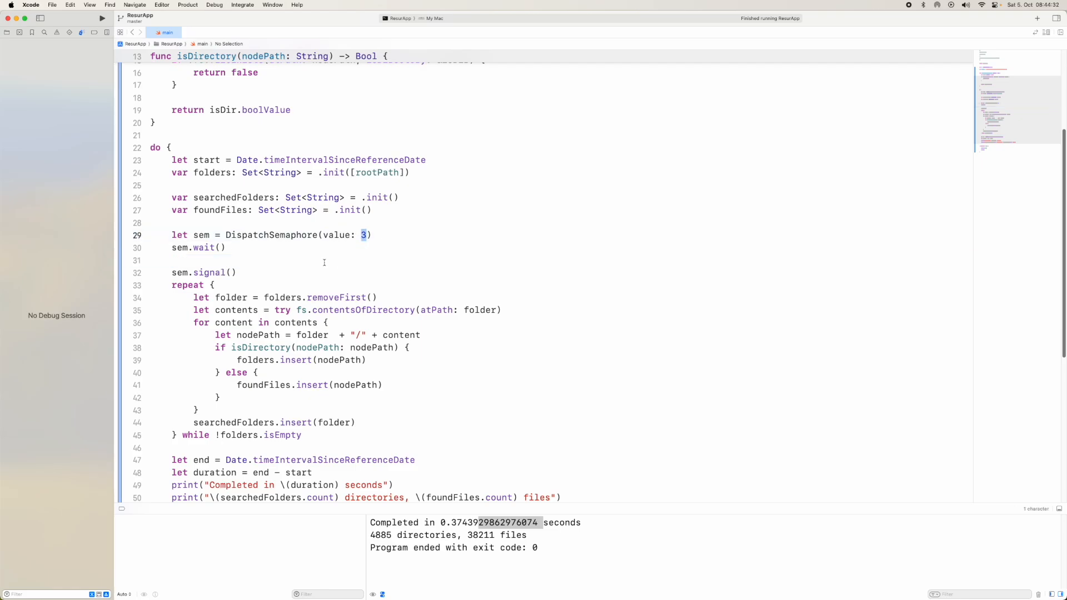
click(180, 261)
text(// do this)
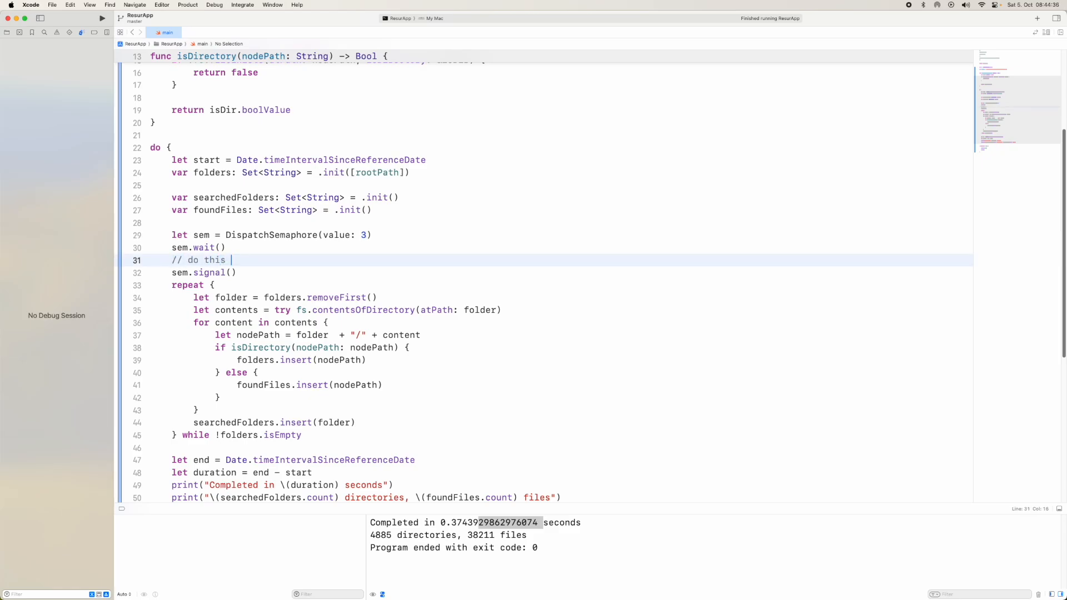
text(the work hea)
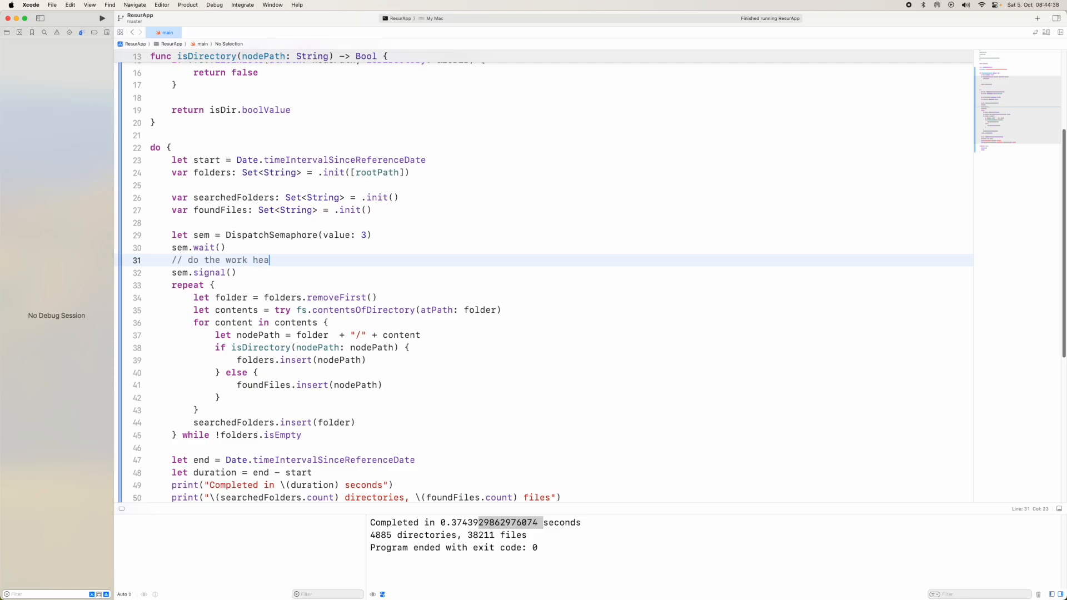
text(re)
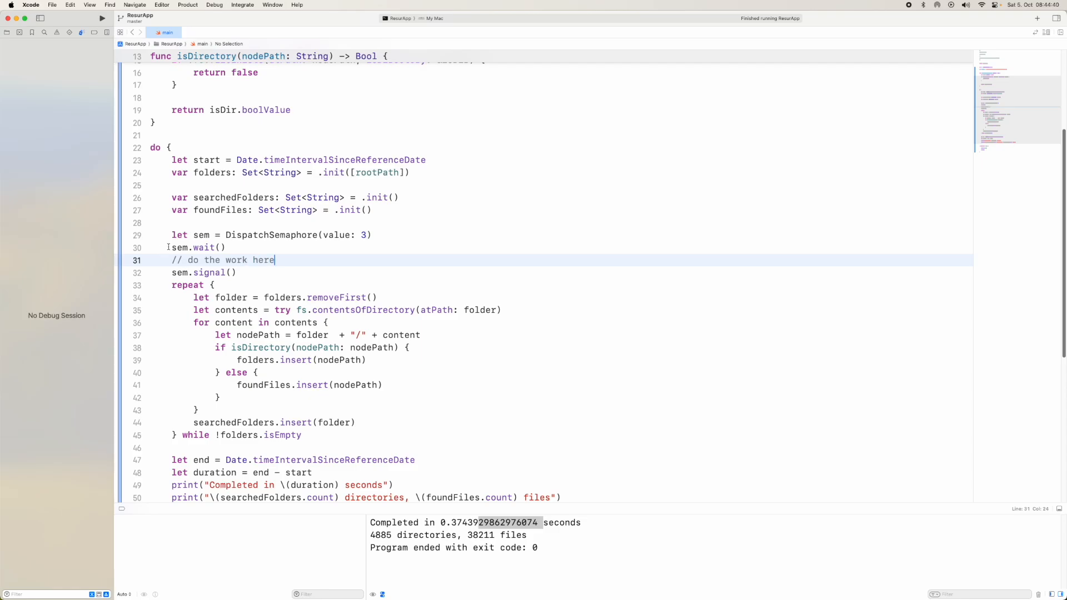
drag(171, 260, 237, 273)
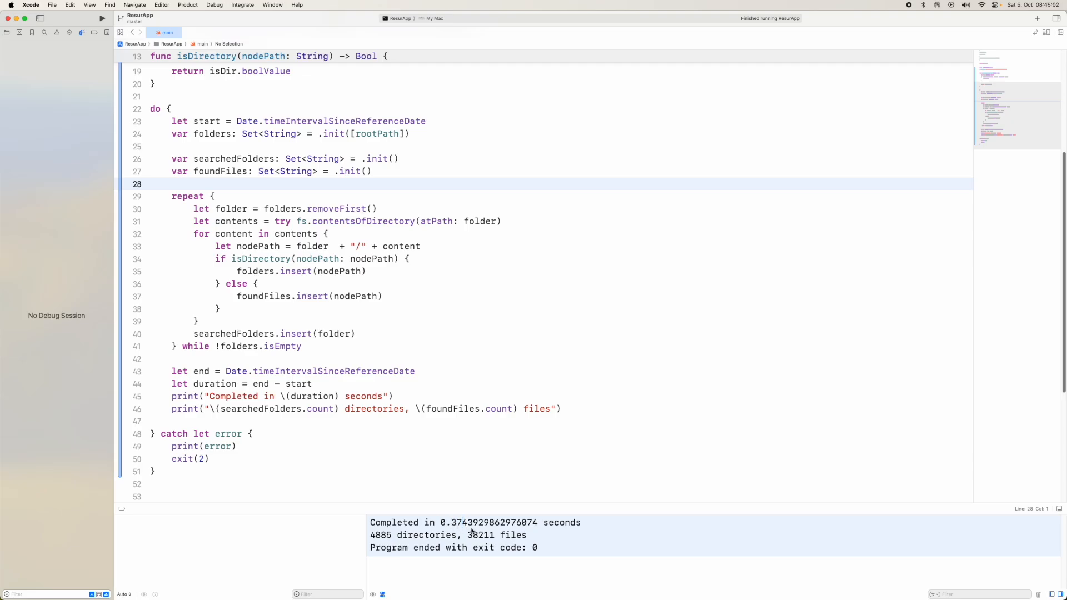
mouse_move(421, 462)
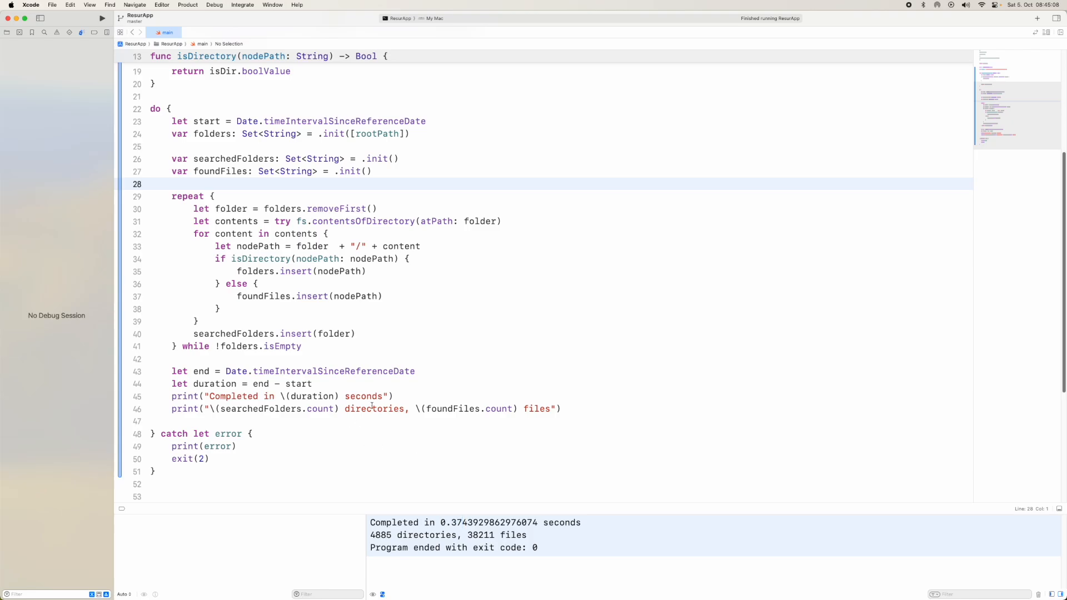
mouse_move(440, 419)
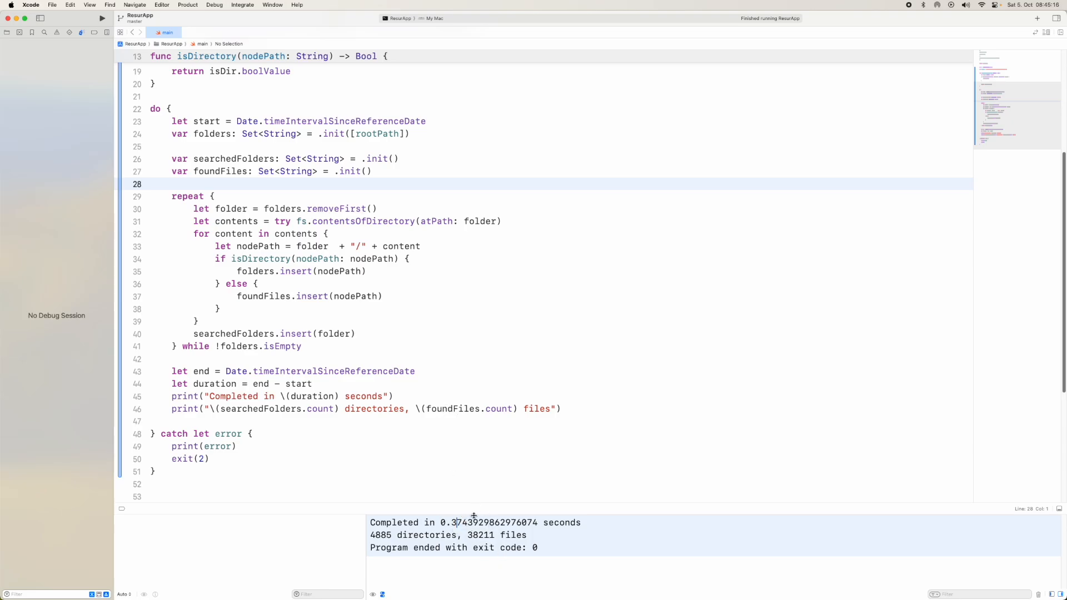
mouse_move(457, 441)
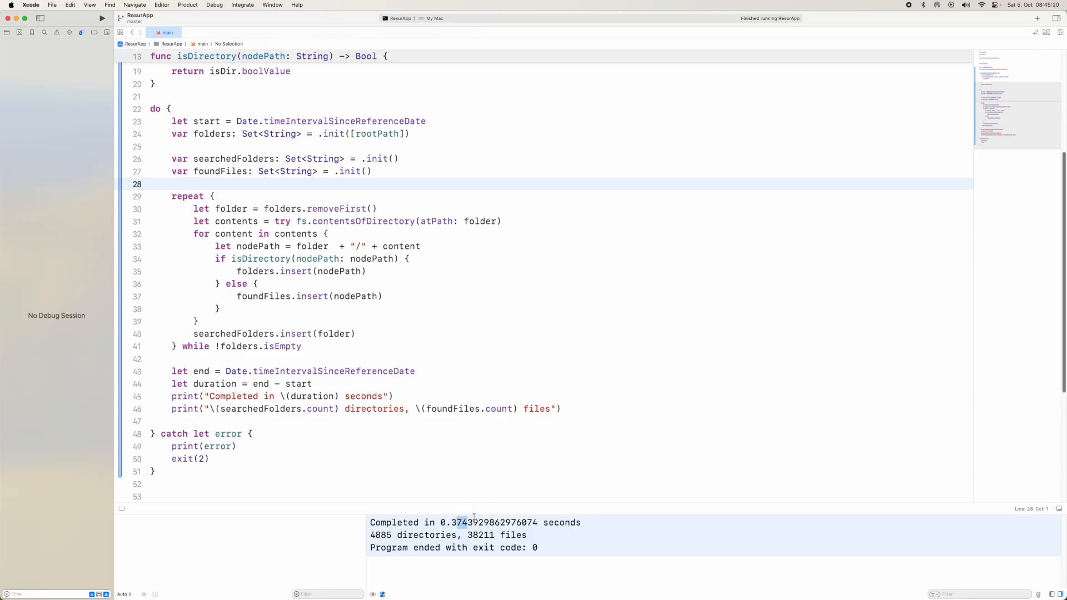
mouse_move(464, 379)
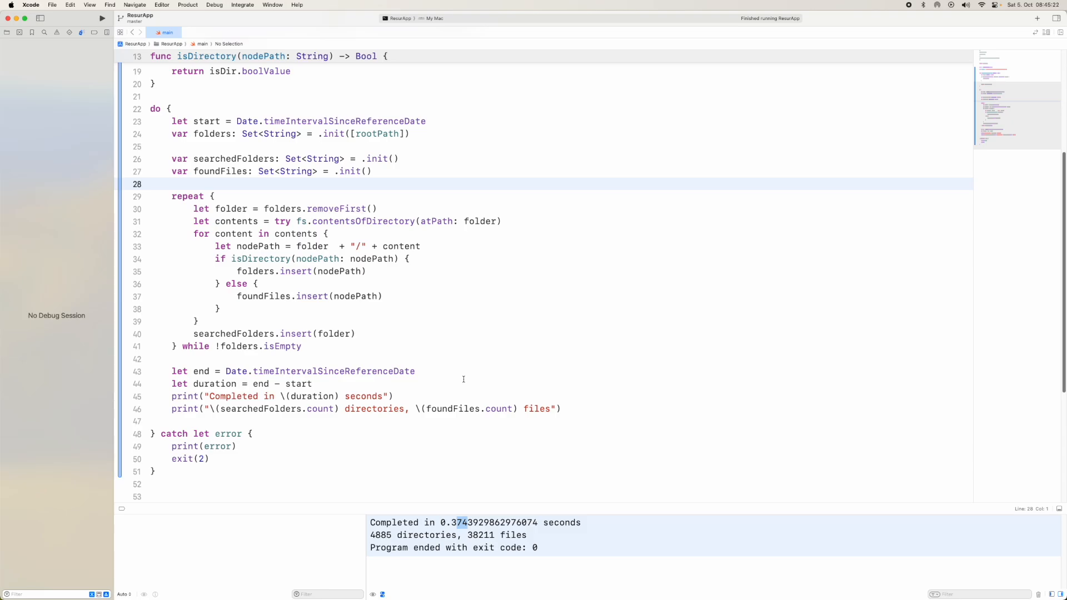
mouse_move(436, 371)
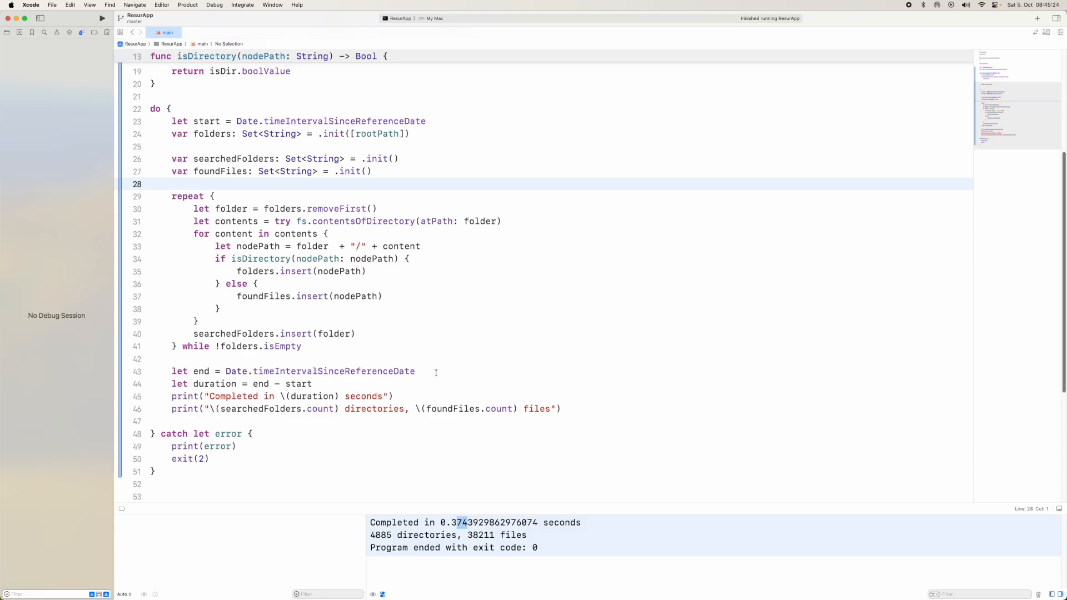